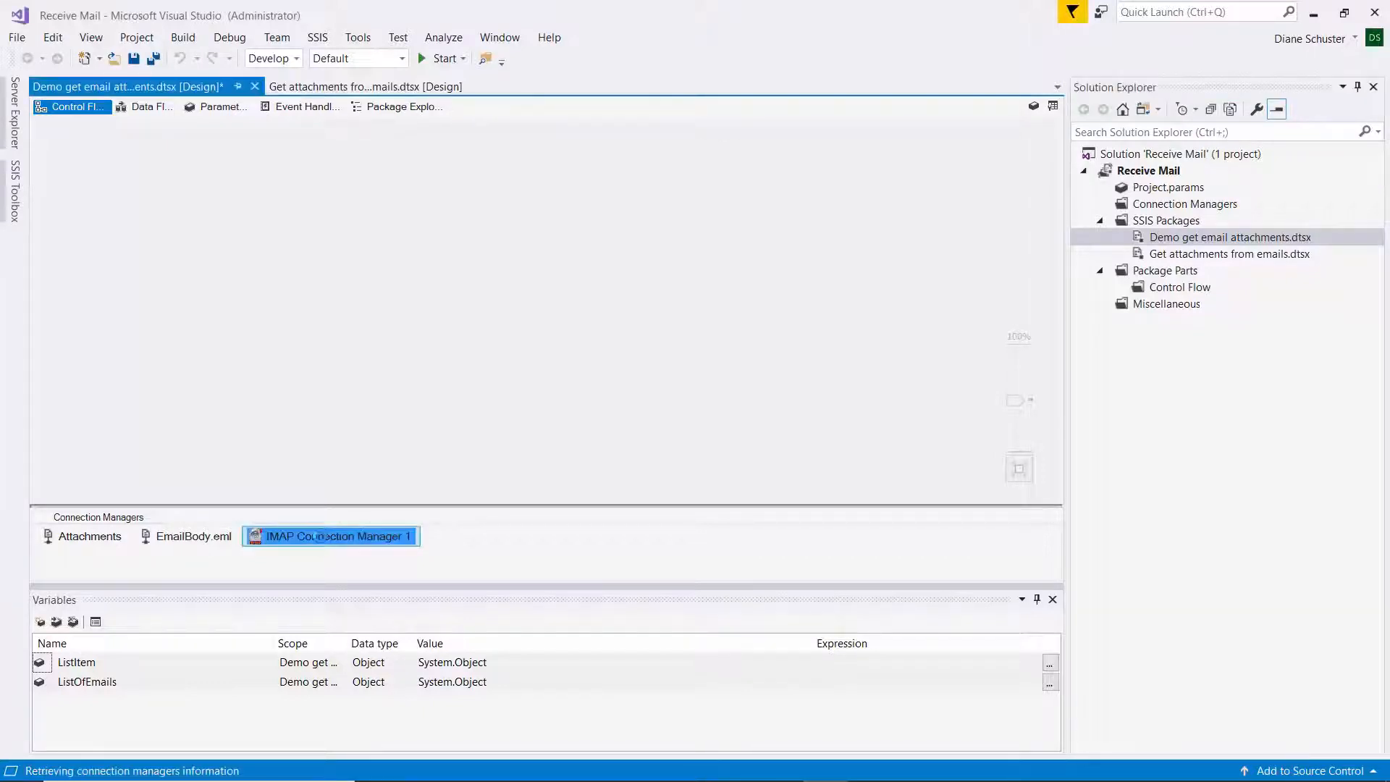
Review IMAP Connection Manager 1: ImplicitTLS to imap.gmail.com on port 993, Inbox mailbox.
{"action": "double_click", "coordinate": [330, 536]}
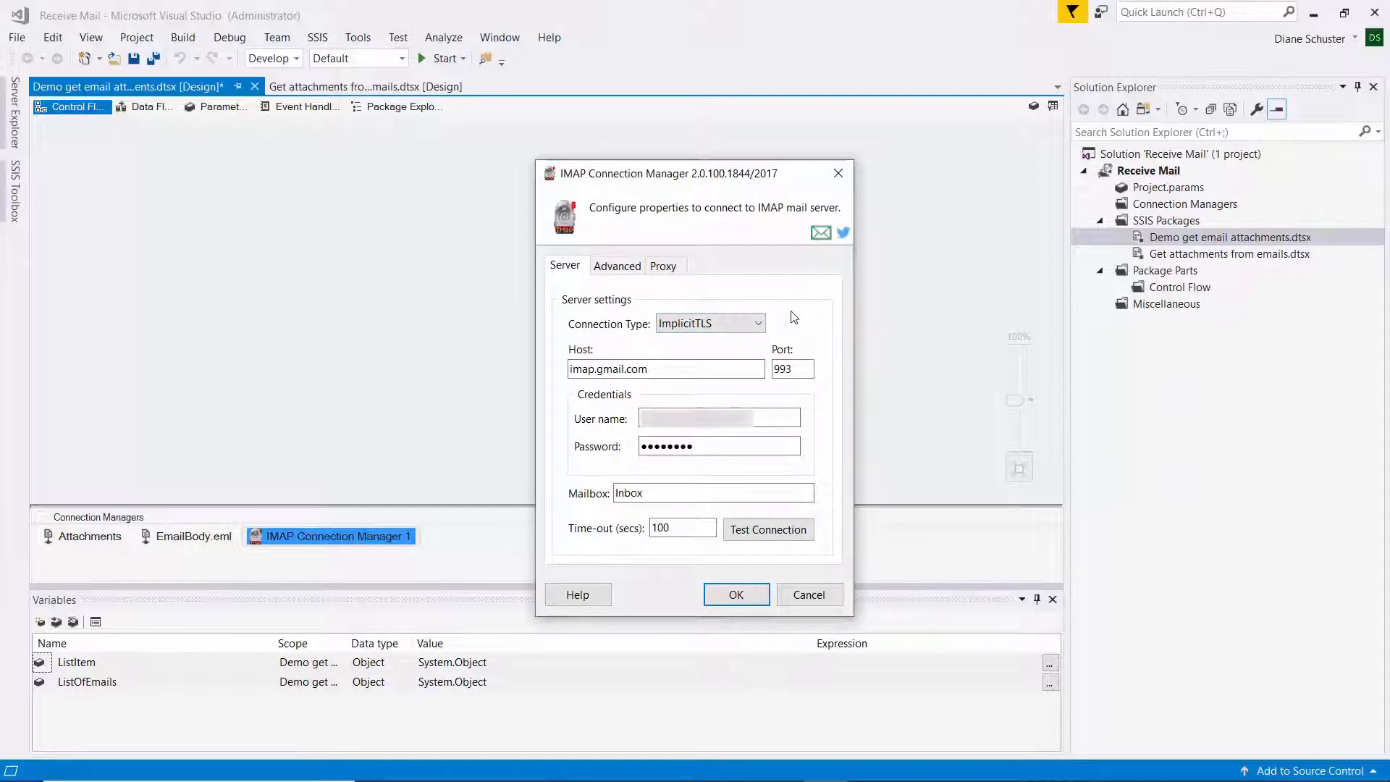
{"action": "mouse_move", "coordinate": [784, 394]}
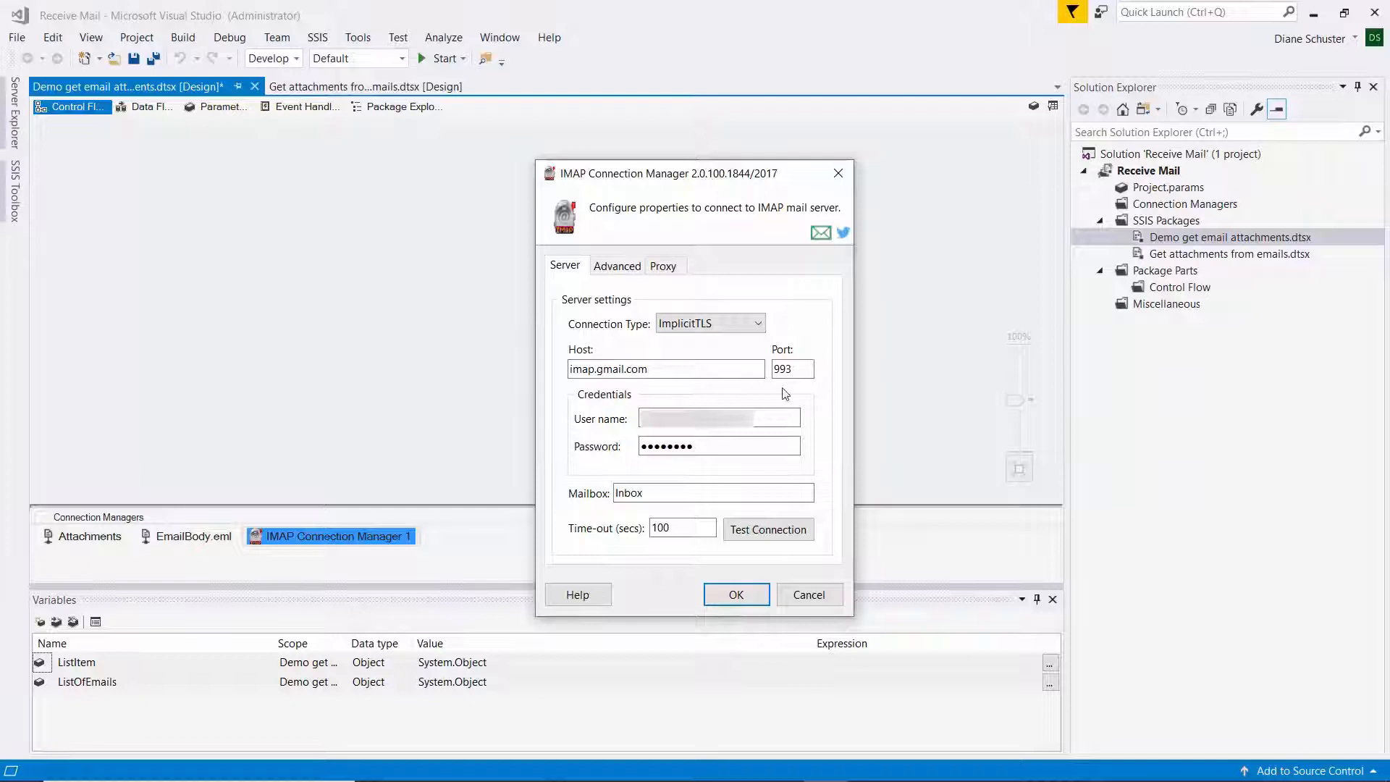
{"action": "mouse_move", "coordinate": [660, 669]}
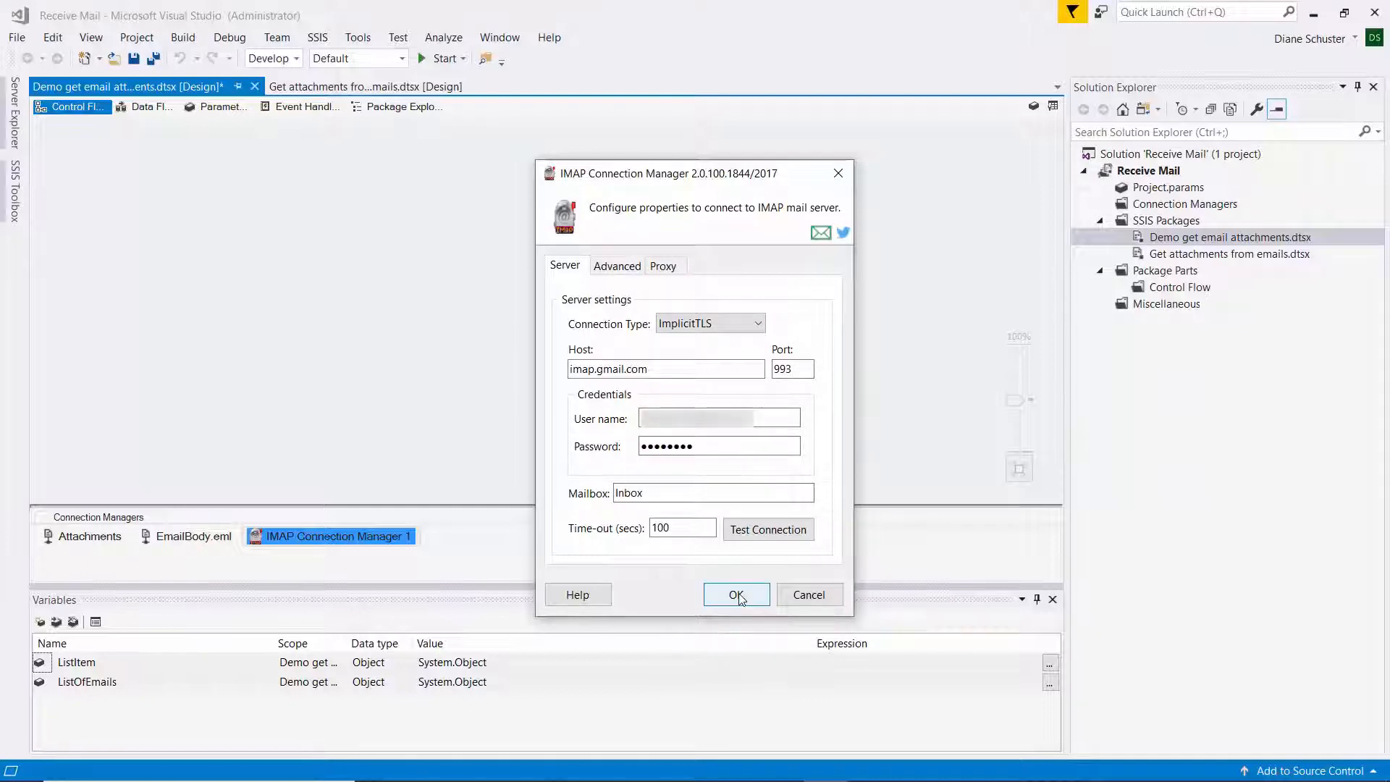
Close the IMAP editor and review the EmailBody.eml file and Attachments folder connections.
{"action": "left_click", "coordinate": [736, 594]}
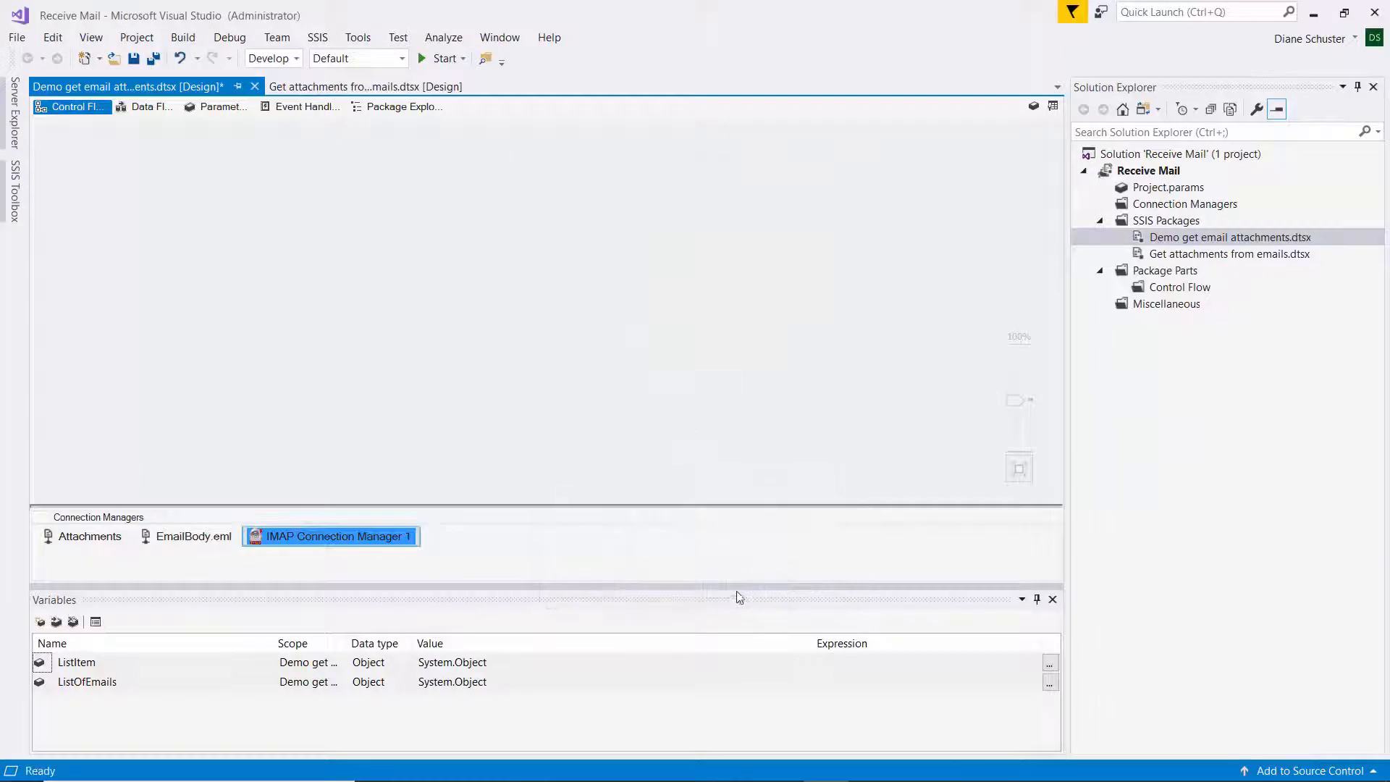
{"action": "left_click", "coordinate": [193, 536]}
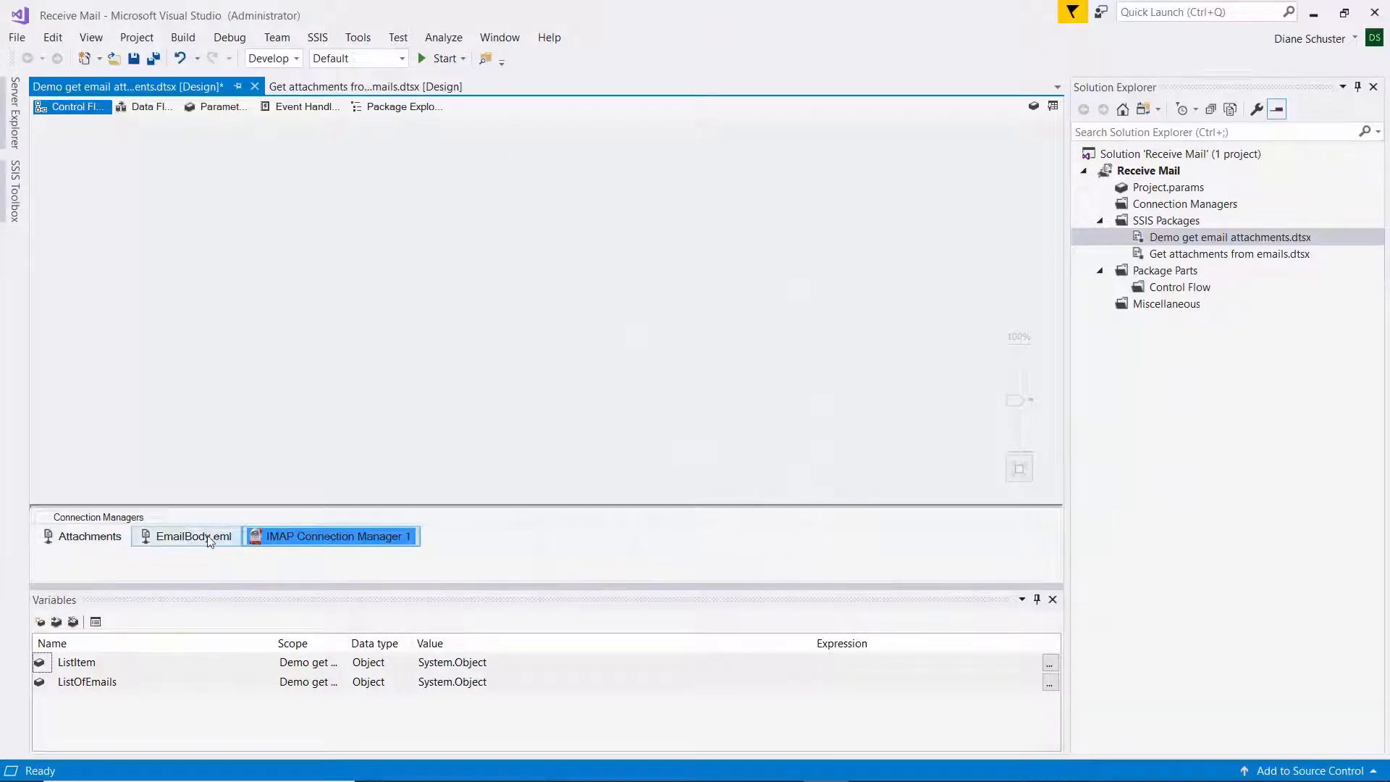
{"action": "double_click", "coordinate": [192, 535]}
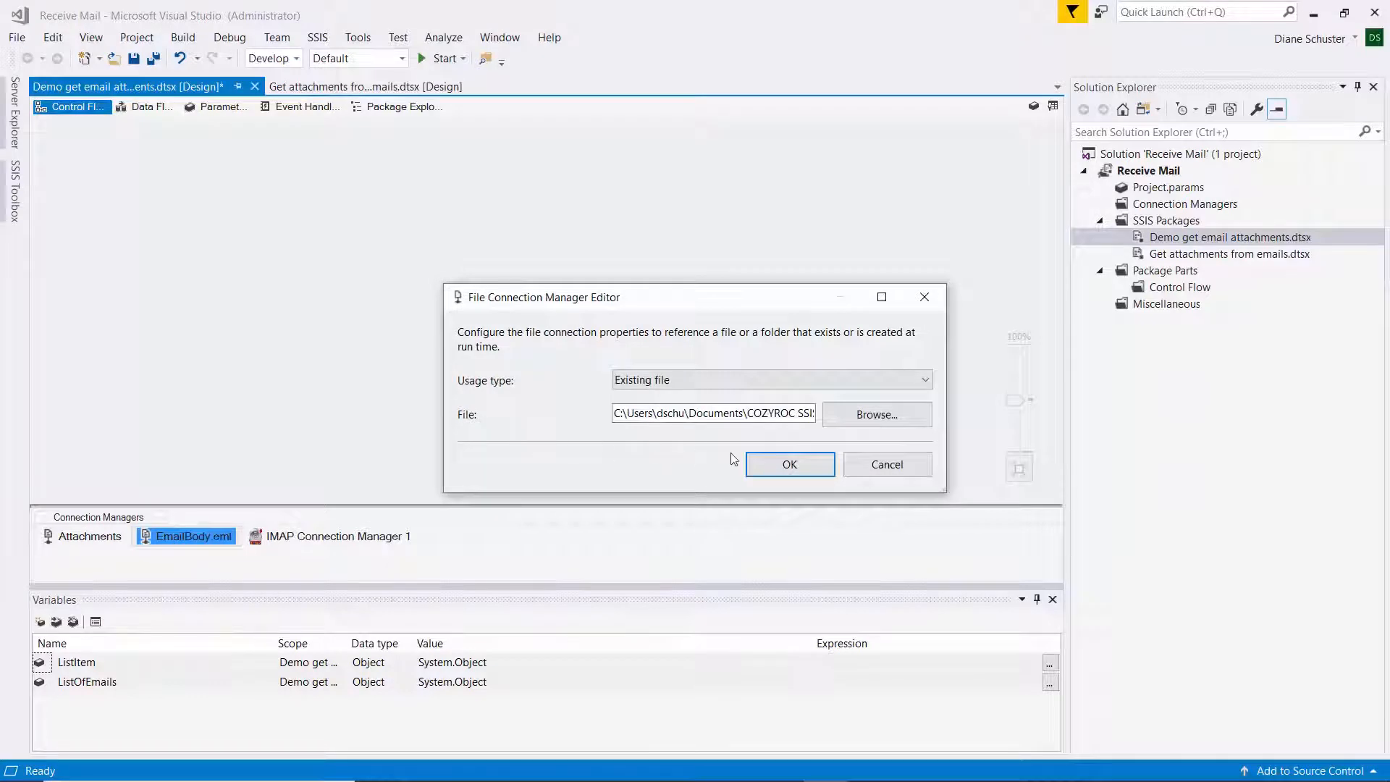
{"action": "mouse_move", "coordinate": [887, 465]}
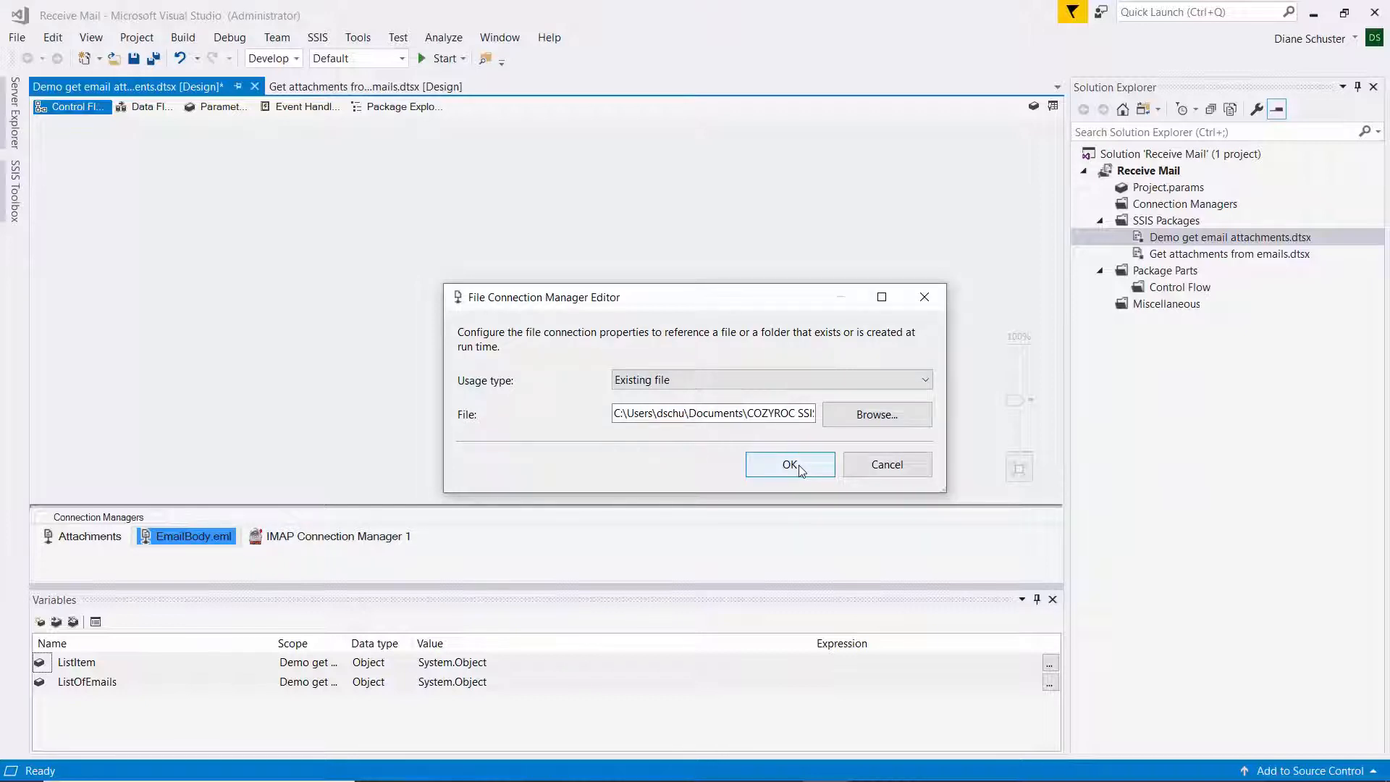
{"action": "left_click", "coordinate": [790, 463]}
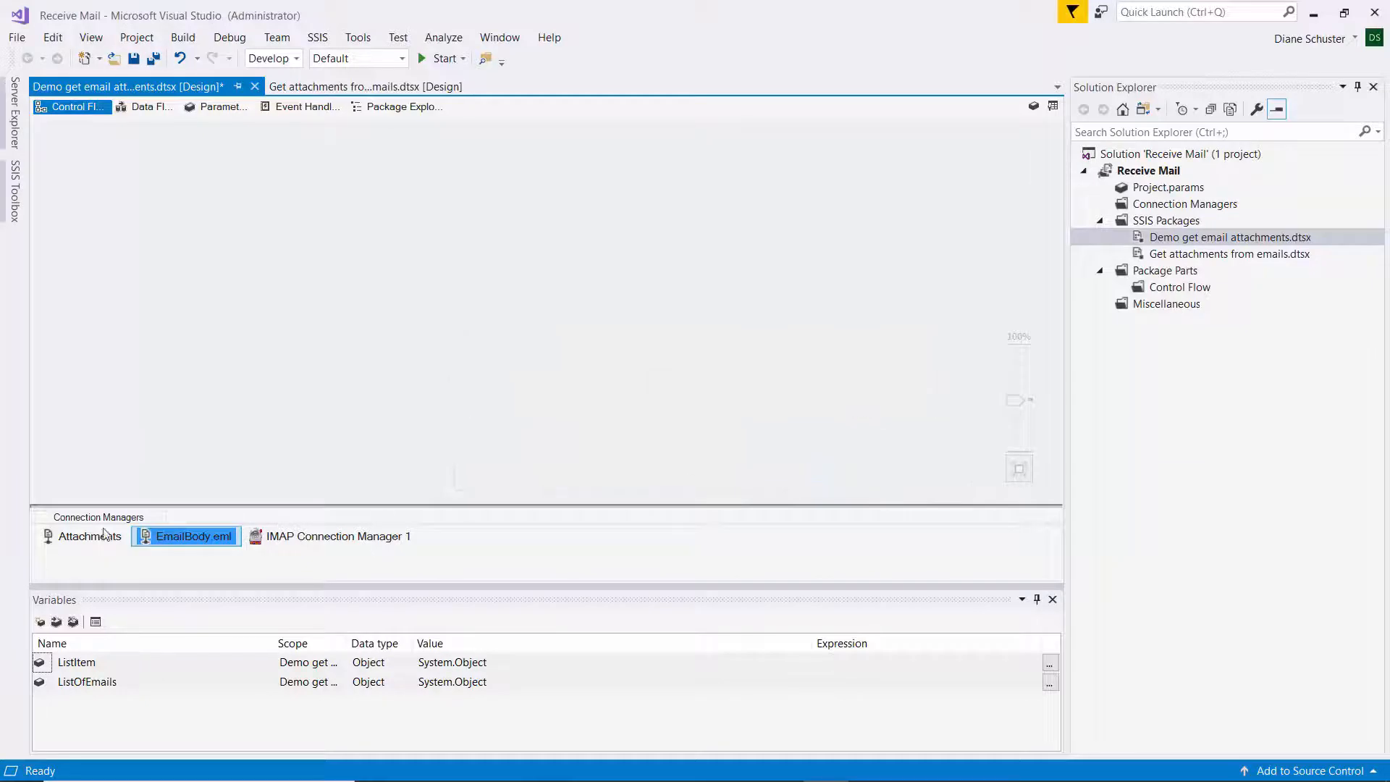
{"action": "double_click", "coordinate": [88, 536]}
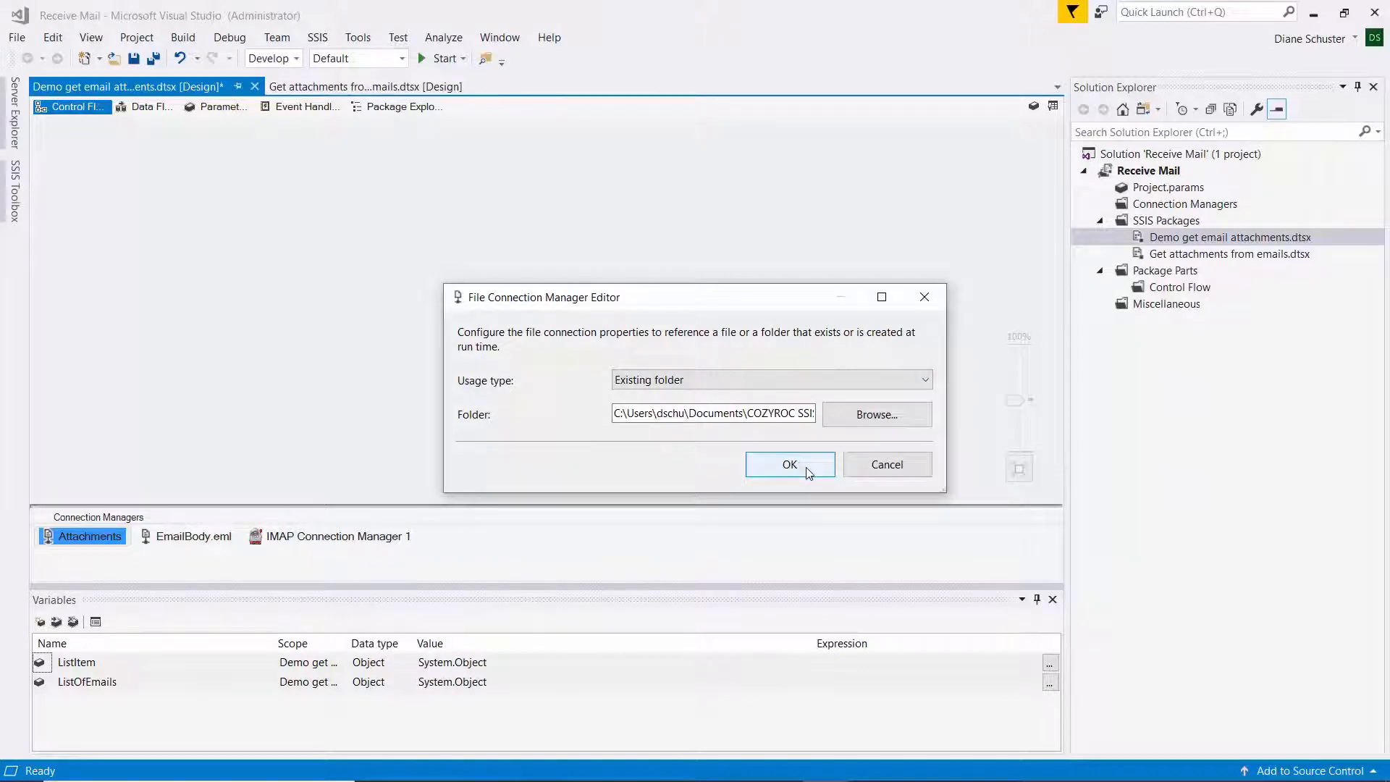
{"action": "left_click", "coordinate": [789, 464]}
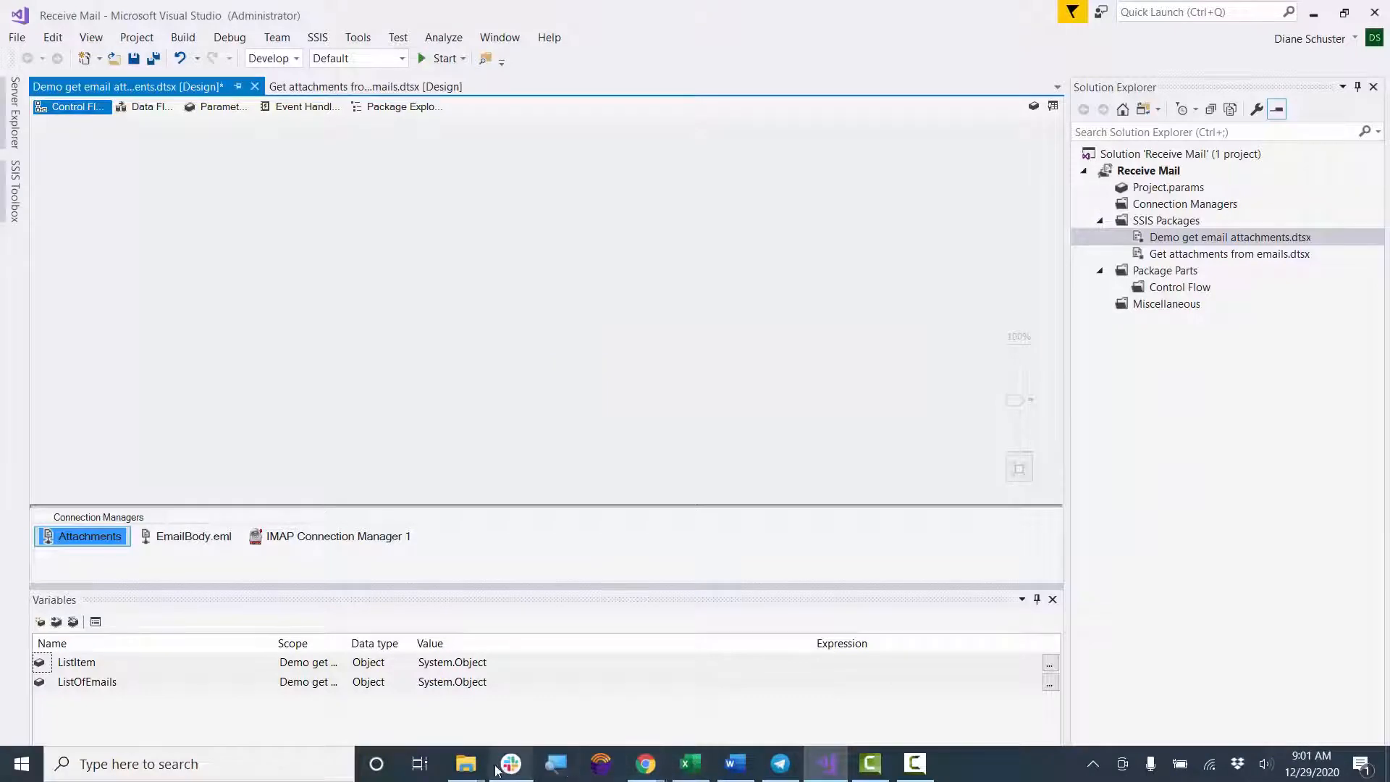
Add a Receive Mail Task to the control flow and name it 'Get a list of emails'.
{"action": "left_click", "coordinate": [465, 763]}
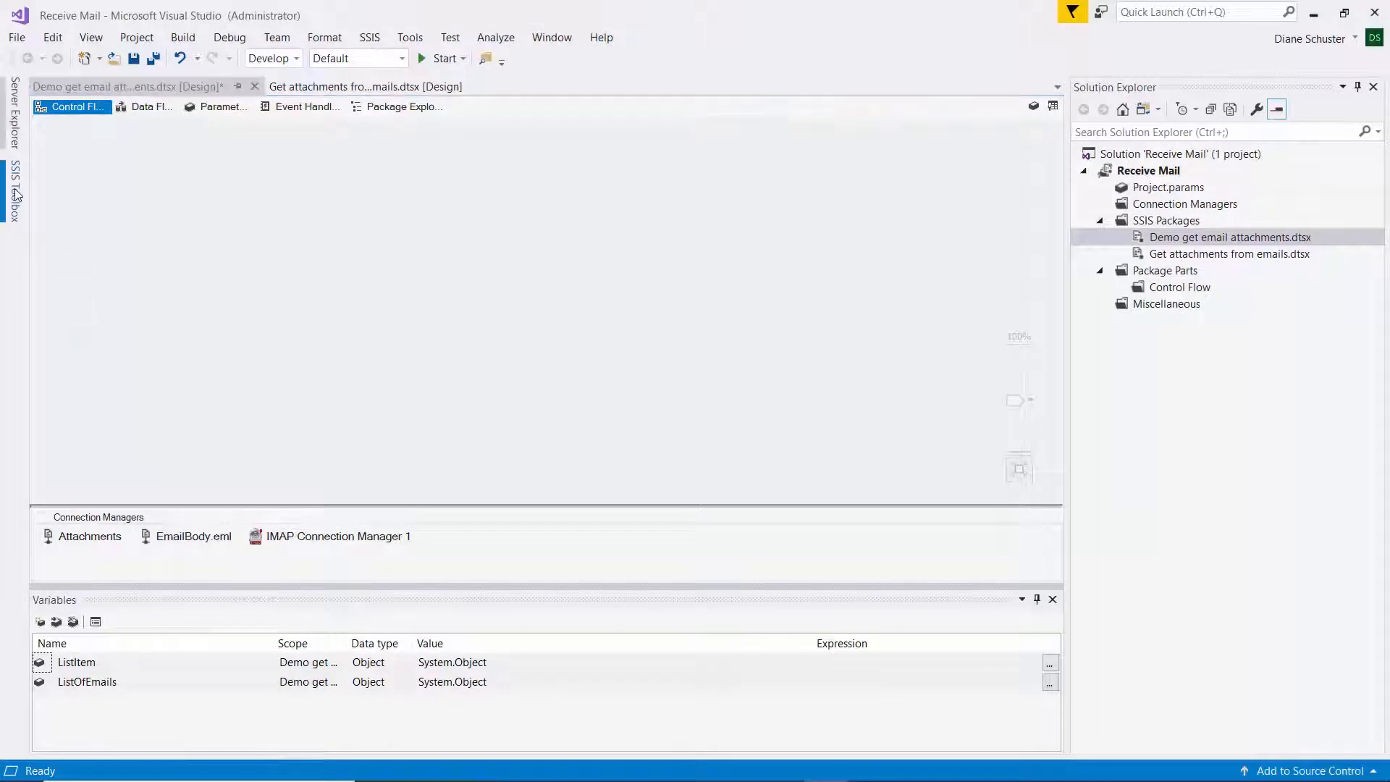
{"action": "left_click", "coordinate": [13, 191]}
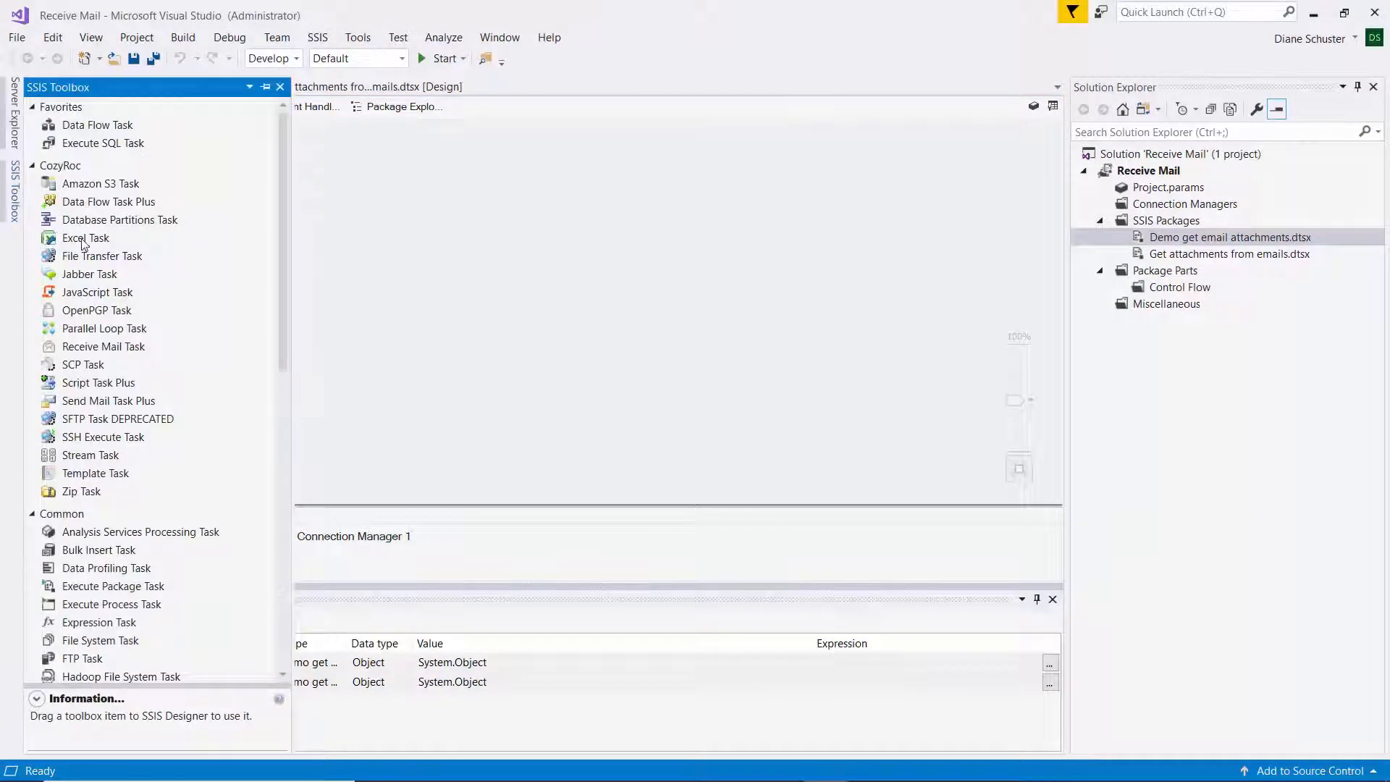
{"action": "left_click", "coordinate": [103, 346]}
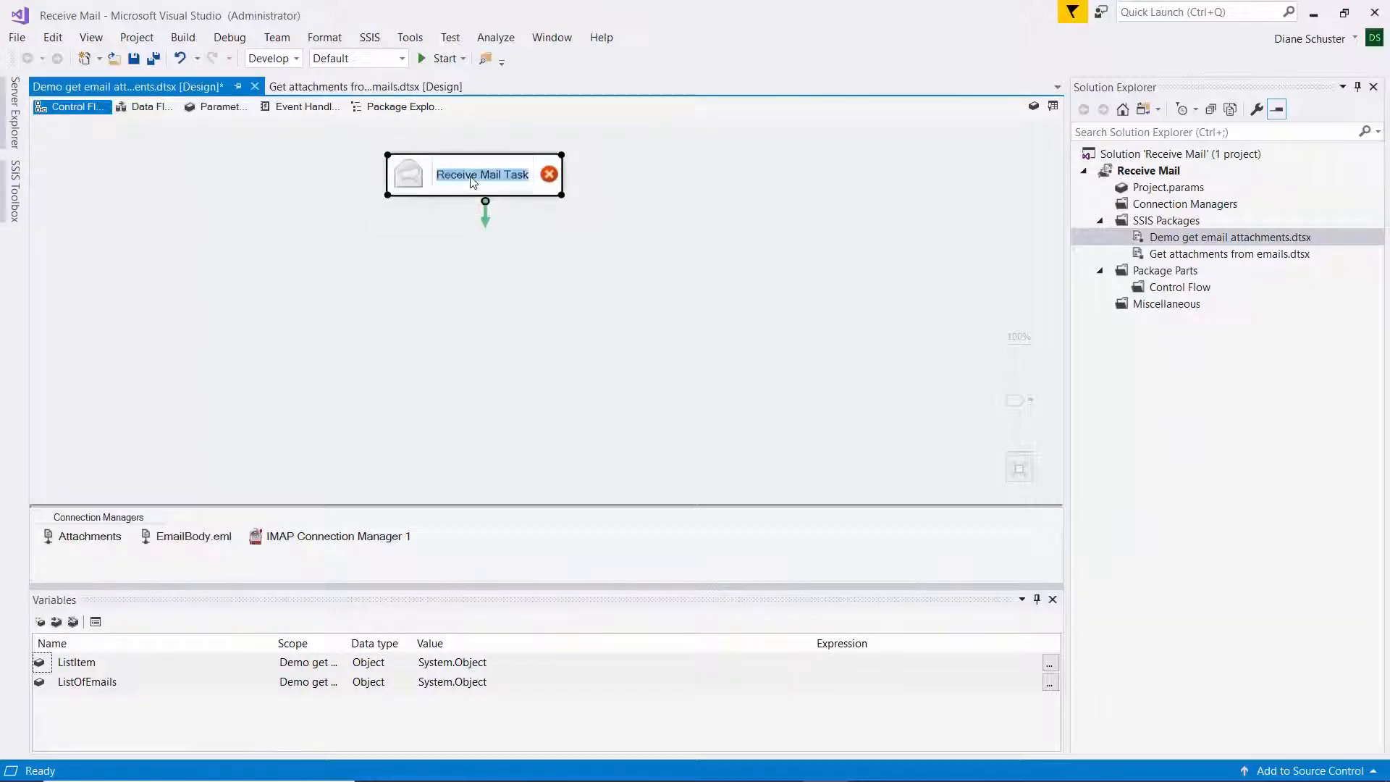
{"action": "type", "text": "Get a list of emails"}
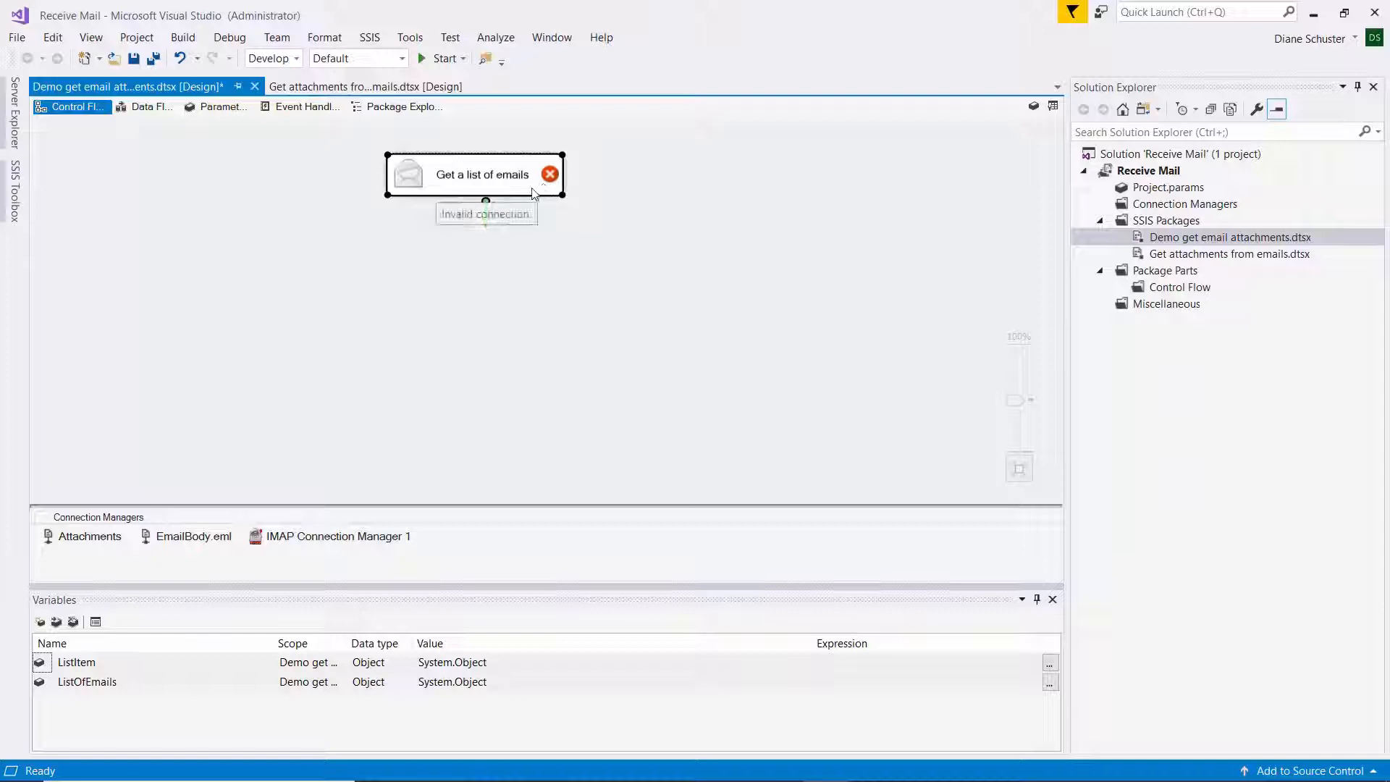
Set the task's Action to Get mail list with ResultVariable User::ListOfEmails.
{"action": "double_click", "coordinate": [475, 176]}
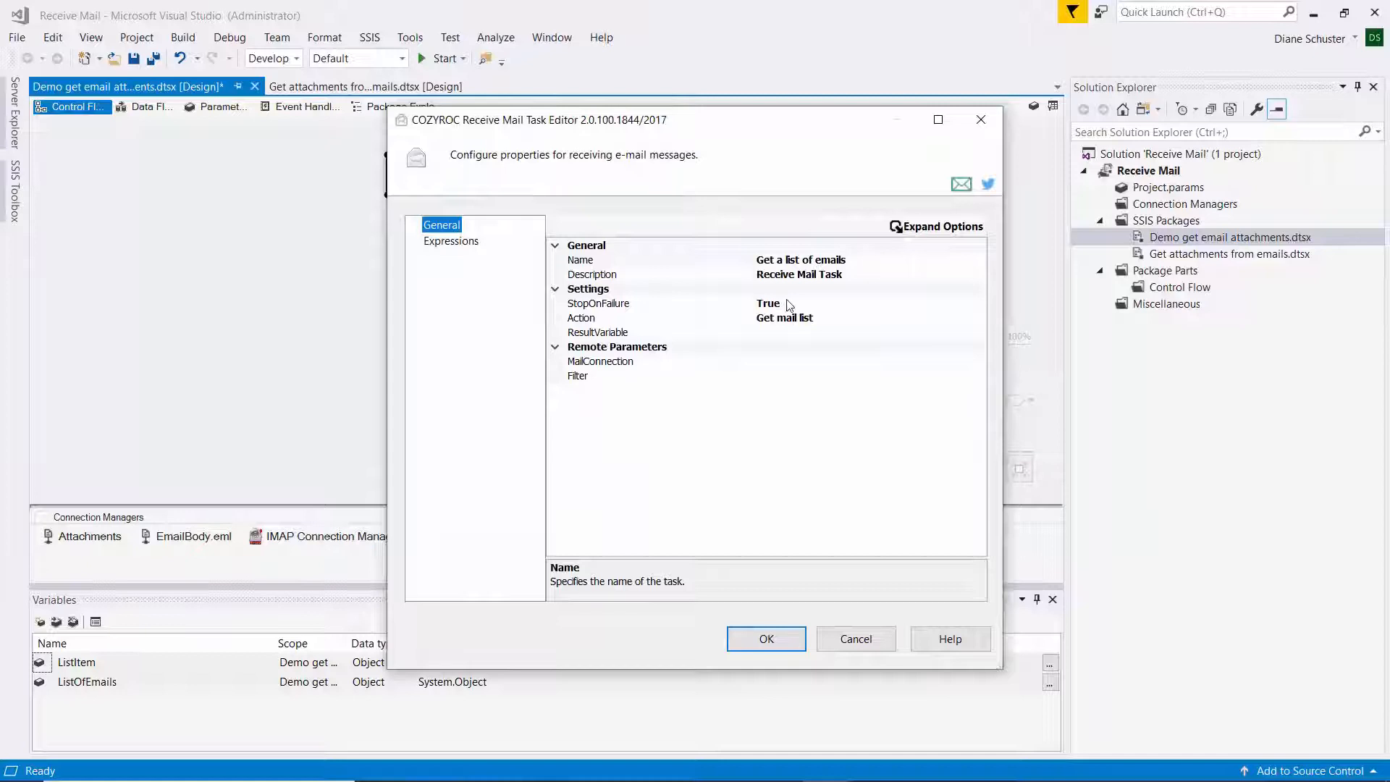
{"action": "mouse_move", "coordinate": [794, 311]}
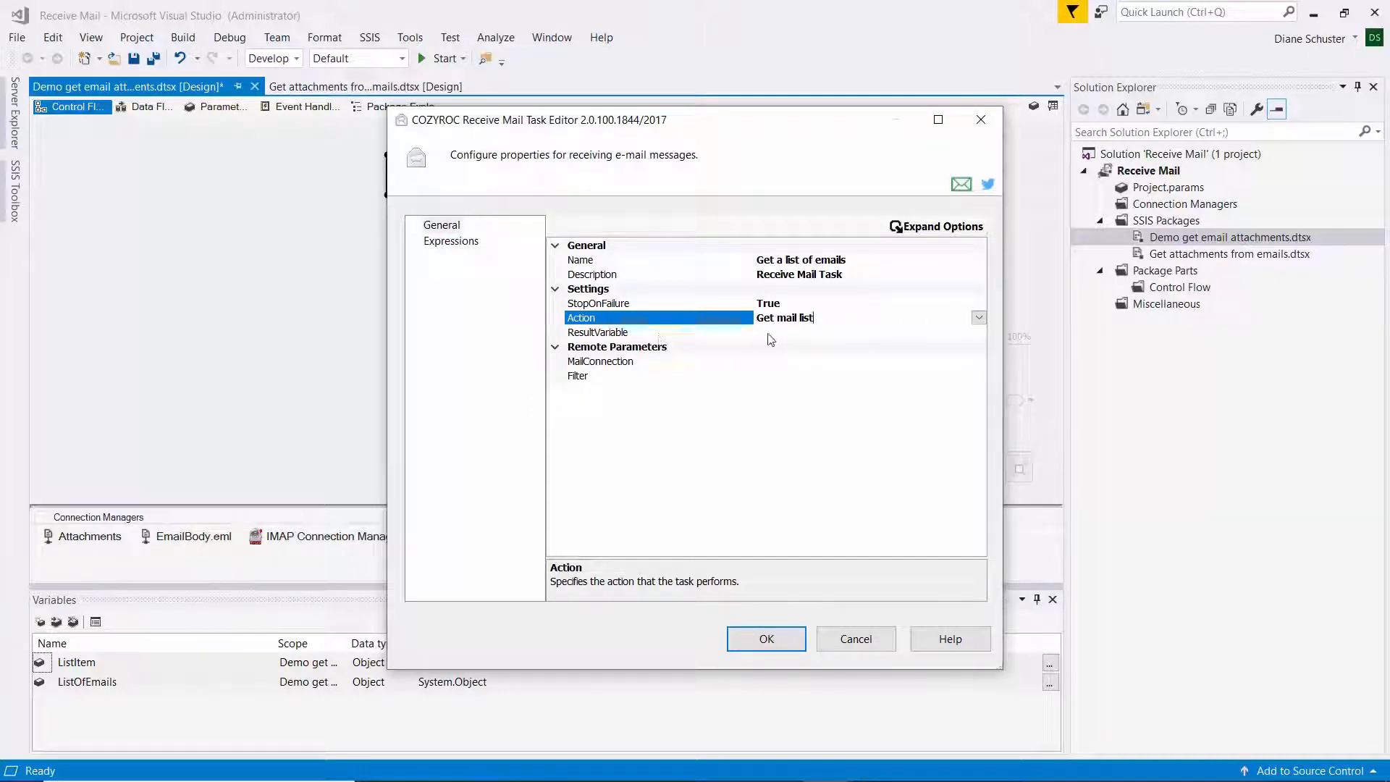
{"action": "left_click", "coordinate": [598, 331]}
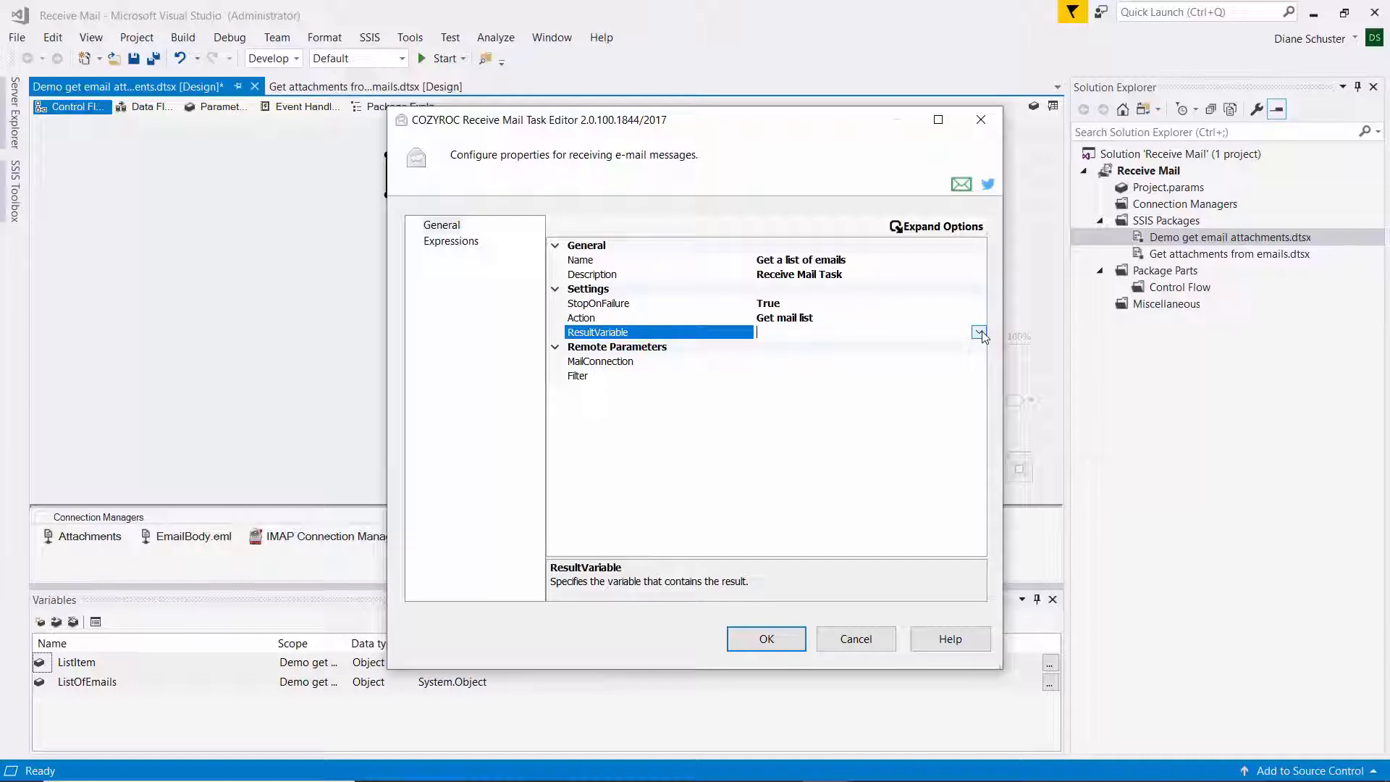
{"action": "left_click", "coordinate": [981, 333]}
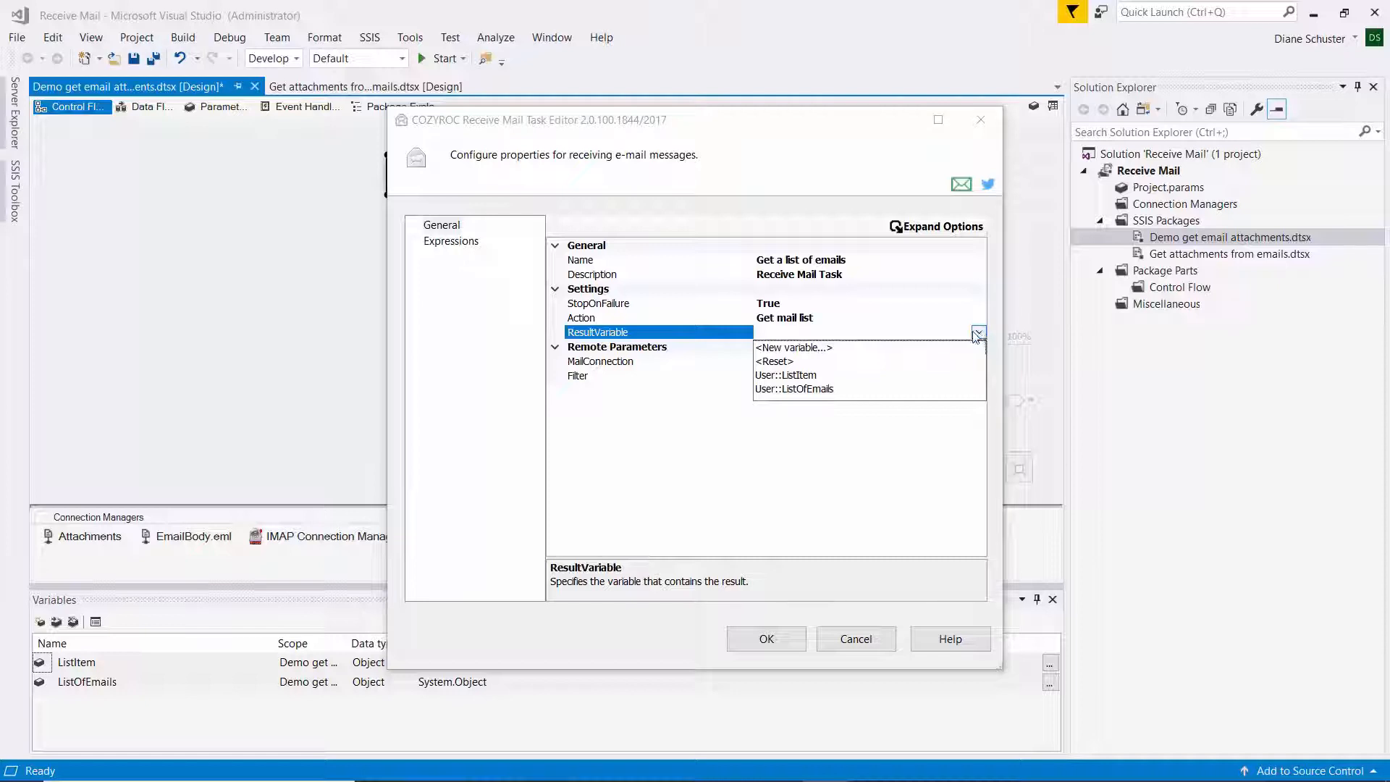
{"action": "mouse_move", "coordinate": [856, 356]}
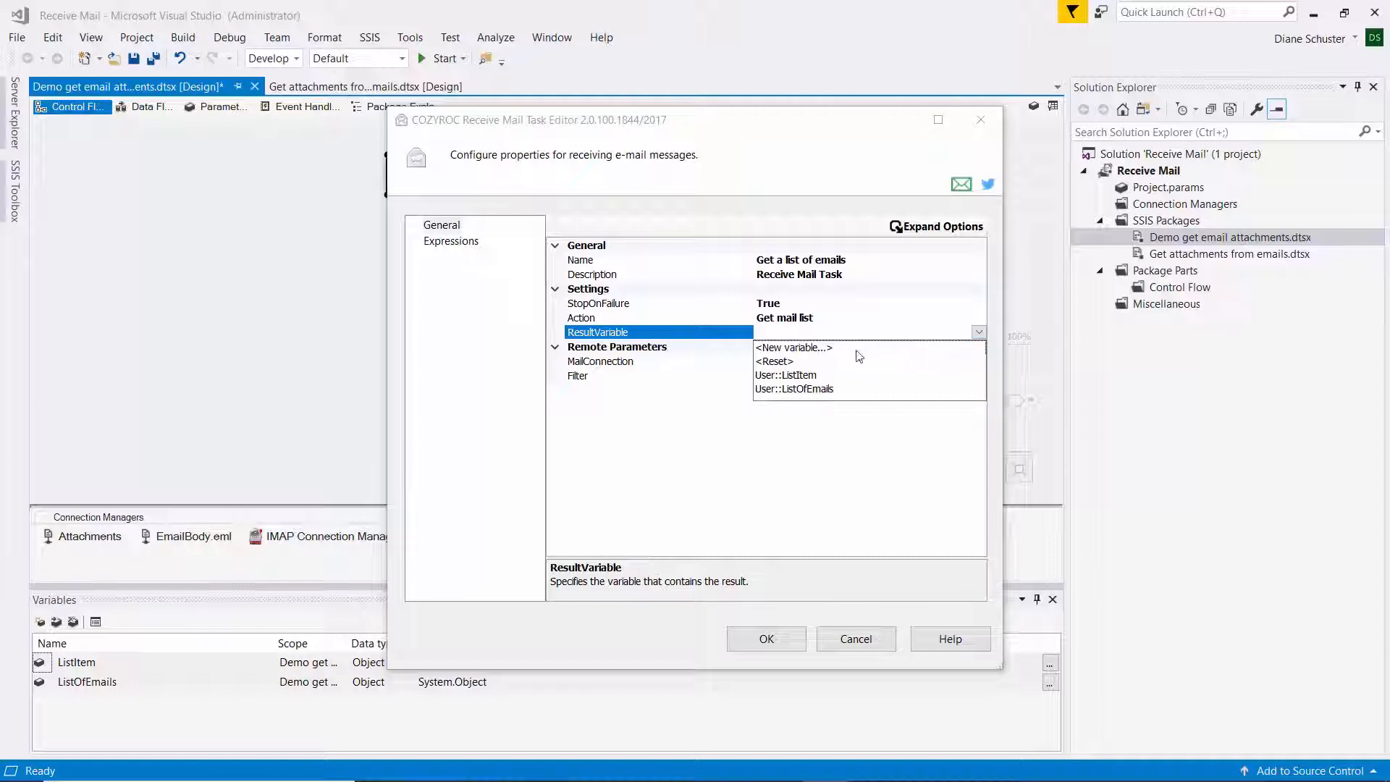
{"action": "mouse_move", "coordinate": [798, 397]}
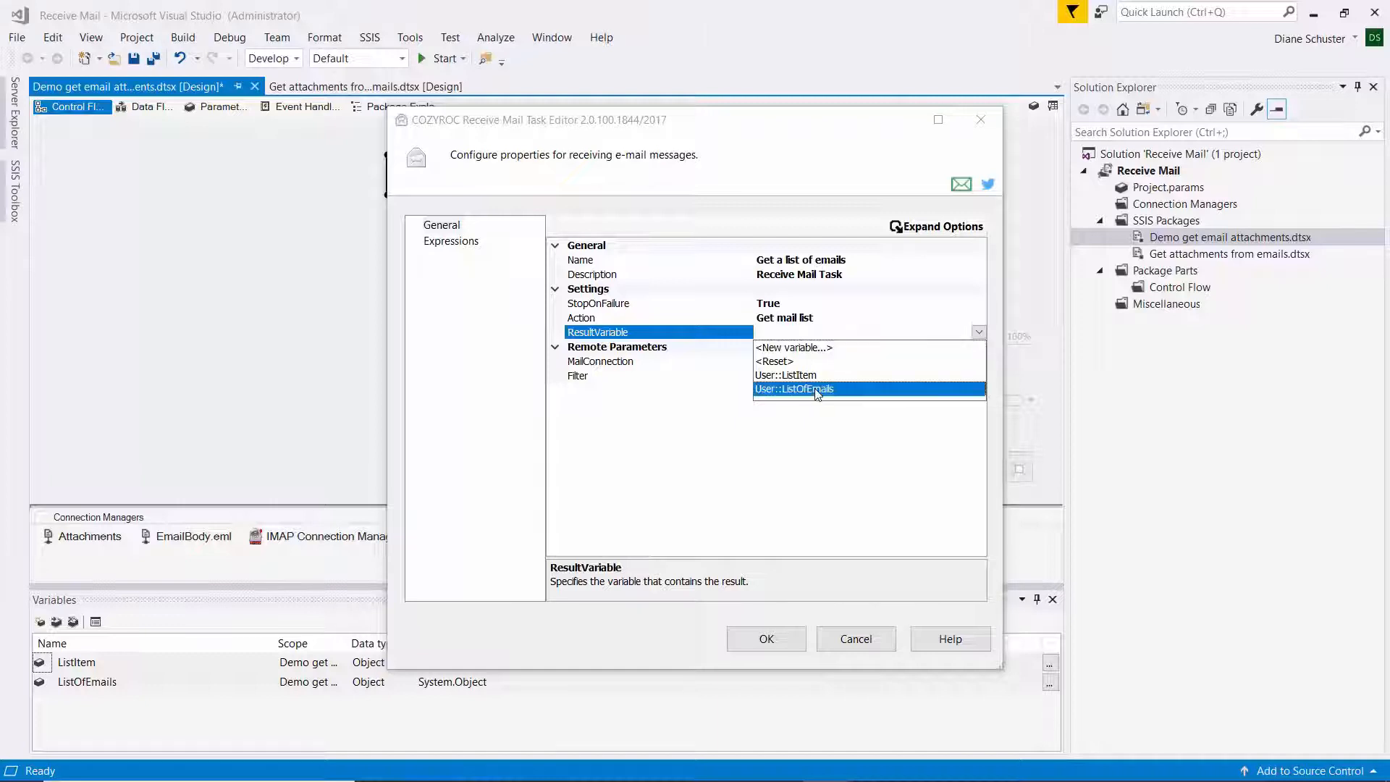
{"action": "left_click", "coordinate": [795, 388]}
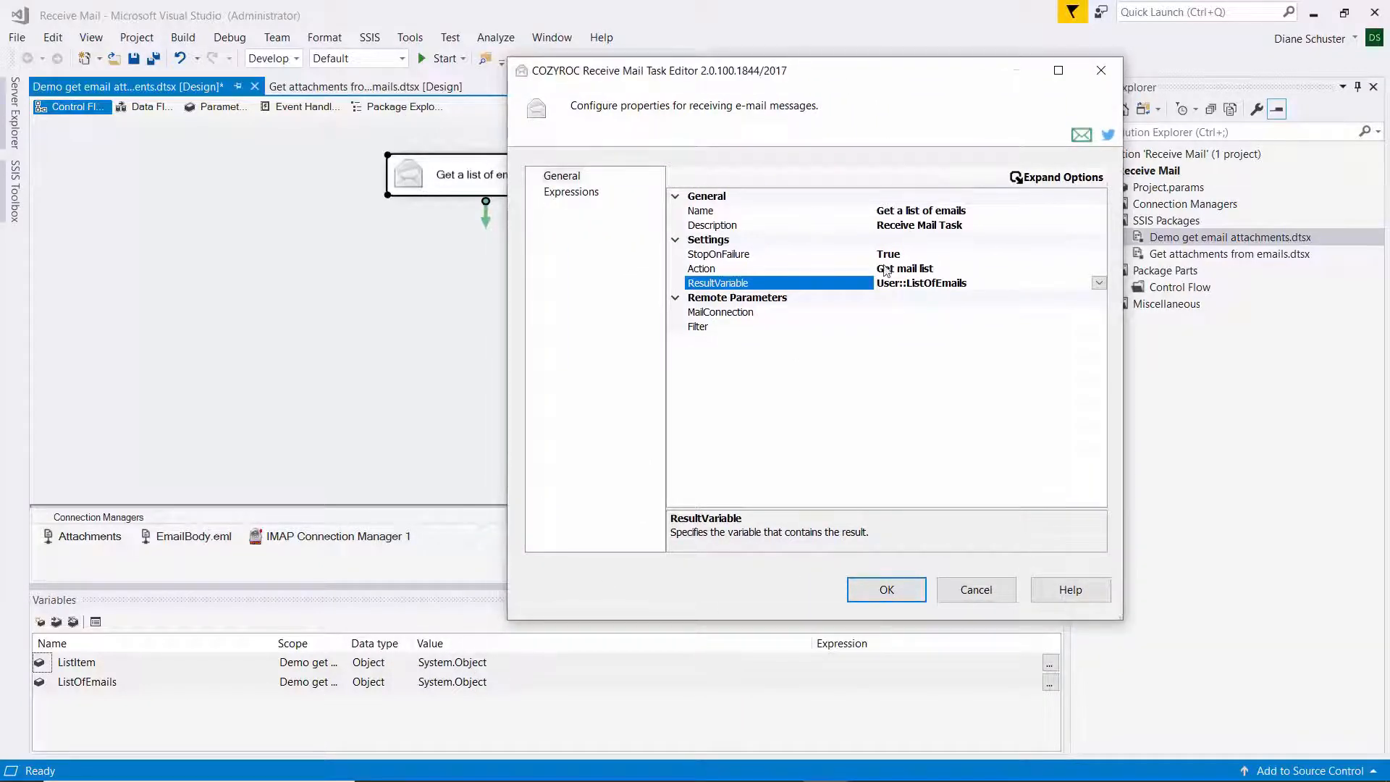
Set the task's MailConnection to IMAP Connection Manager 1.
{"action": "left_click", "coordinate": [778, 313]}
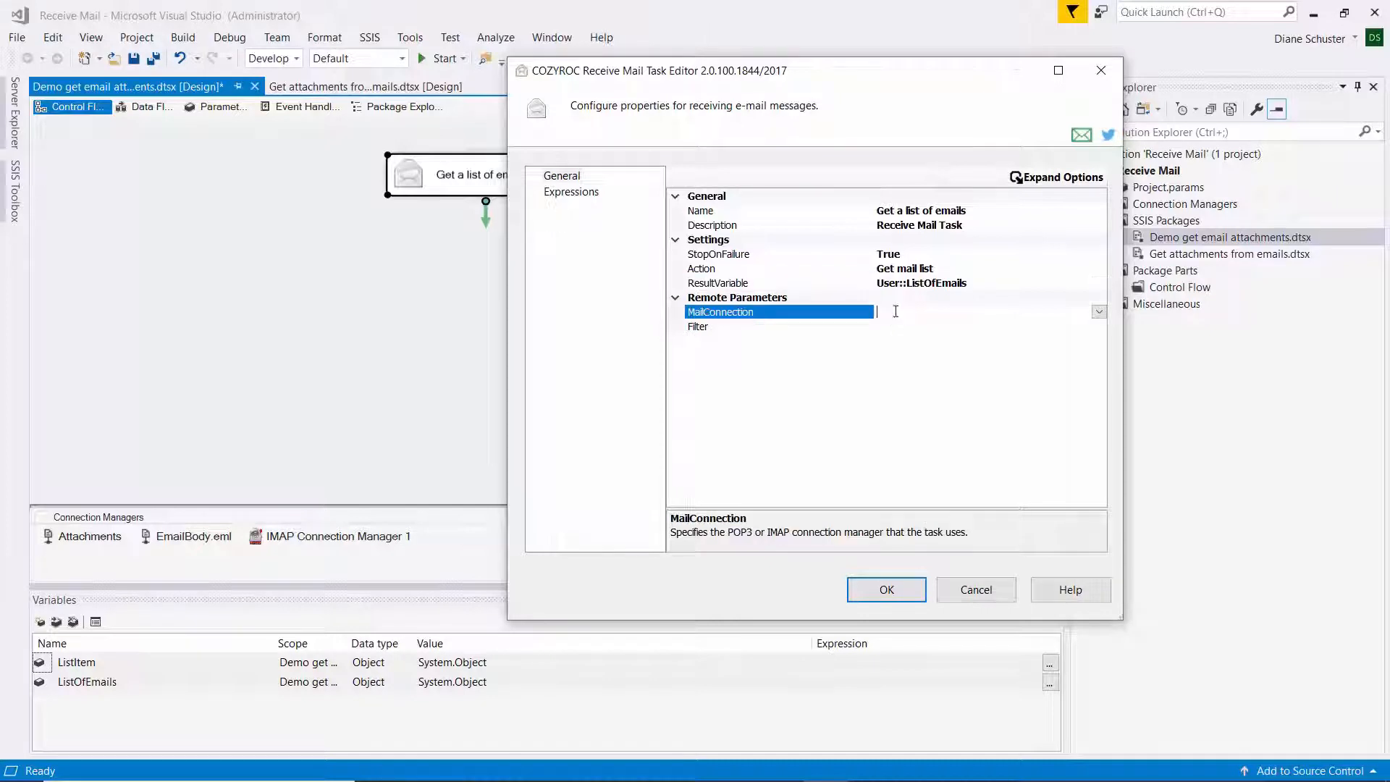
{"action": "left_click", "coordinate": [1100, 311]}
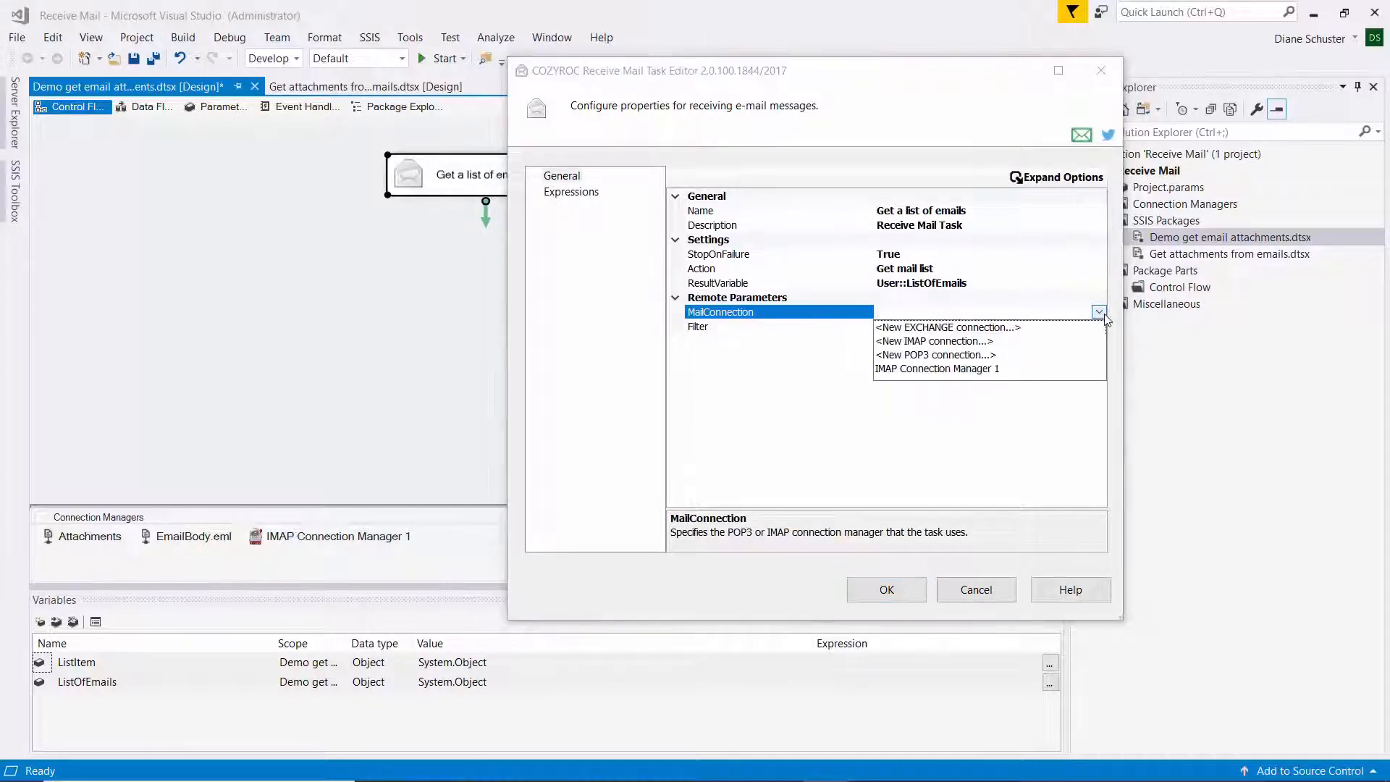
{"action": "left_click", "coordinate": [937, 367]}
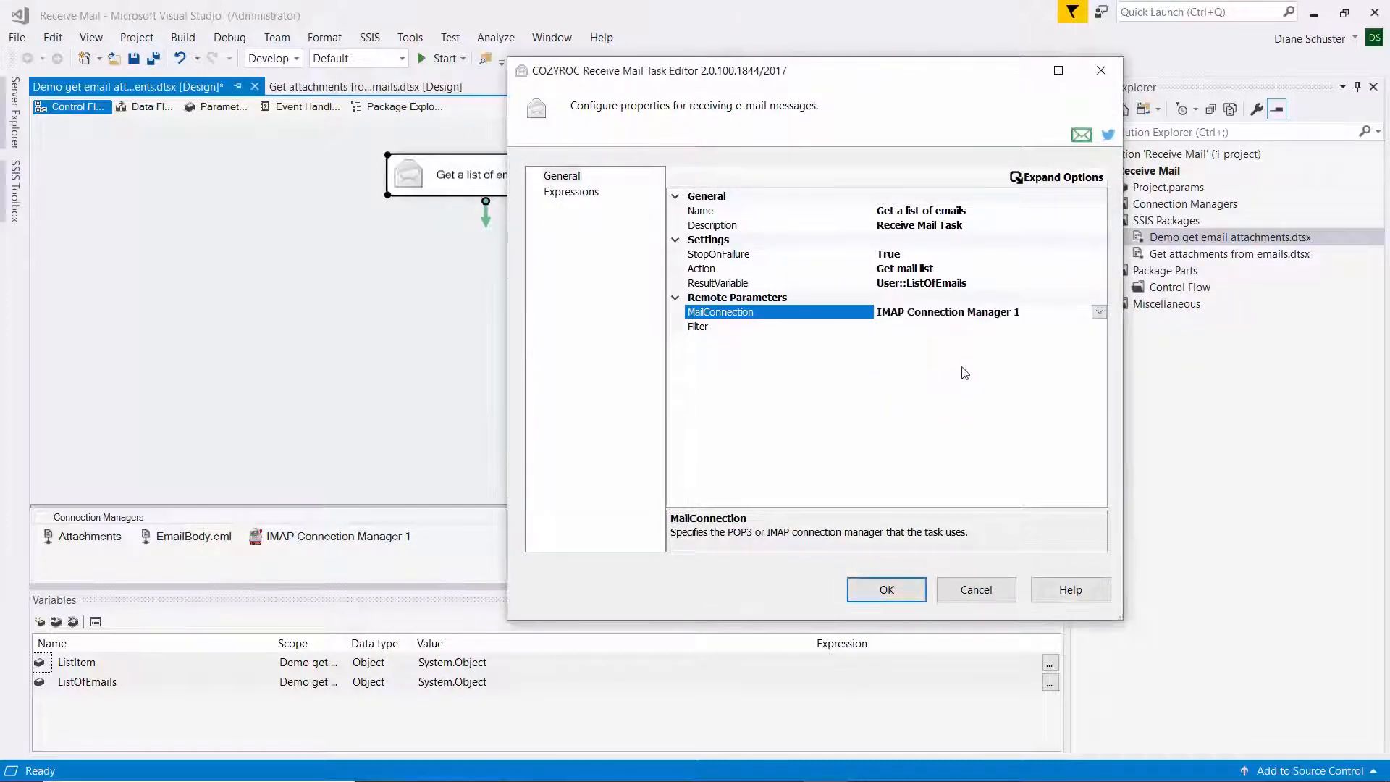
{"action": "left_click", "coordinate": [780, 326]}
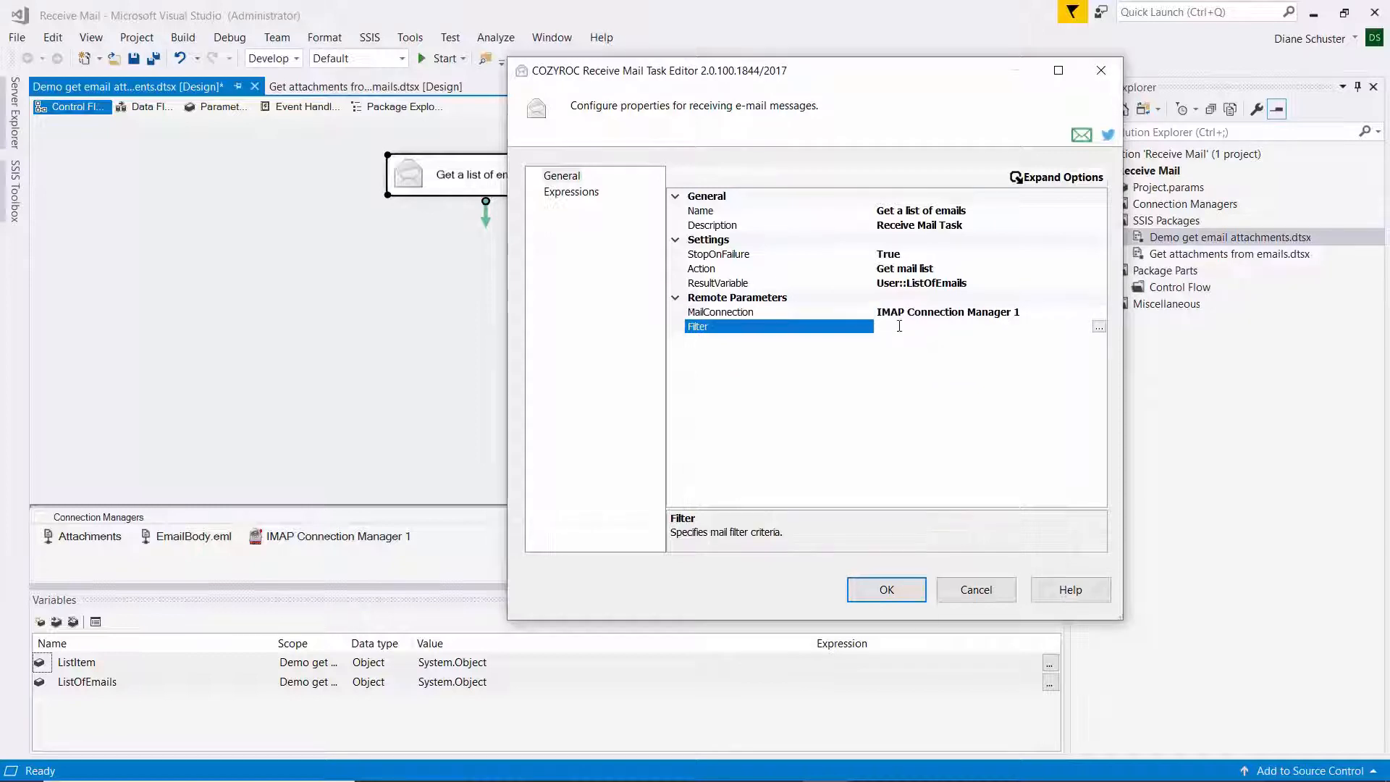
{"action": "type", "text": "FROM"}
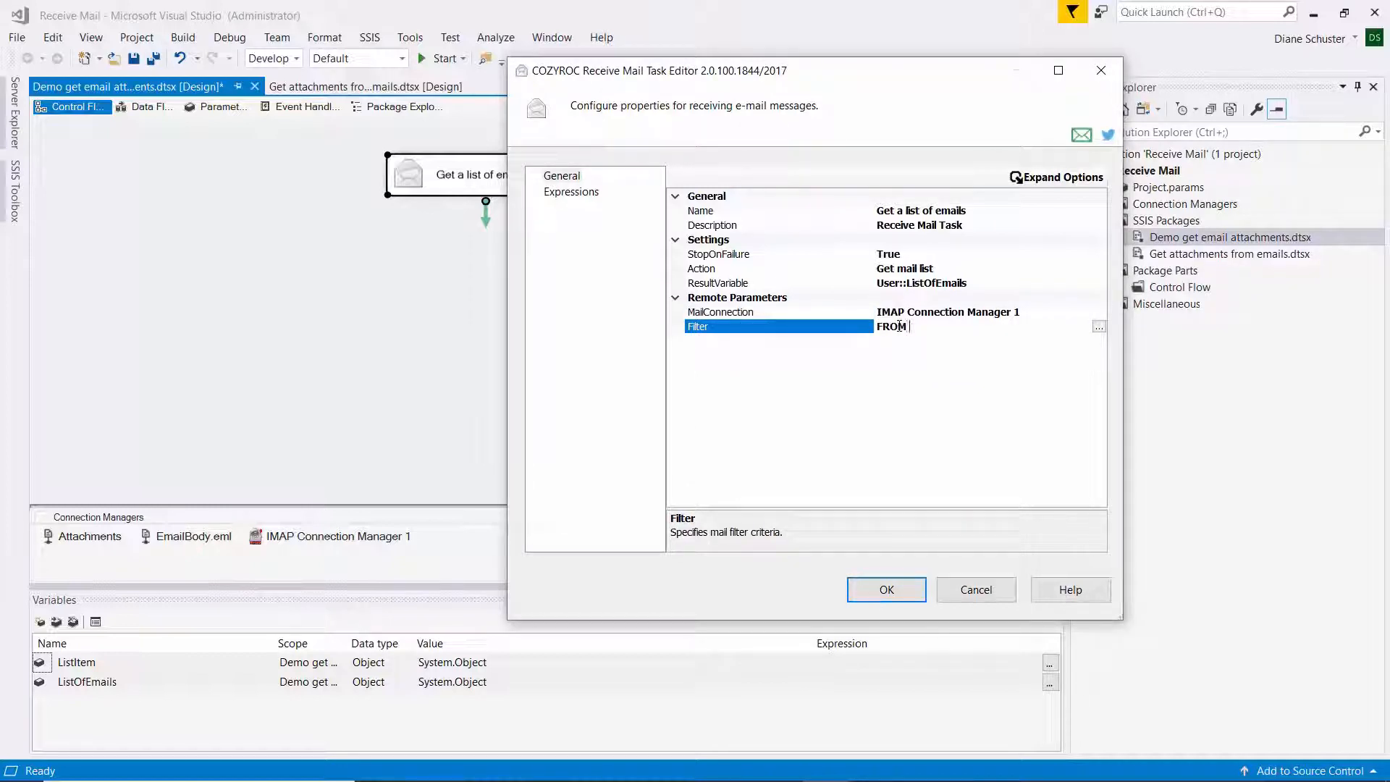
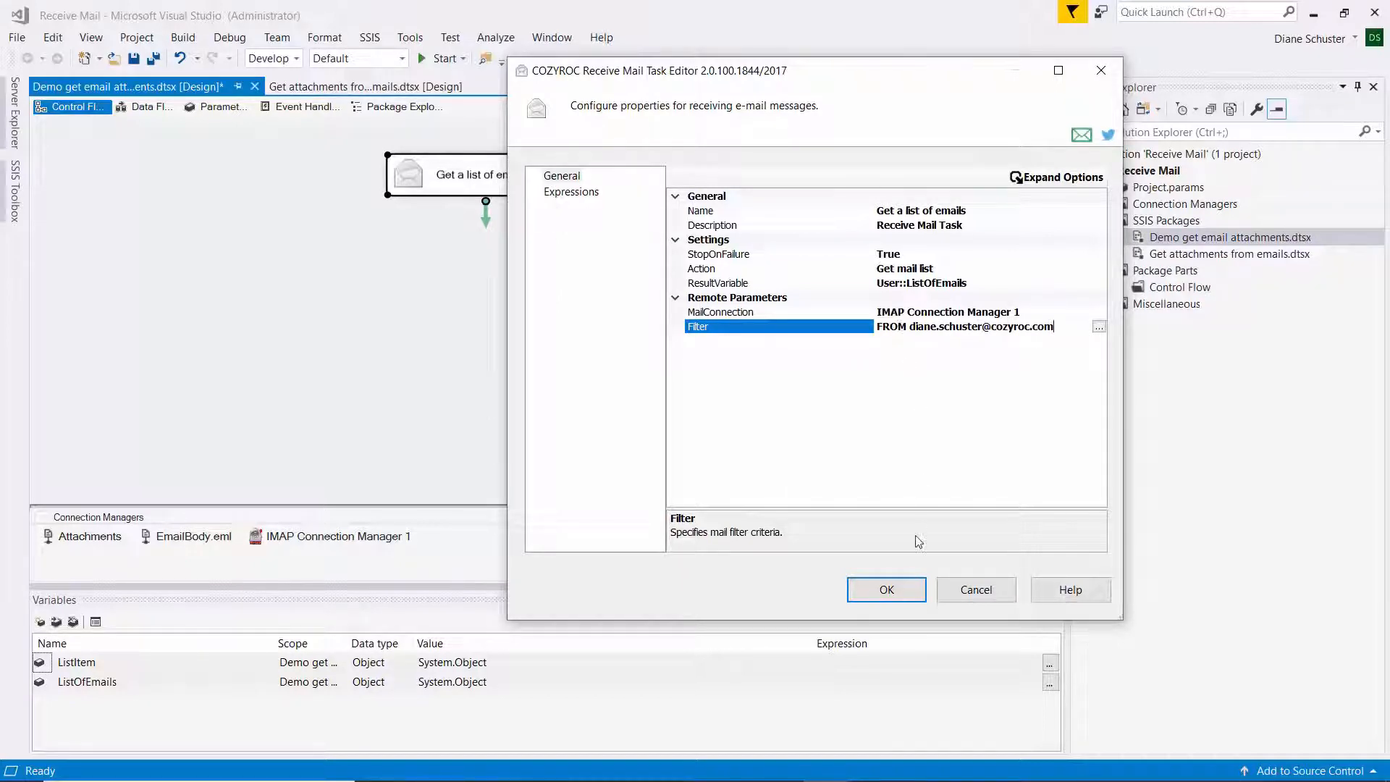
{"action": "left_click", "coordinate": [886, 589]}
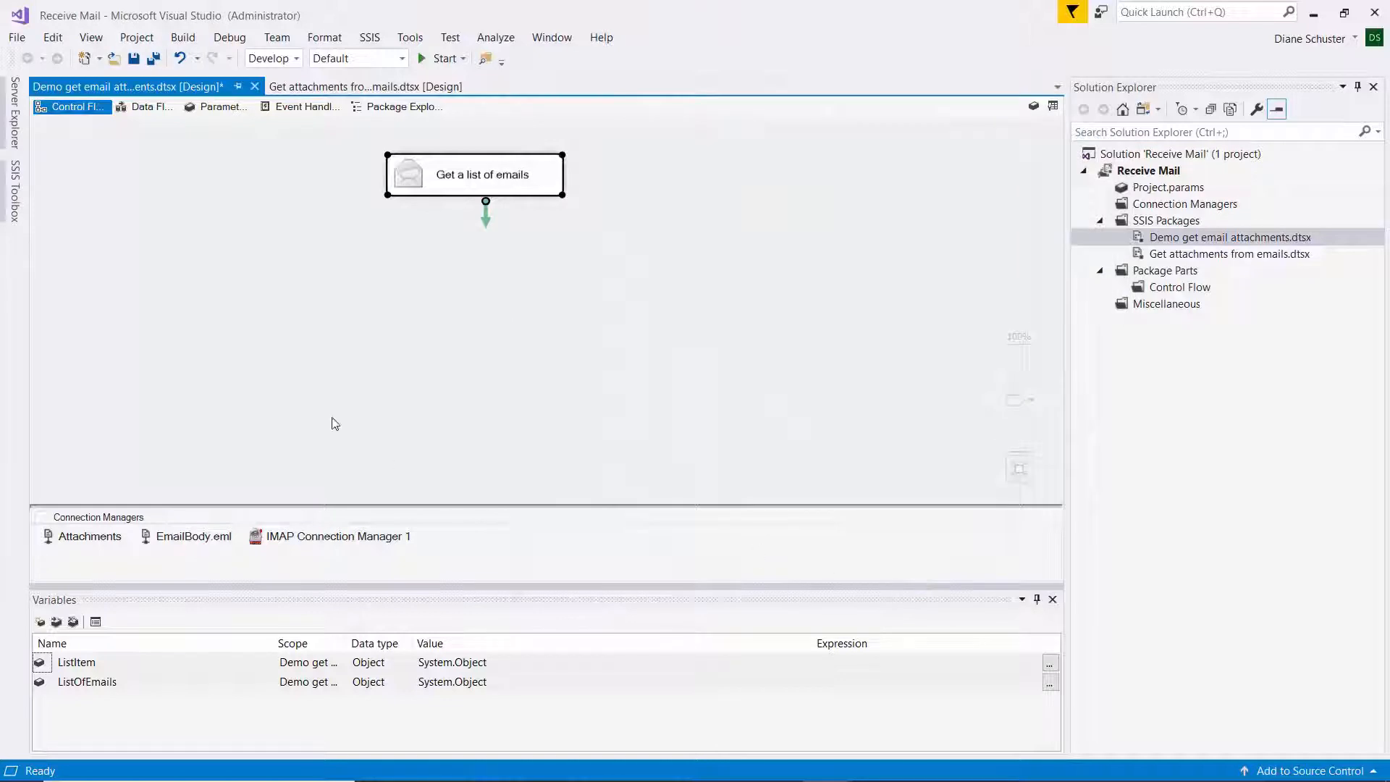
Add a Foreach Loop Container after the listing task named 'Process each of the emails from the list'.
{"action": "left_click", "coordinate": [13, 183]}
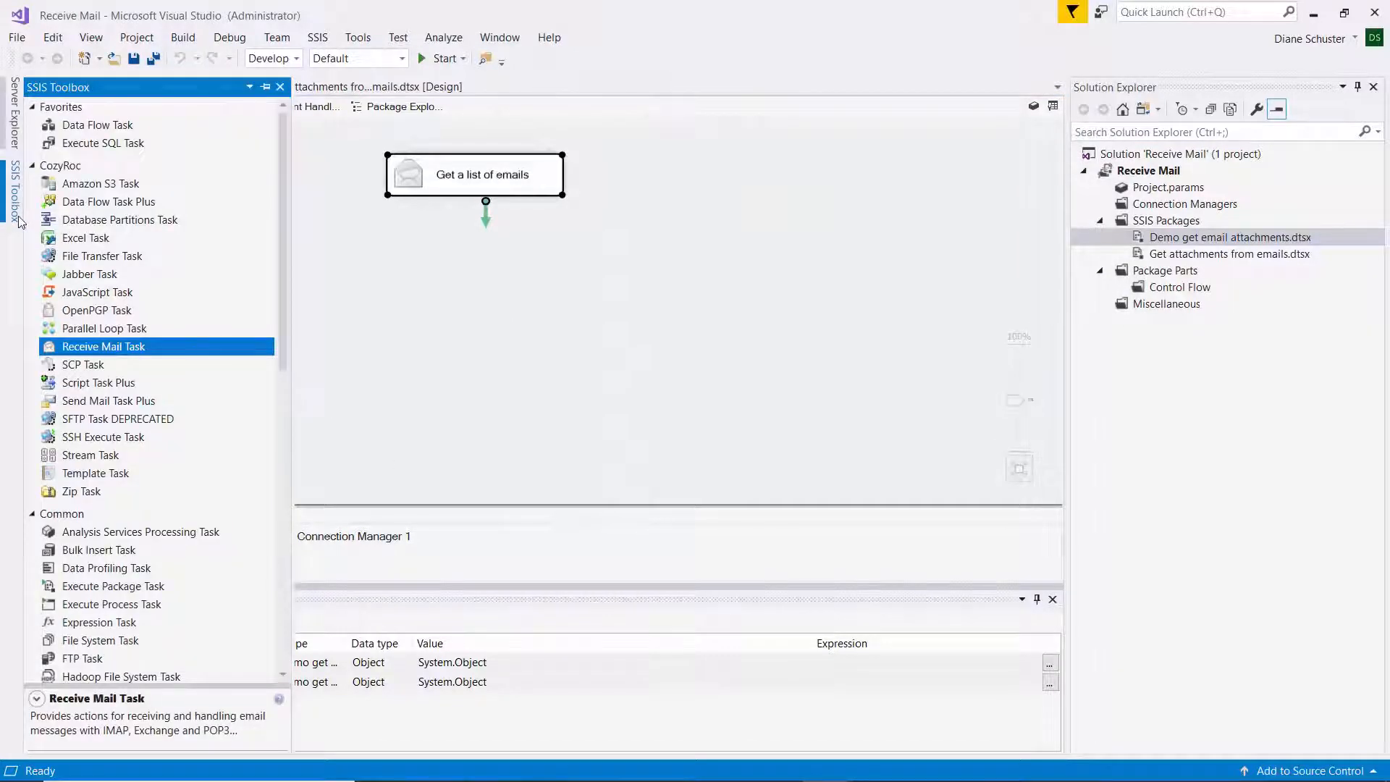
{"action": "mouse_move", "coordinate": [113, 452]}
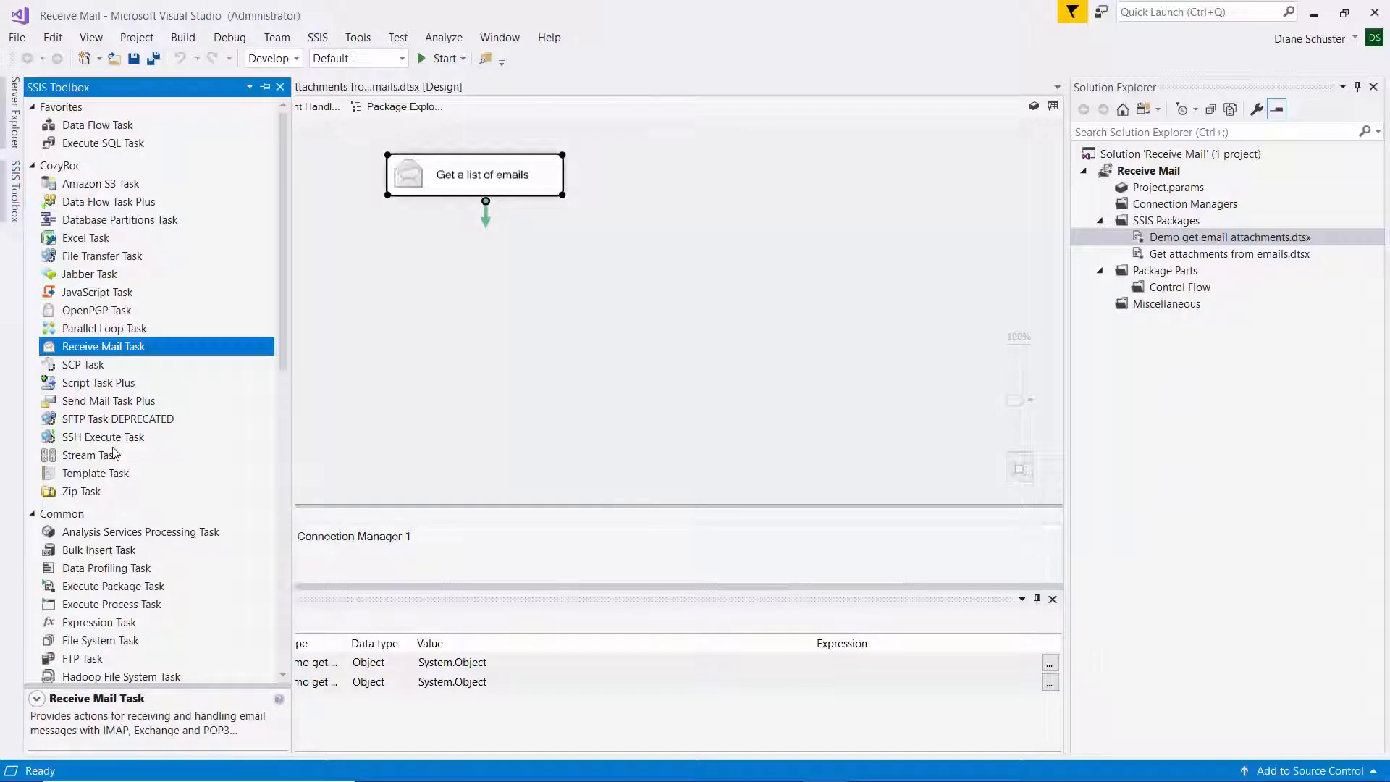
{"action": "scroll", "scroll_direction": "down", "scroll_amount": 3}
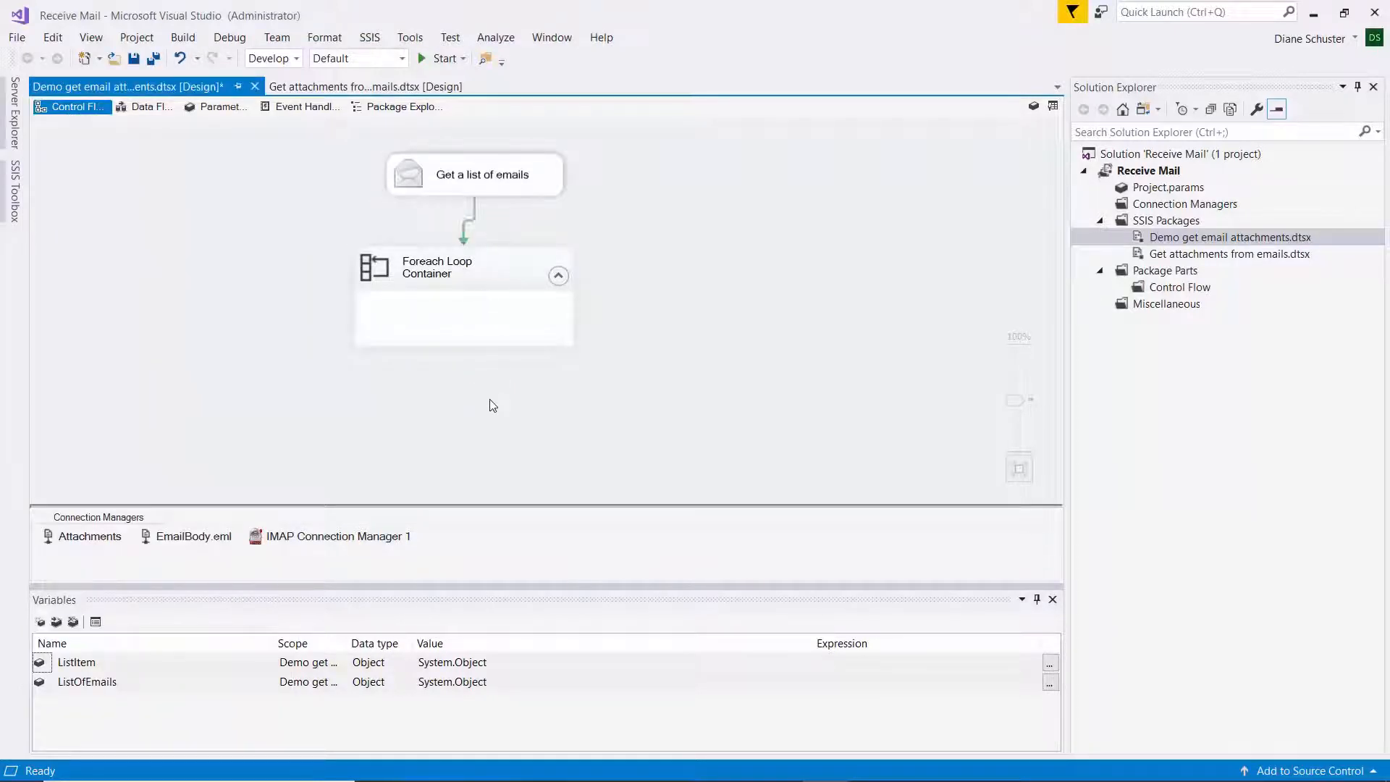
{"action": "double_click", "coordinate": [436, 267]}
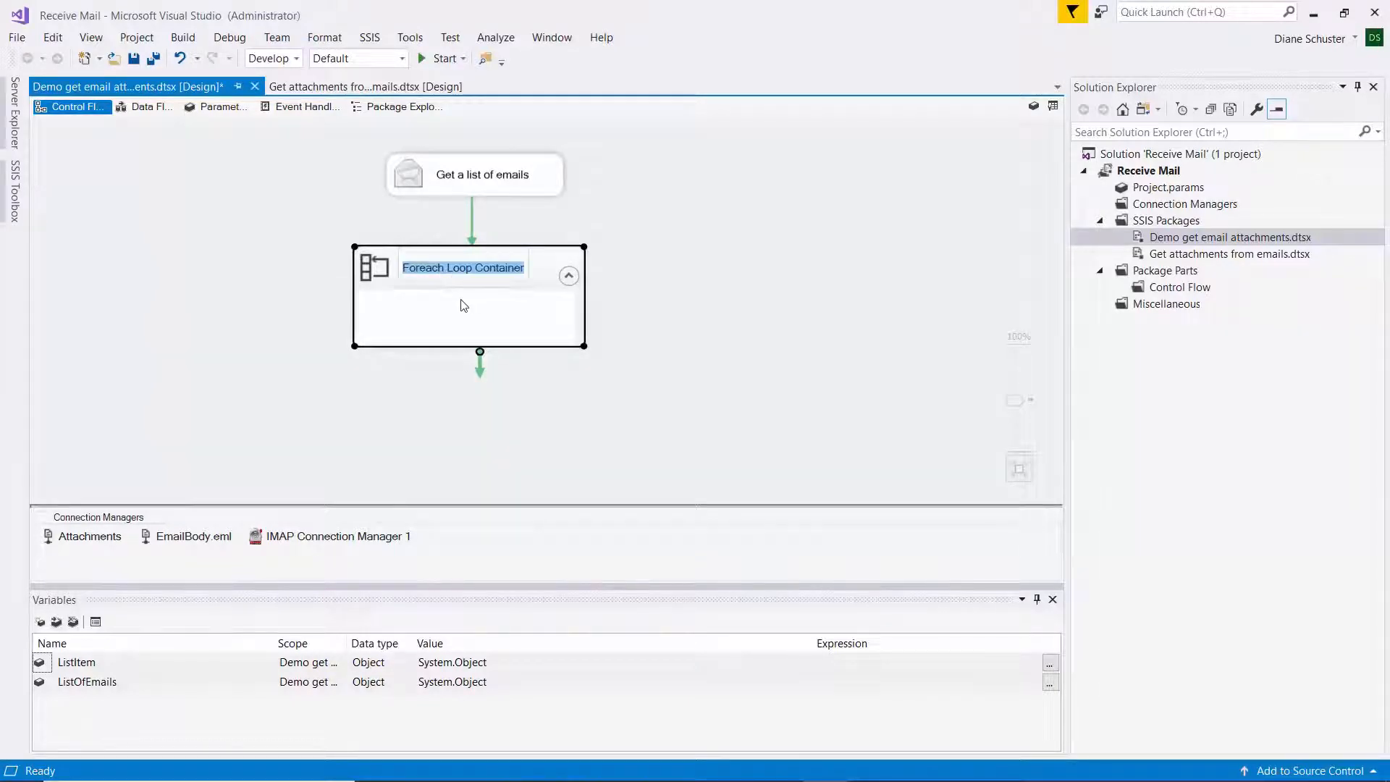
{"action": "type", "text": "Process"}
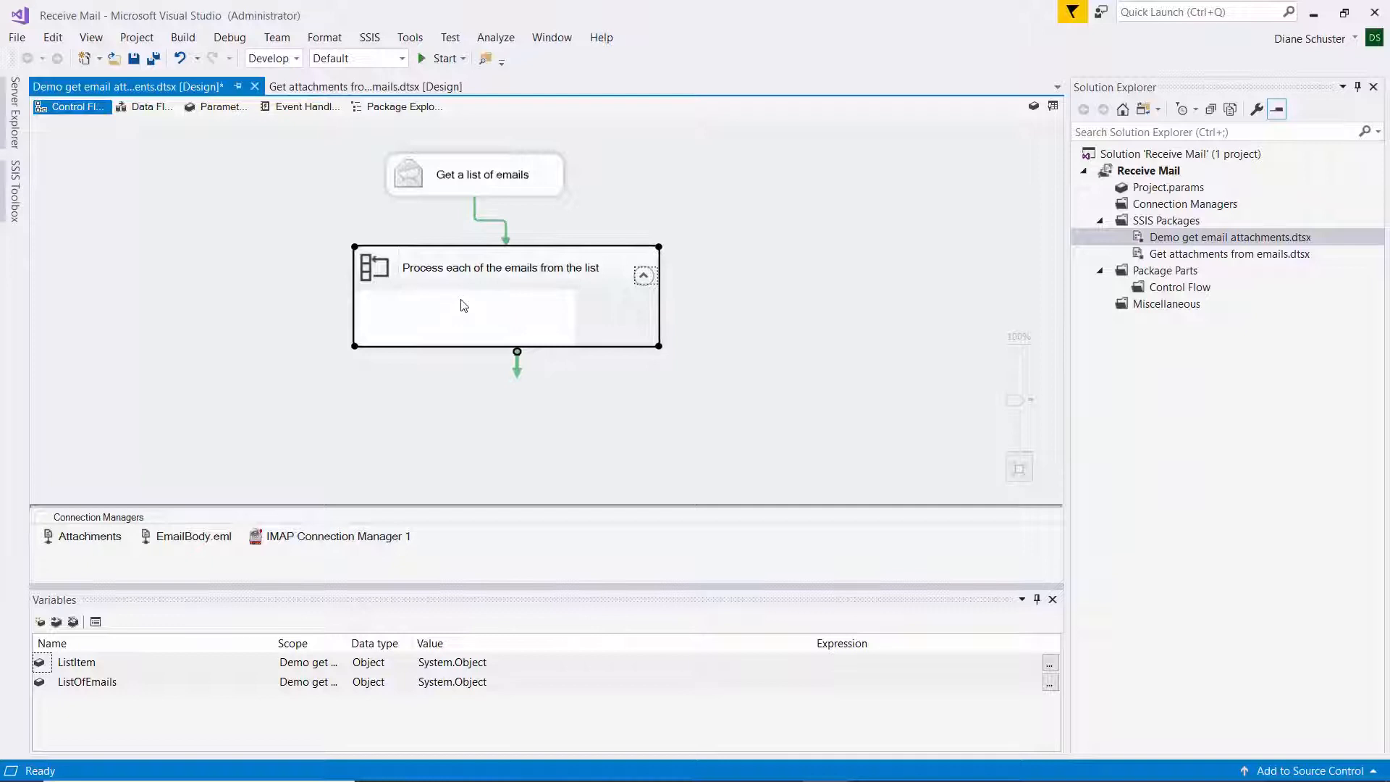
{"action": "left_click", "coordinate": [500, 266]}
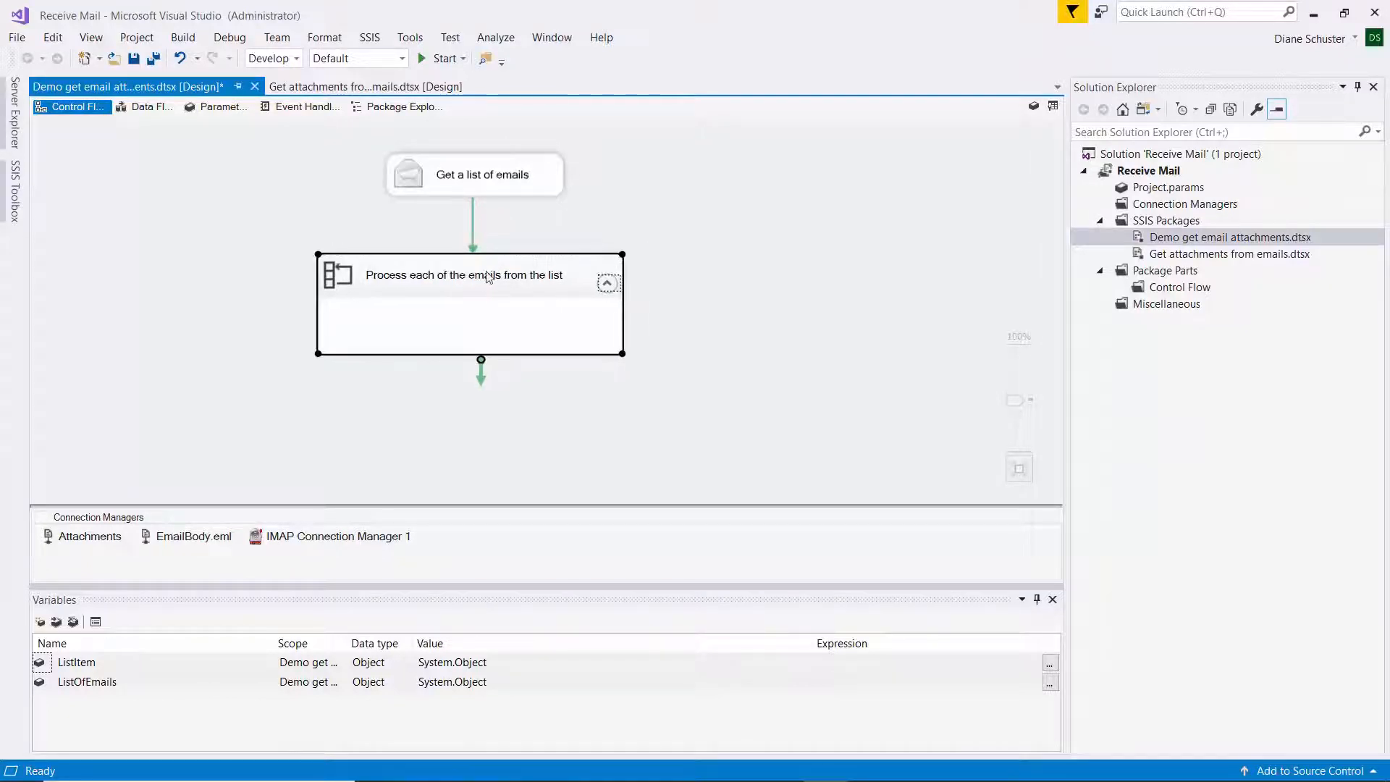
{"action": "double_click", "coordinate": [463, 275]}
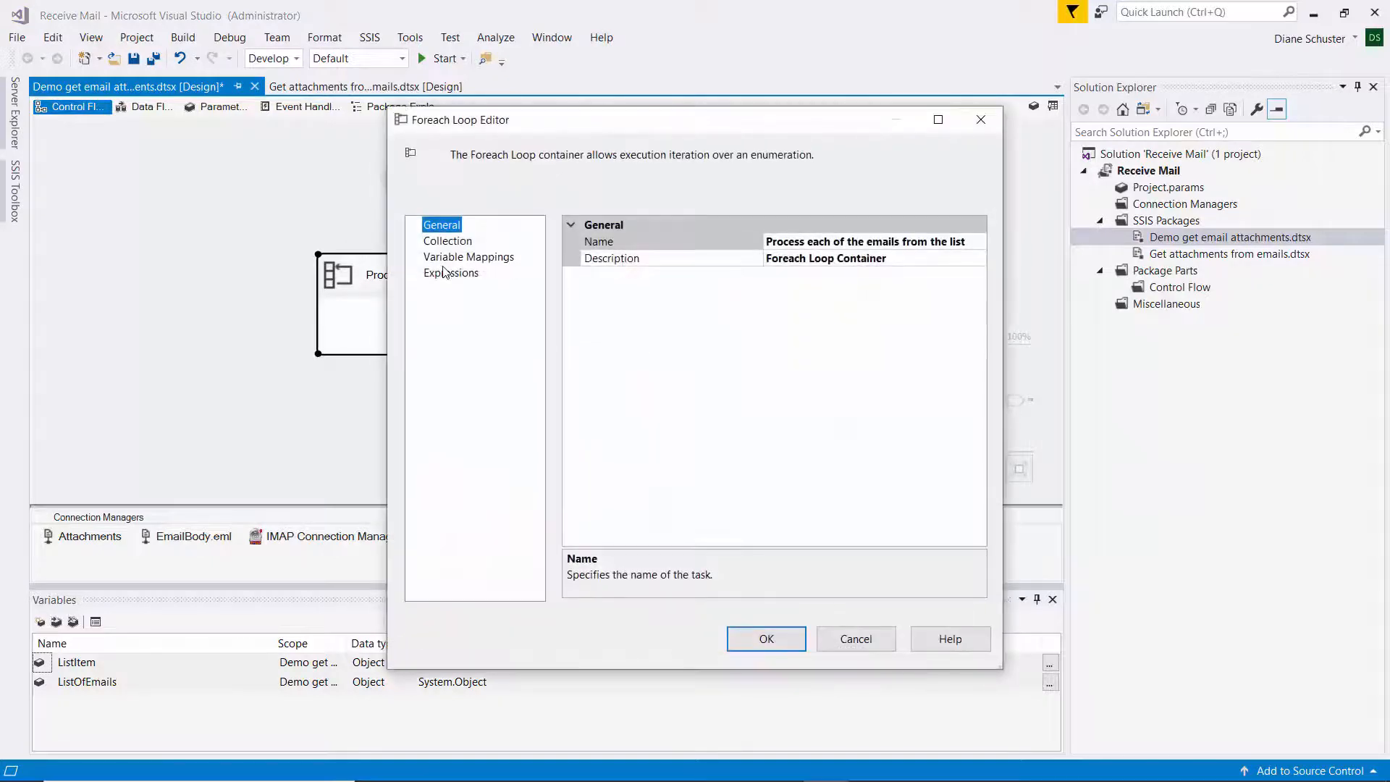
Set the loop's Collection to Foreach From Variable Enumerator over User::ListOfEmails.
{"action": "left_click", "coordinate": [448, 240]}
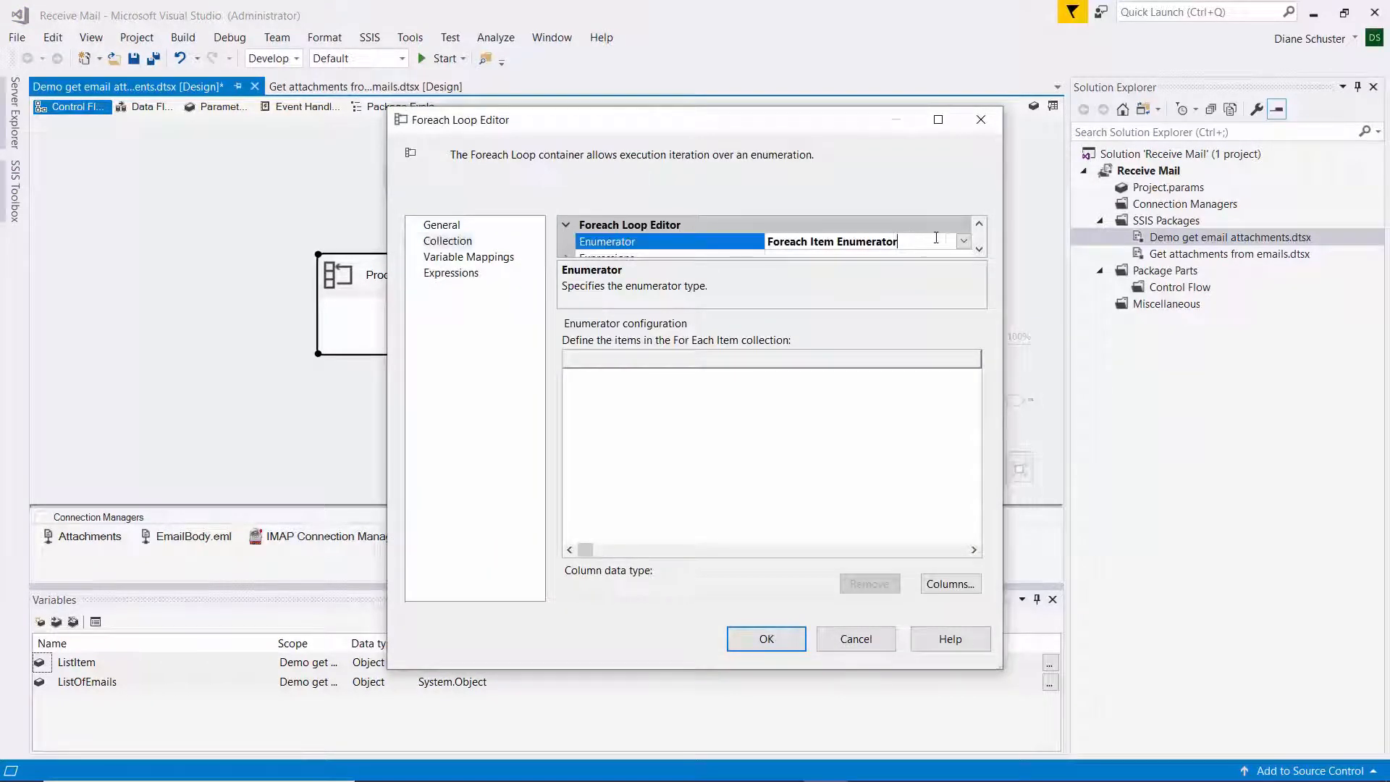
{"action": "left_click", "coordinate": [964, 242]}
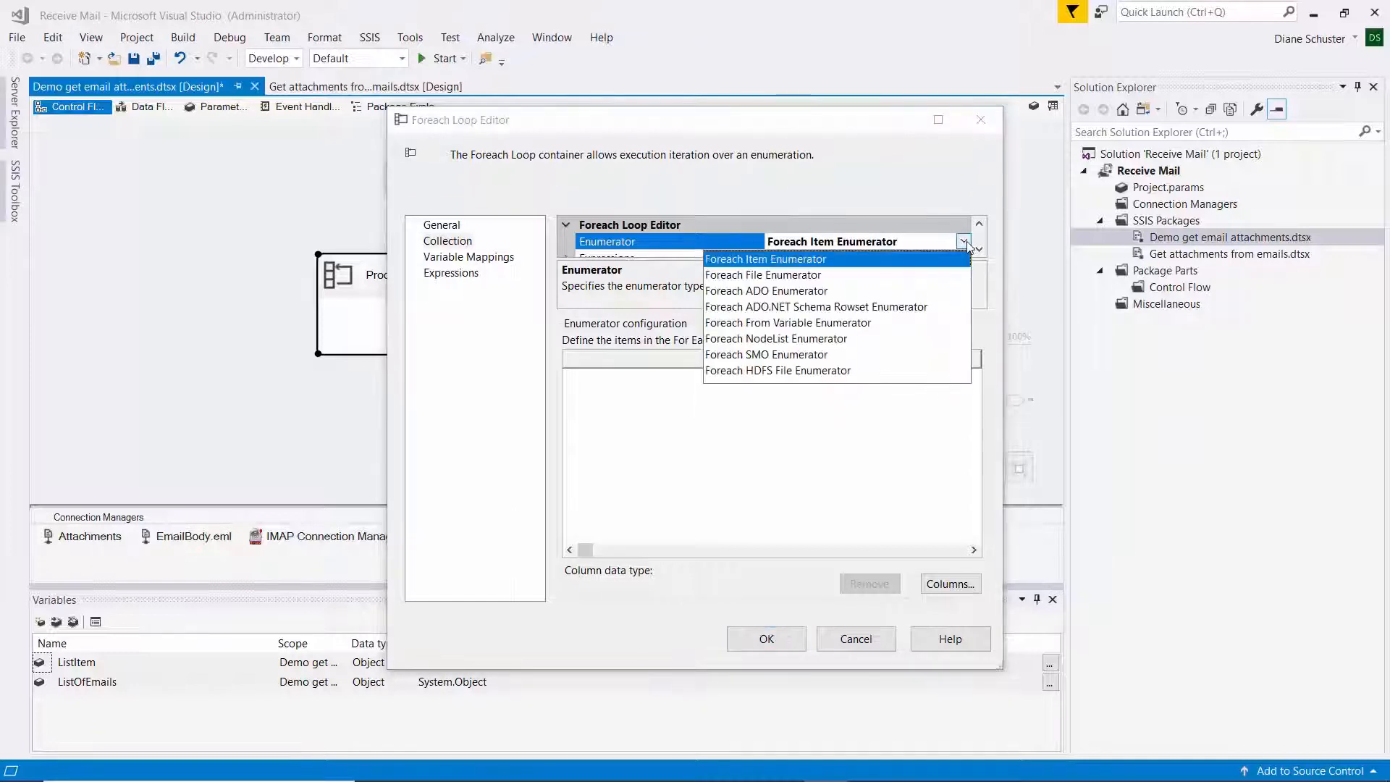
{"action": "mouse_move", "coordinate": [788, 323]}
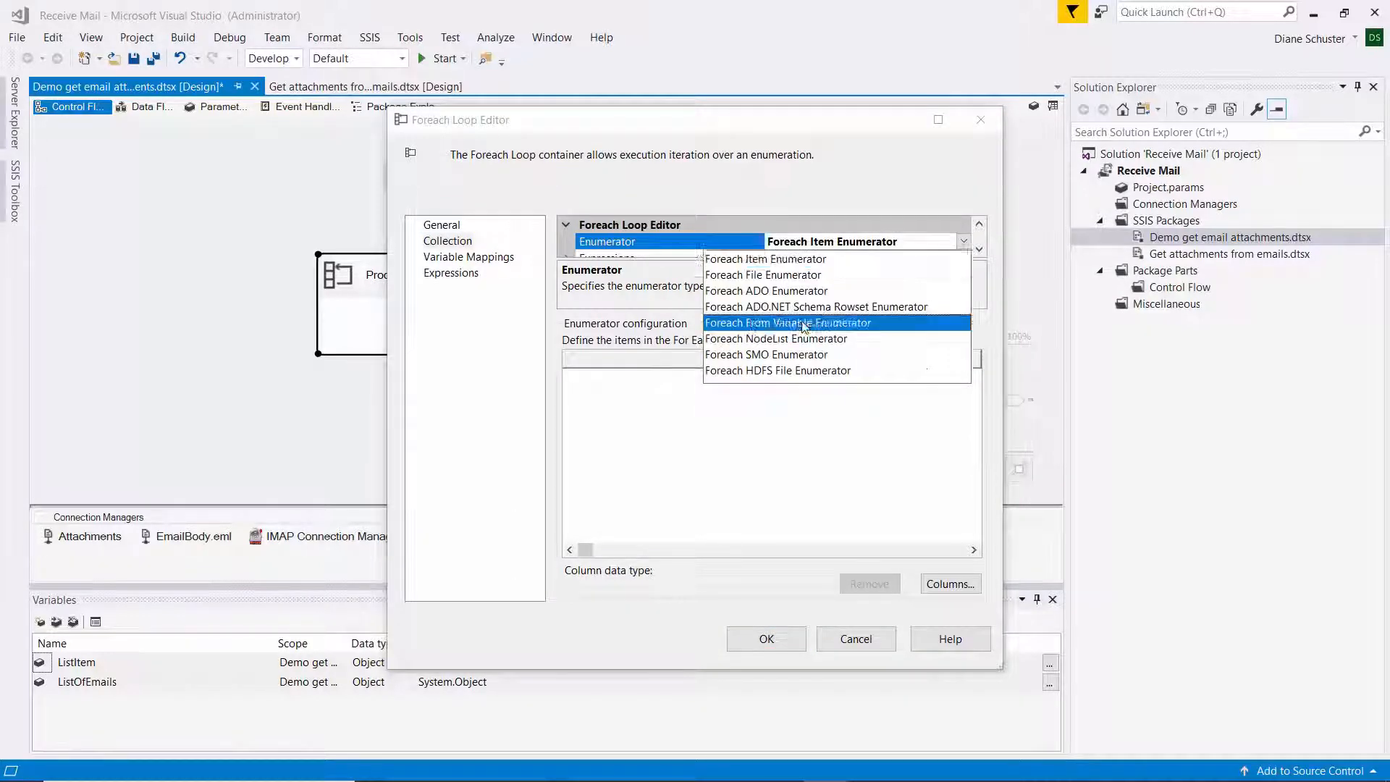
{"action": "left_click", "coordinate": [788, 321]}
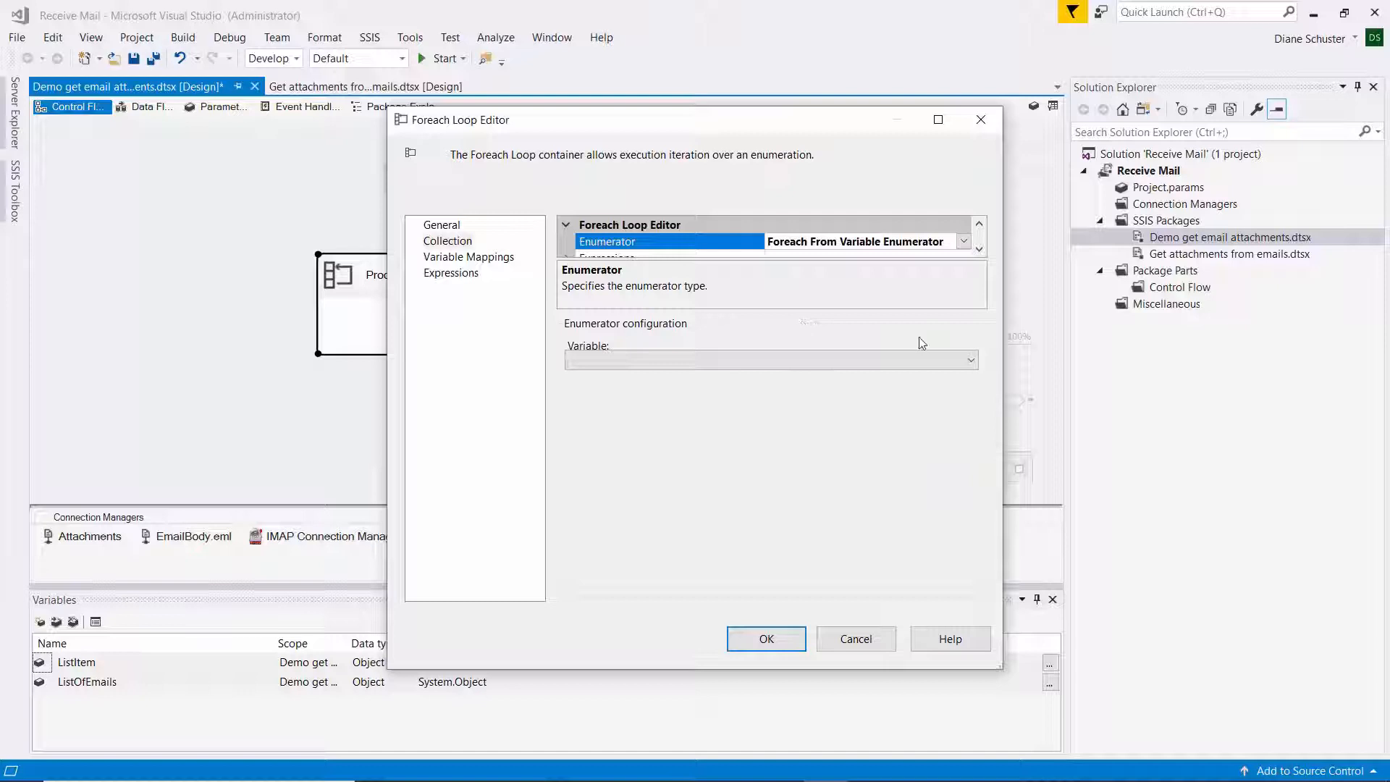
{"action": "left_click", "coordinate": [972, 360]}
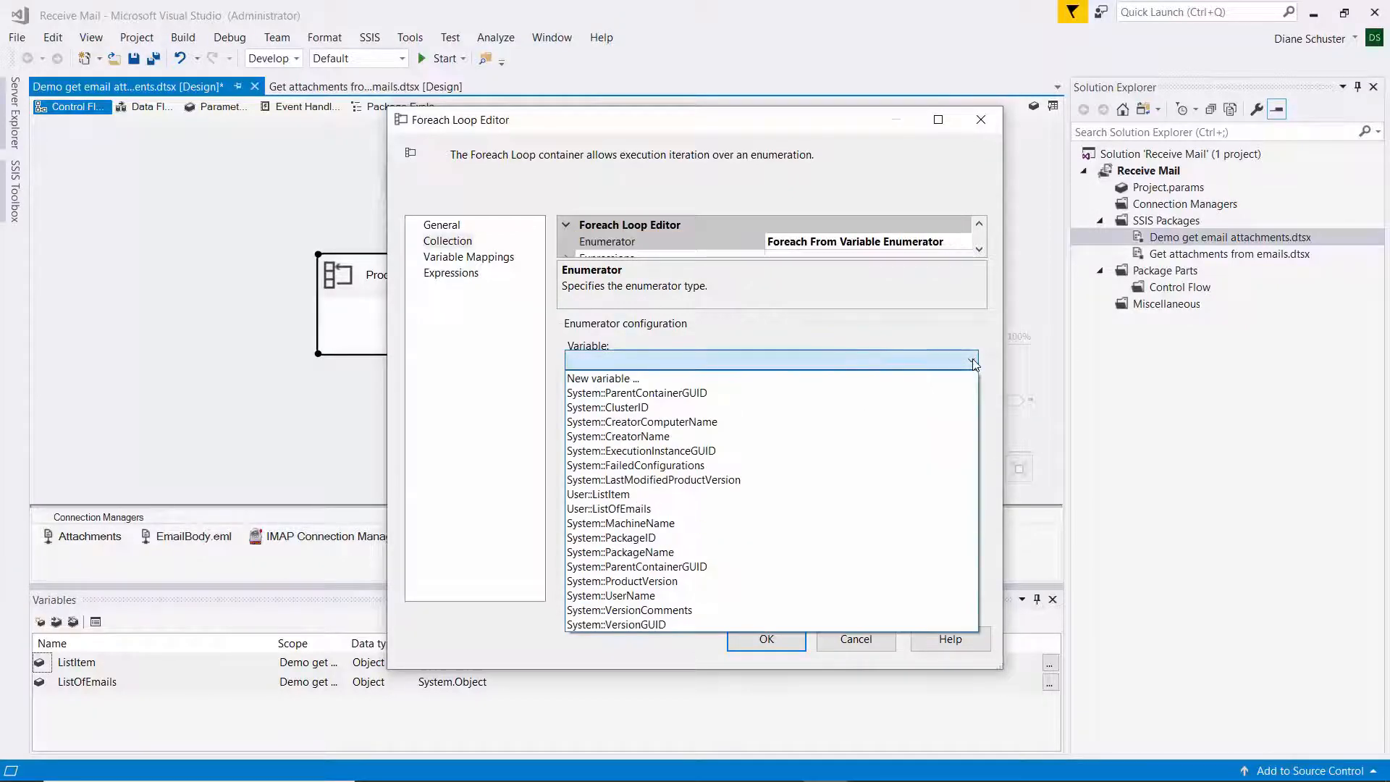
{"action": "mouse_move", "coordinate": [610, 508]}
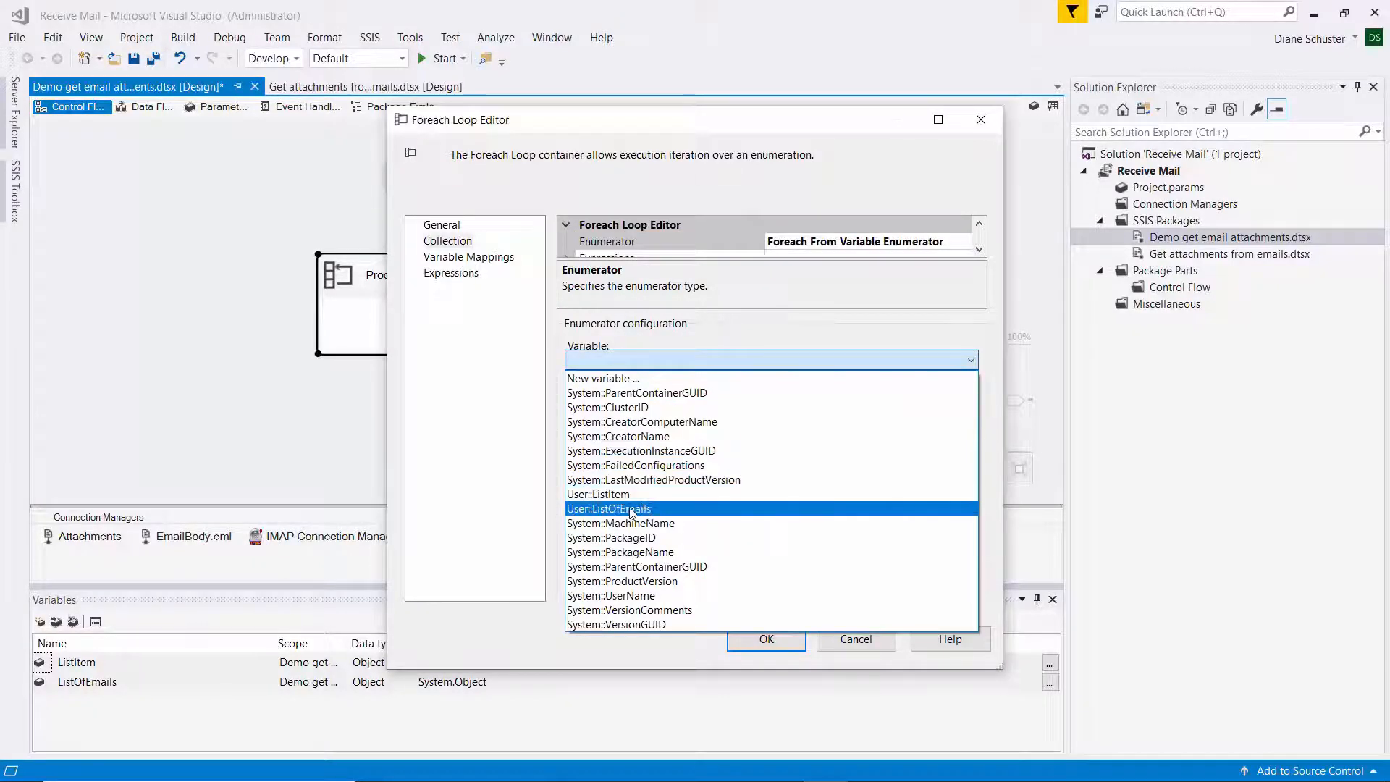
{"action": "left_click", "coordinate": [609, 508]}
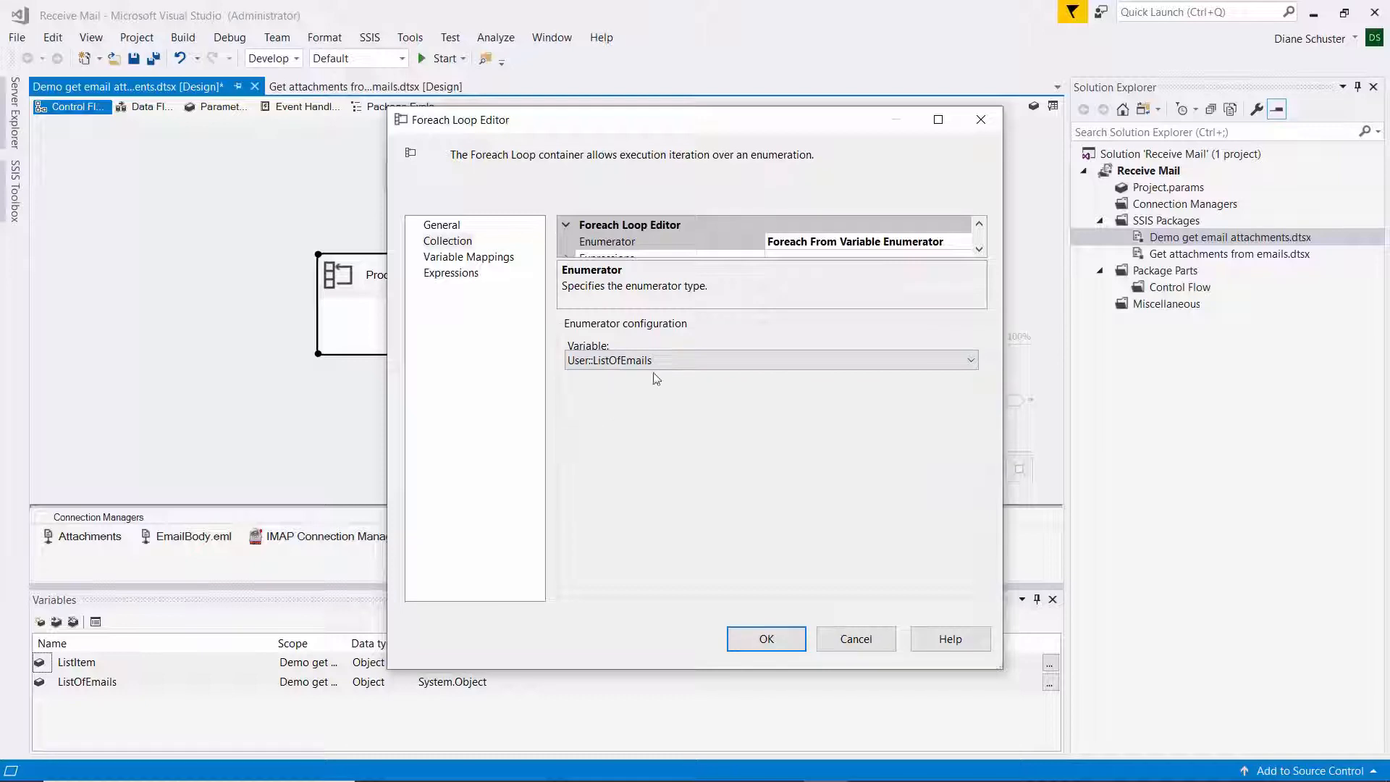
Map User::ListItem at index 0 in Variable Mappings and confirm the loop settings.
{"action": "left_click", "coordinate": [468, 256]}
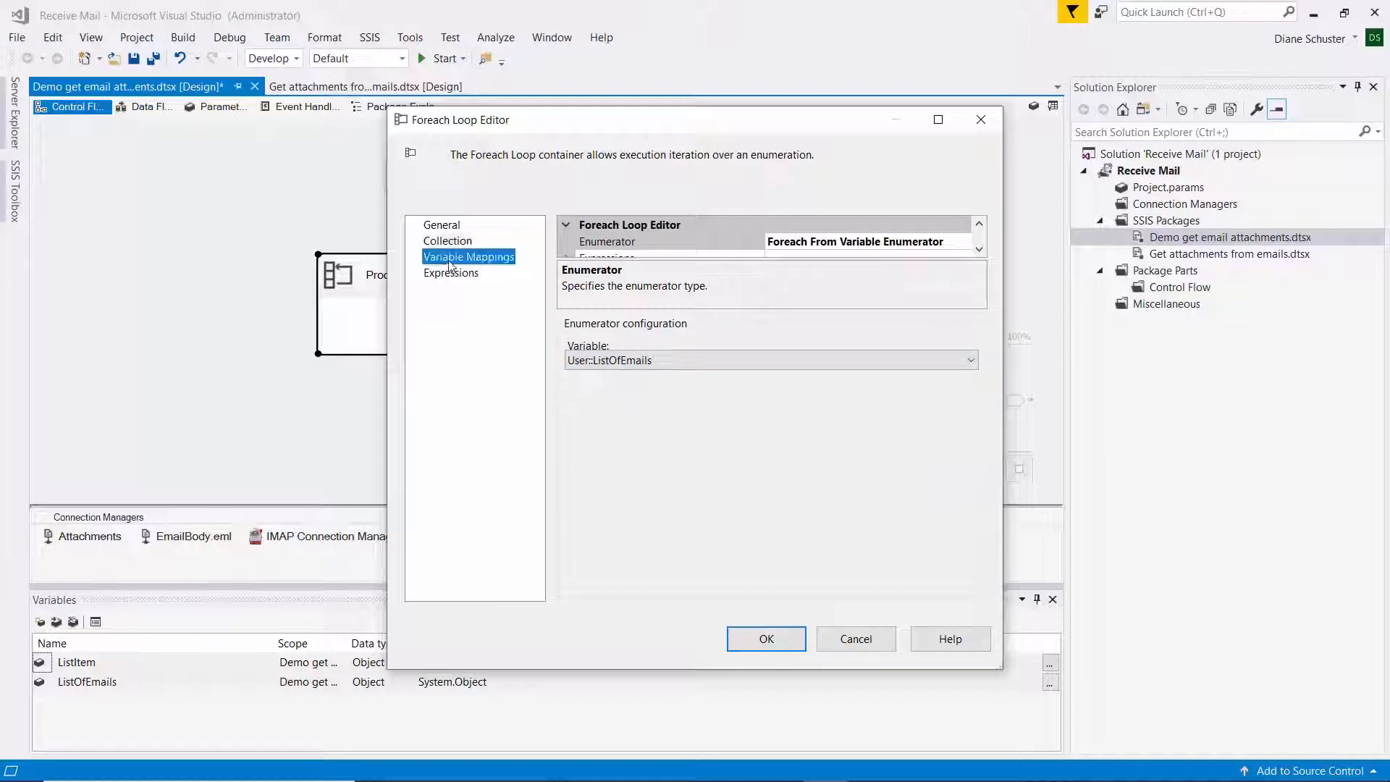
{"action": "left_click", "coordinate": [468, 257]}
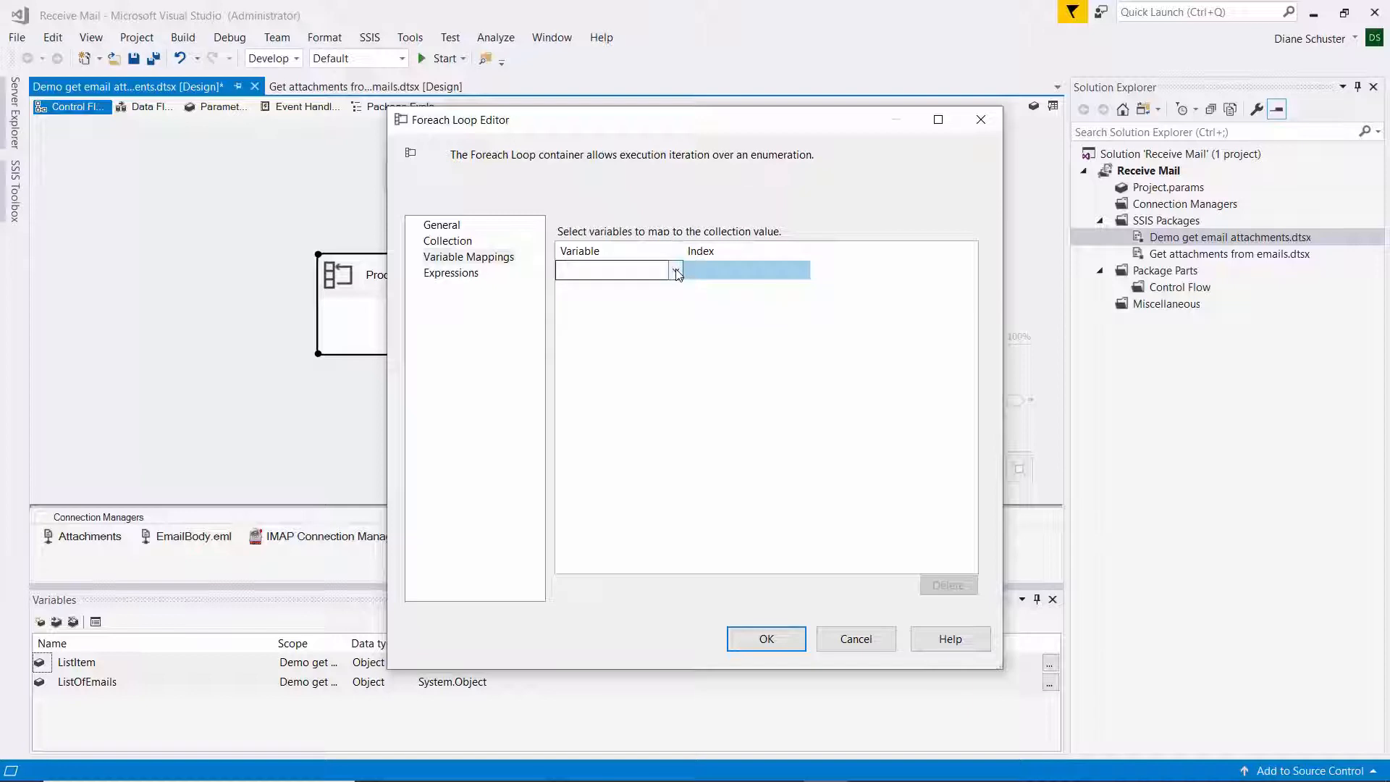
{"action": "left_click", "coordinate": [676, 270]}
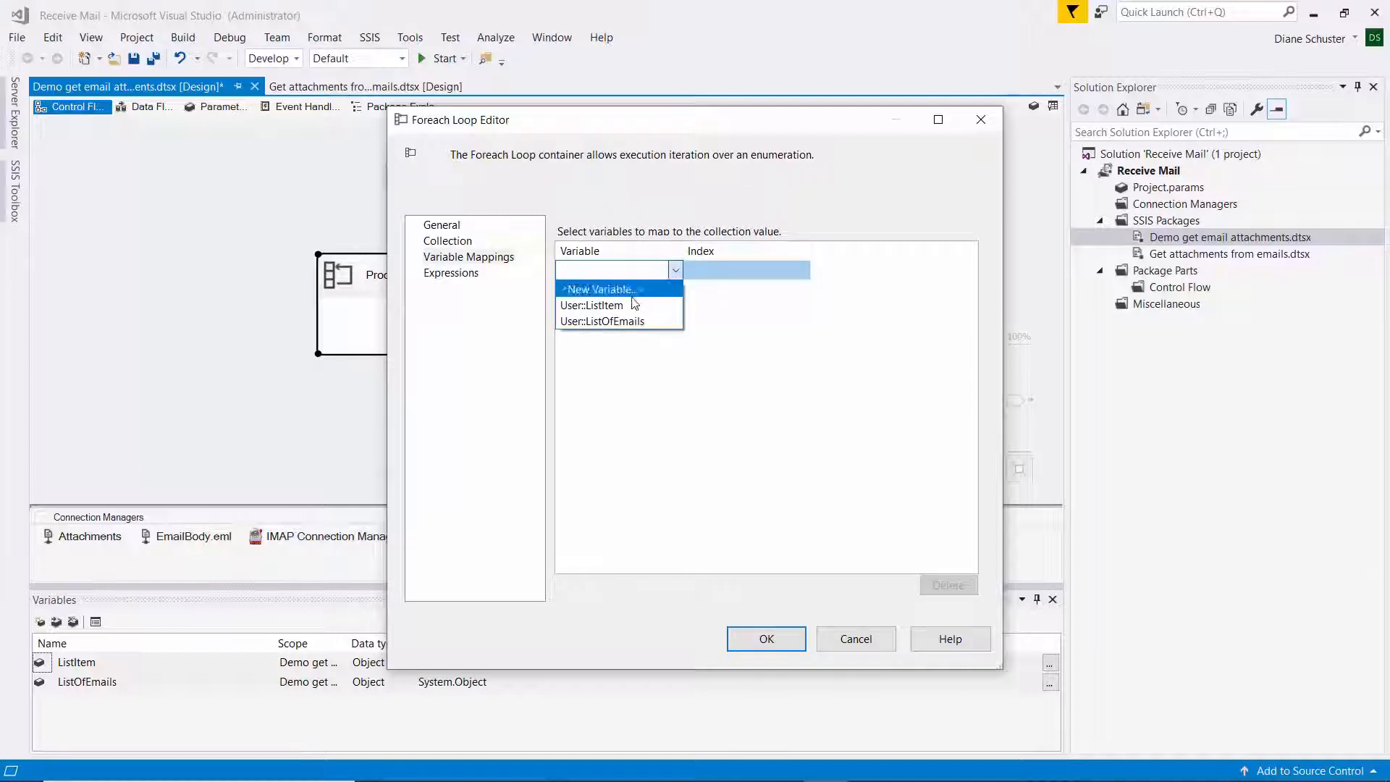
{"action": "mouse_move", "coordinate": [589, 305]}
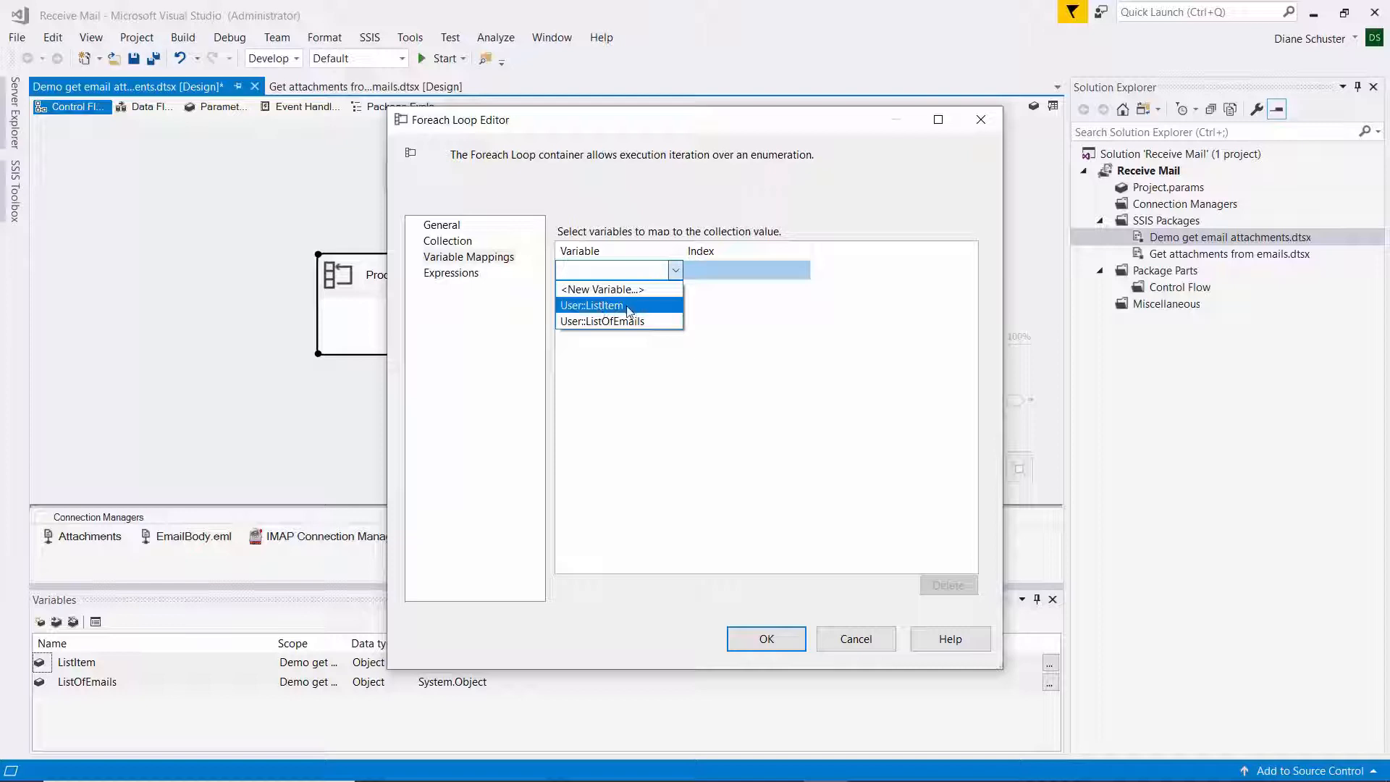
{"action": "left_click", "coordinate": [590, 306]}
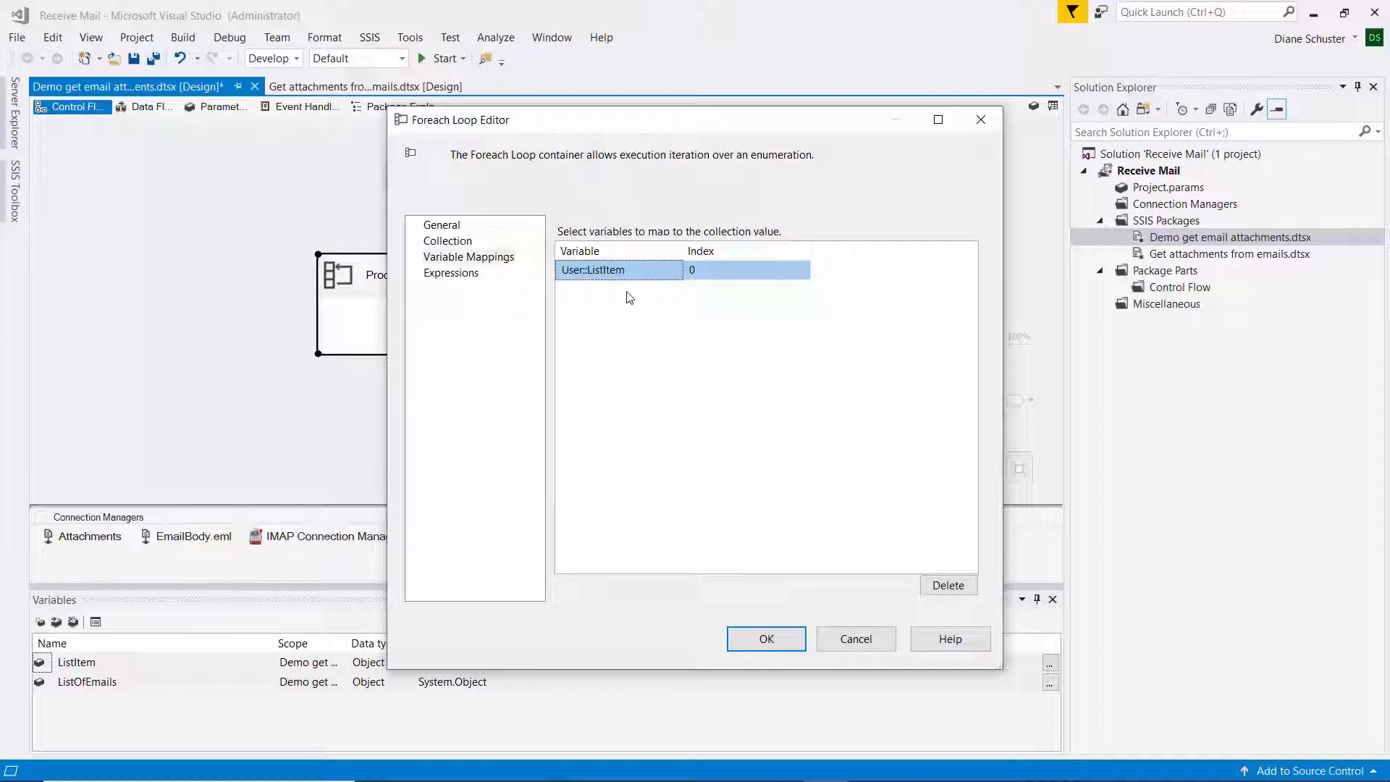
{"action": "mouse_move", "coordinate": [728, 335]}
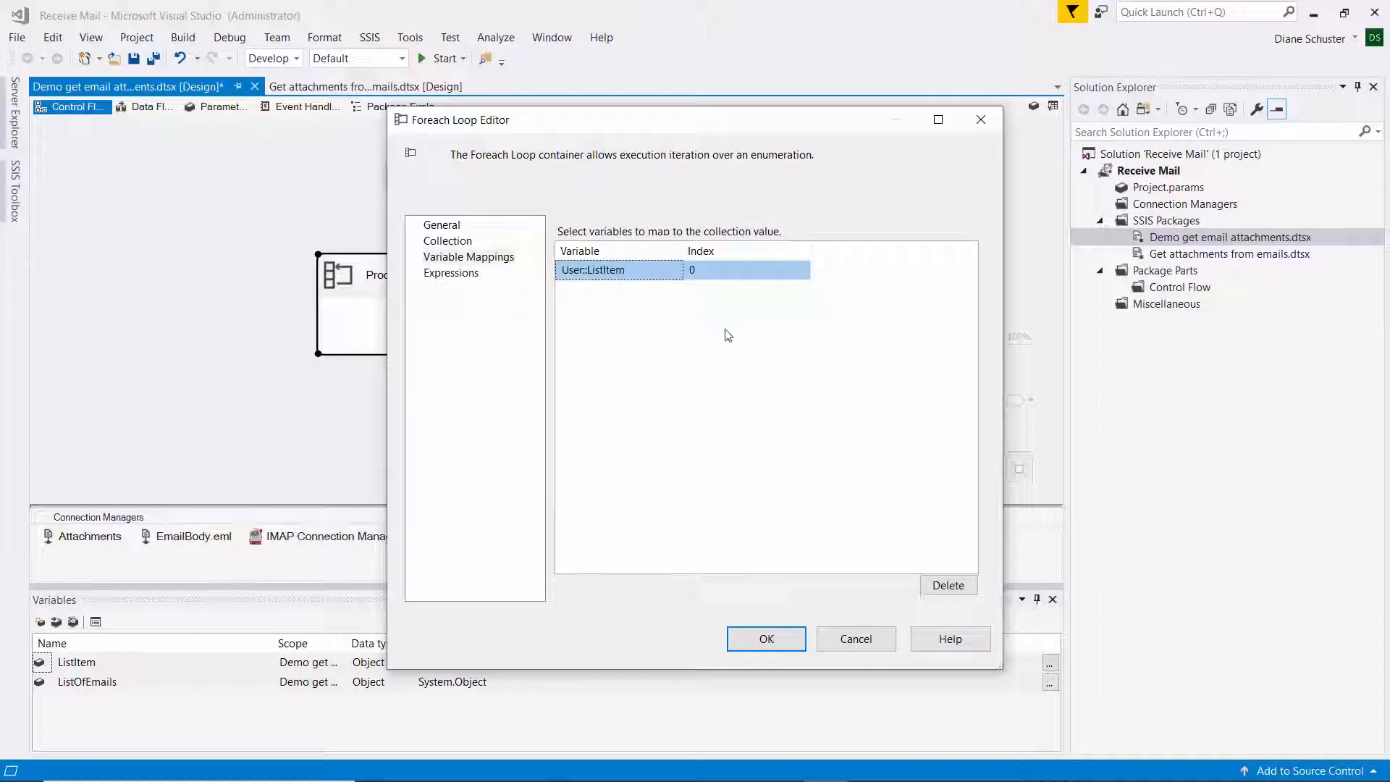
{"action": "mouse_move", "coordinate": [734, 356]}
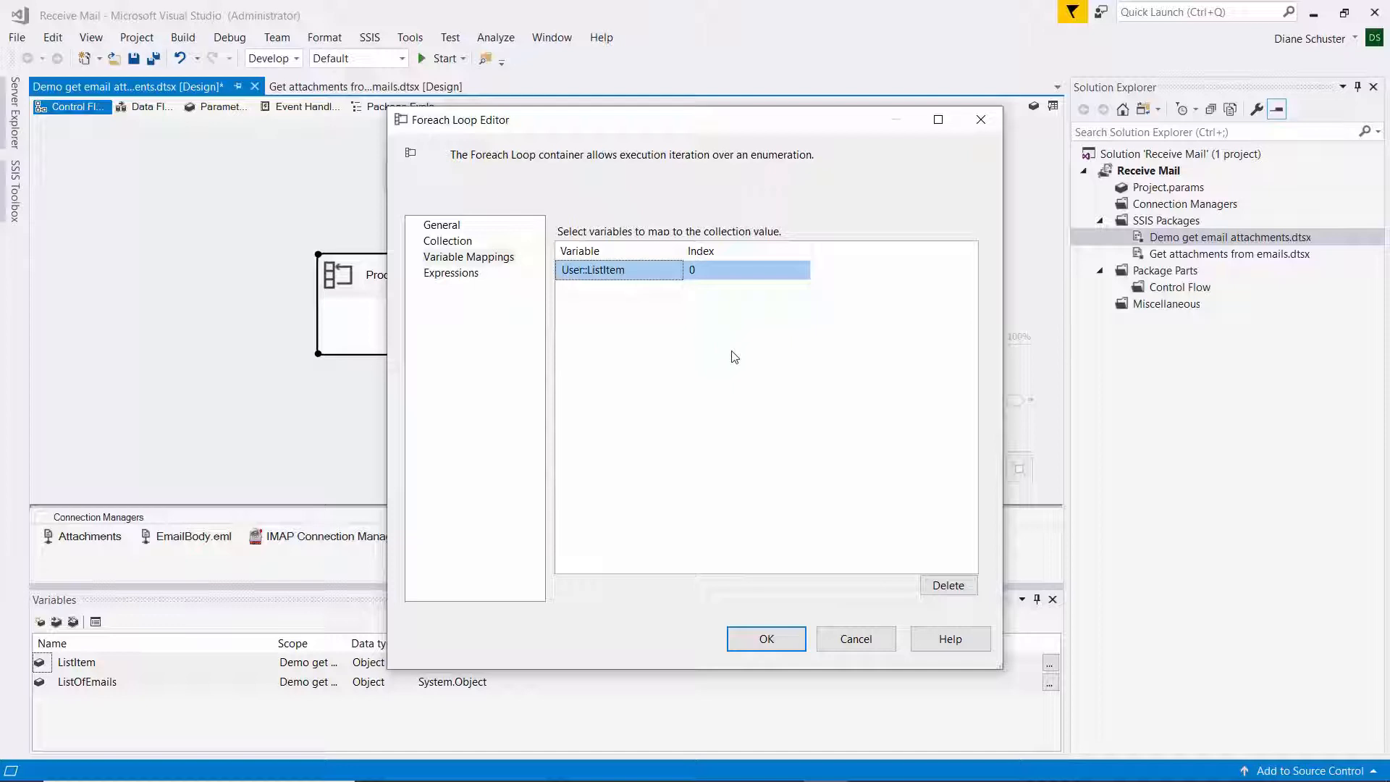
{"action": "mouse_move", "coordinate": [744, 447]}
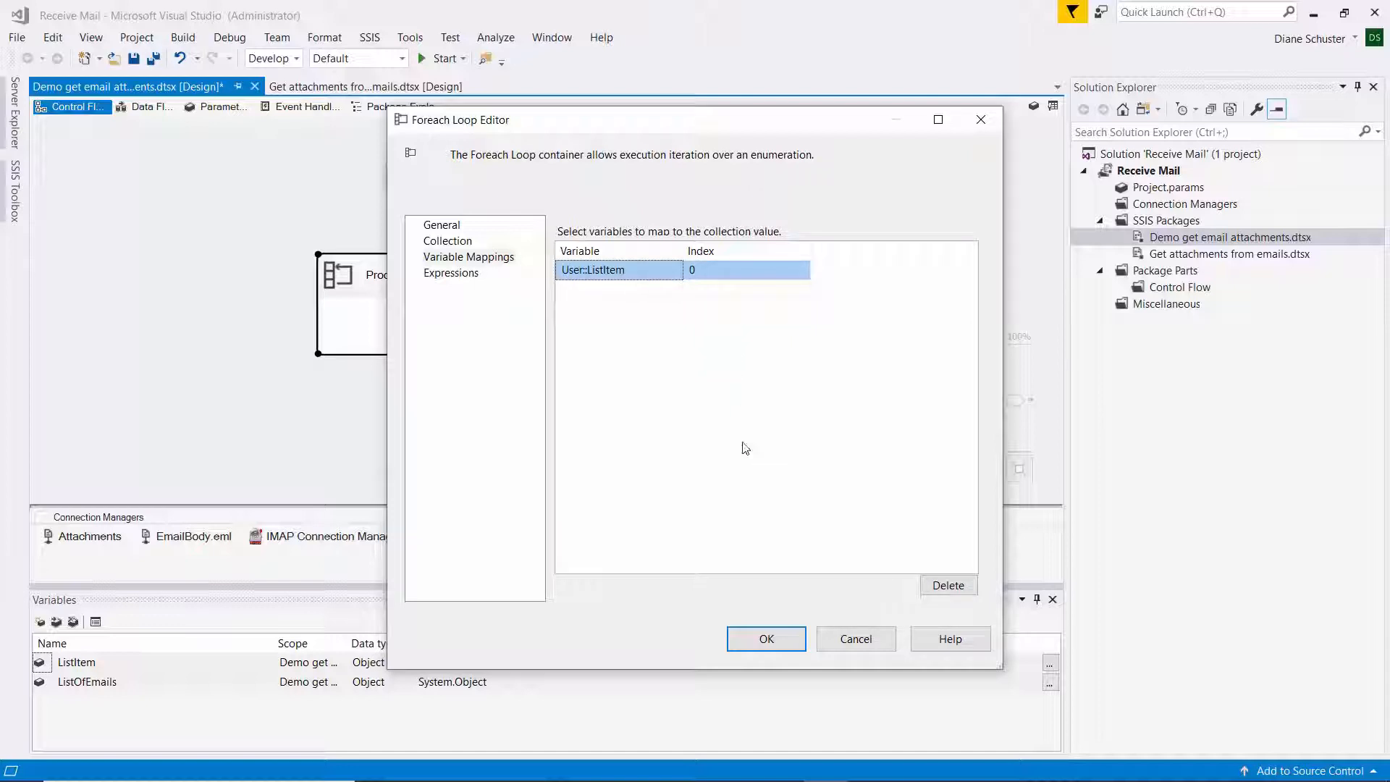
{"action": "left_click", "coordinate": [765, 639]}
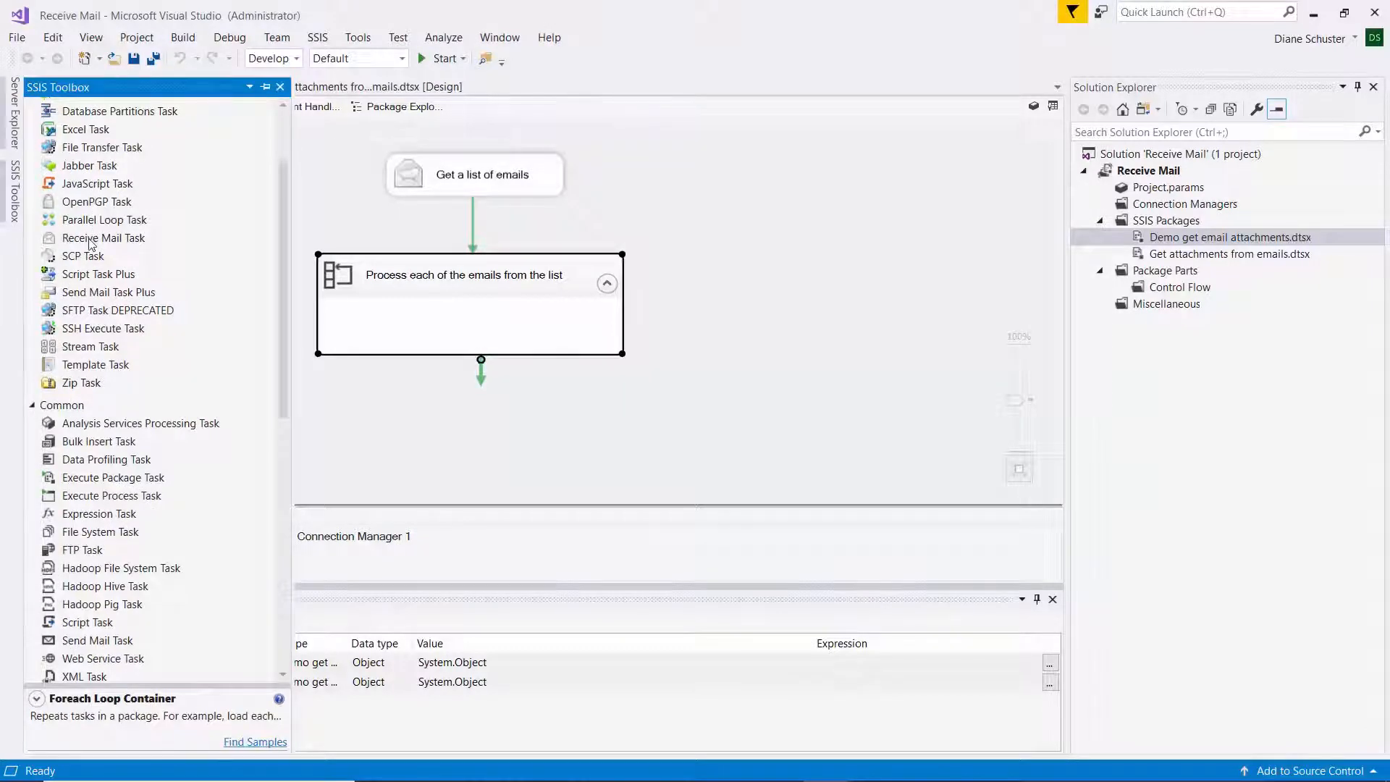
Place a Receive Mail Task inside the loop named 'Get each email from the list'.
{"action": "left_click", "coordinate": [103, 238]}
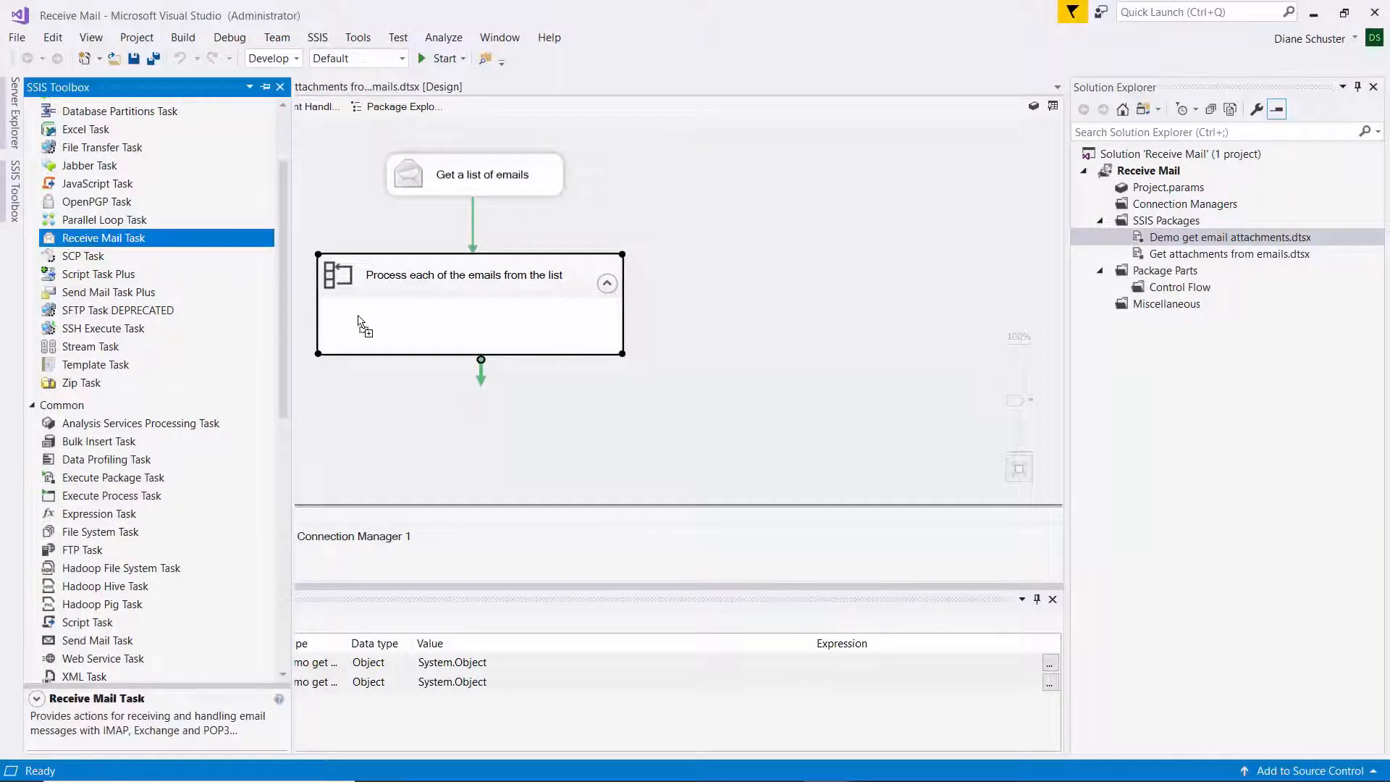
{"action": "left_click_drag", "start_coordinate": [102, 238], "coordinate": [452, 336]}
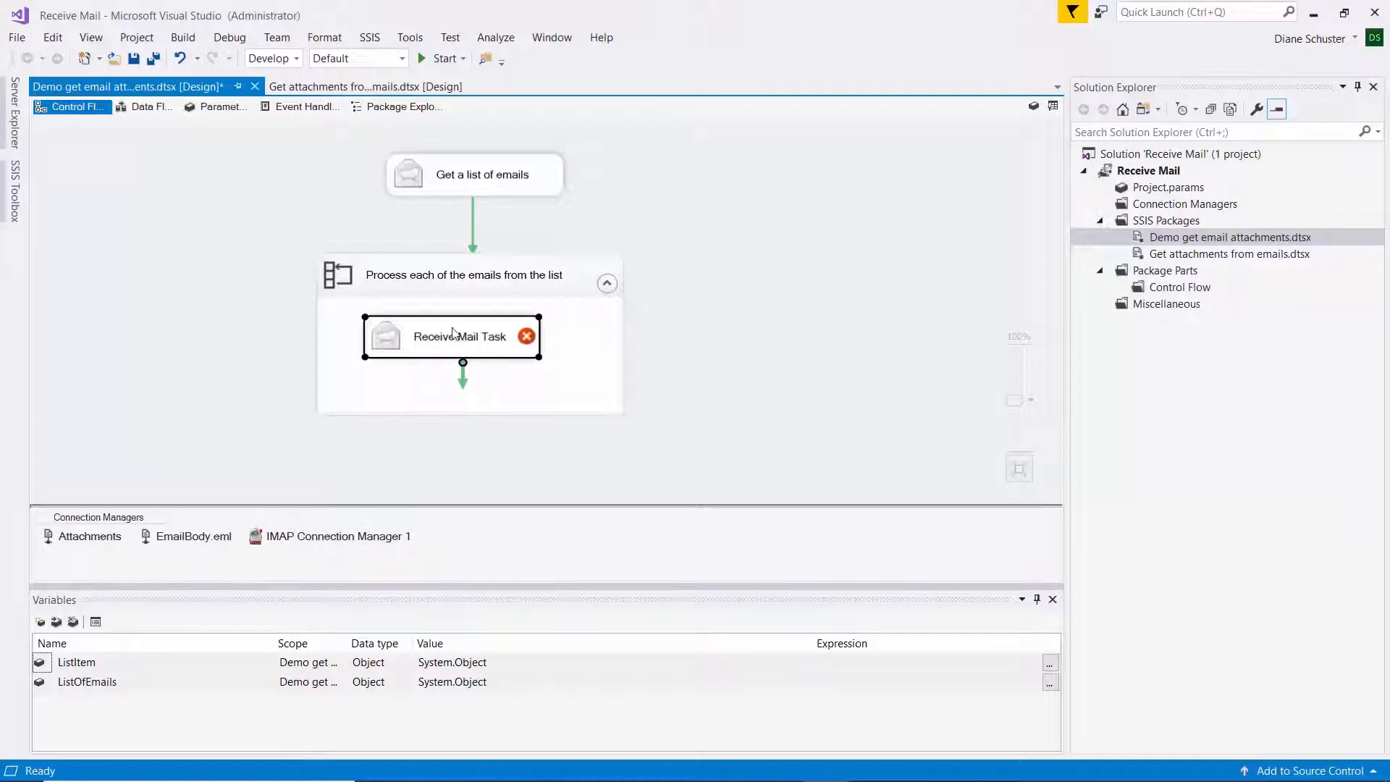
{"action": "double_click", "coordinate": [459, 336]}
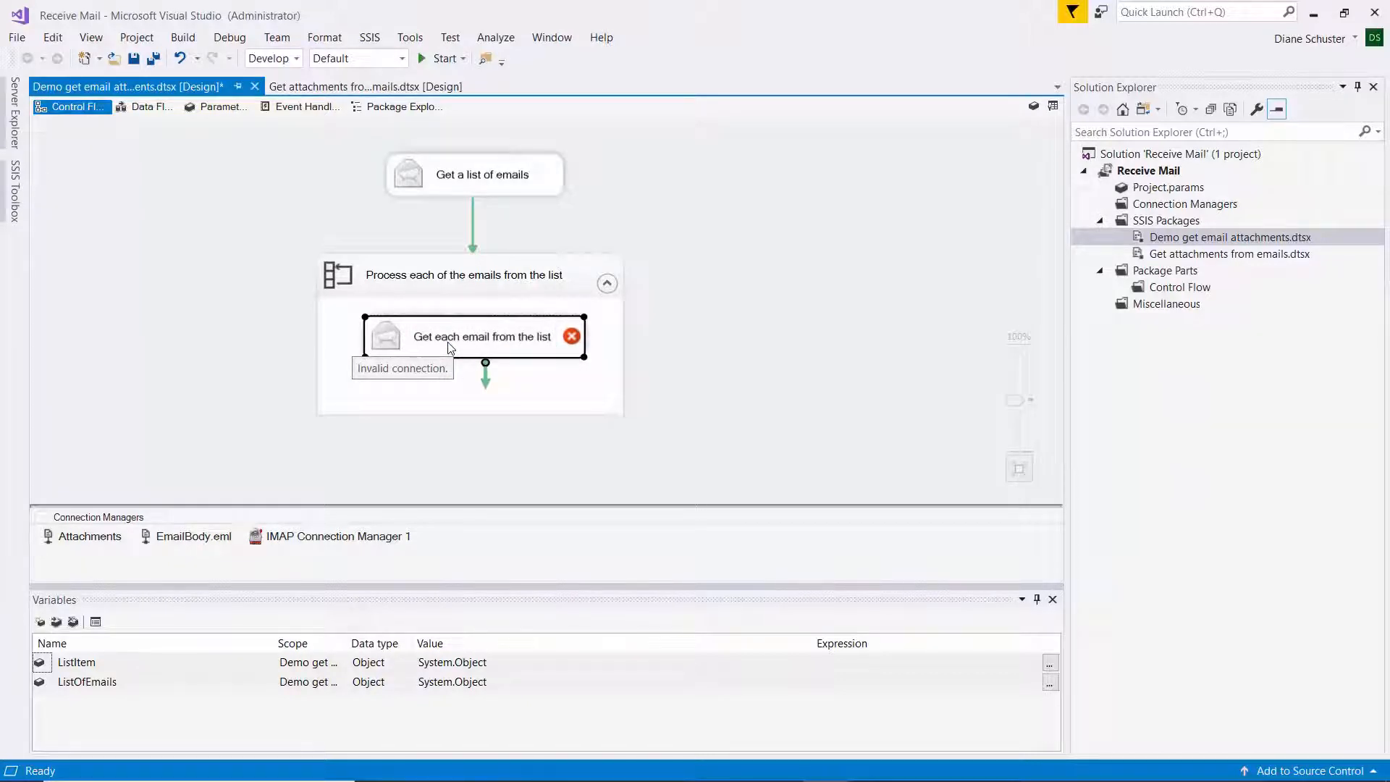
{"action": "double_click", "coordinate": [480, 336]}
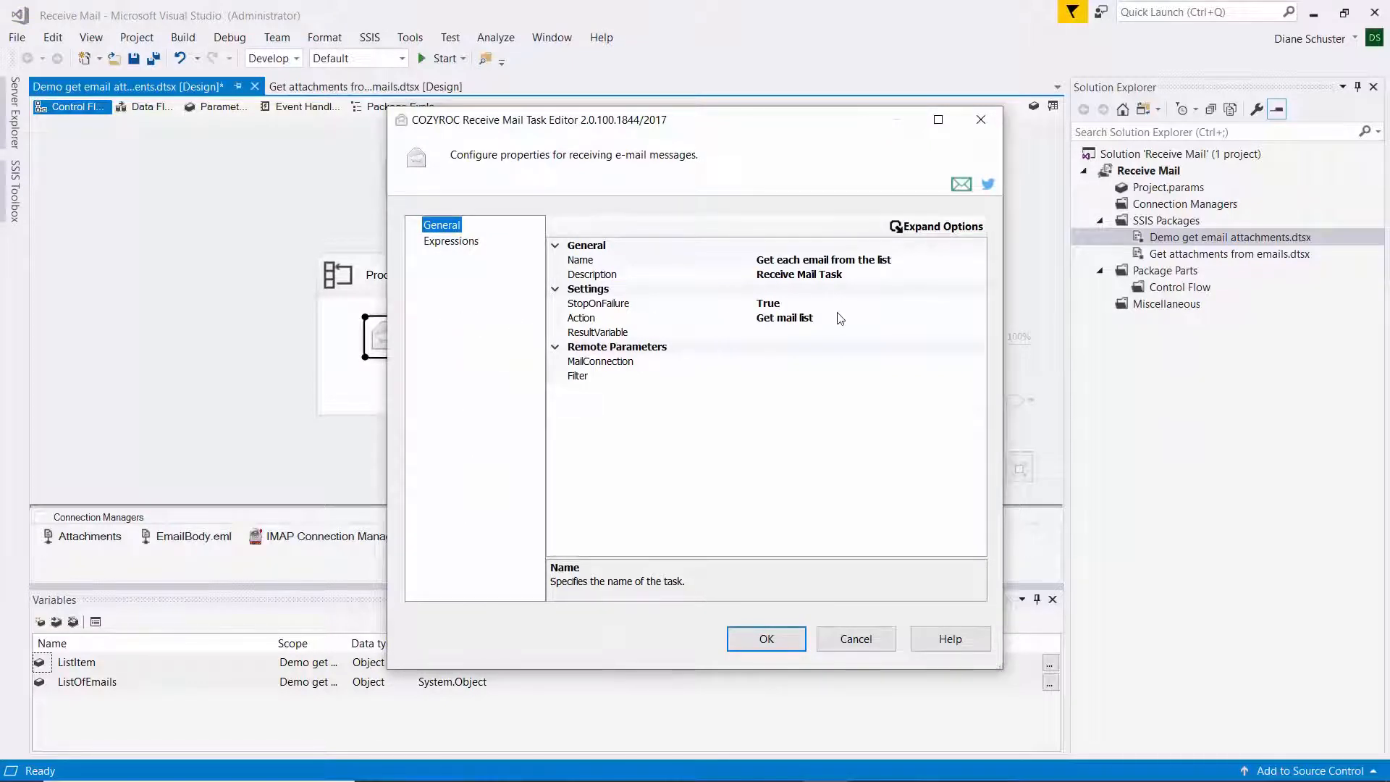
Set the task to get a single email into EmailBody.eml with OverwriteExisting True.
{"action": "left_click", "coordinate": [978, 317]}
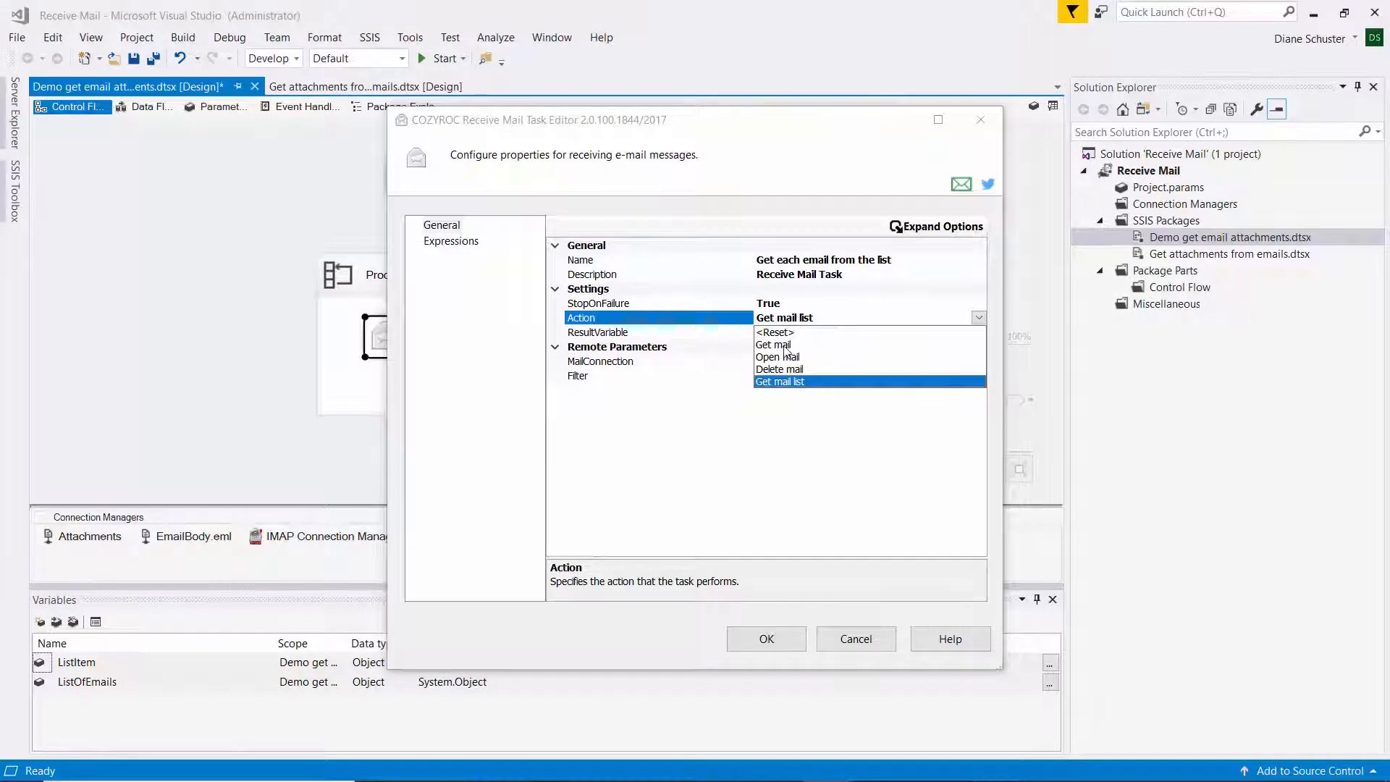
{"action": "left_click", "coordinate": [772, 345]}
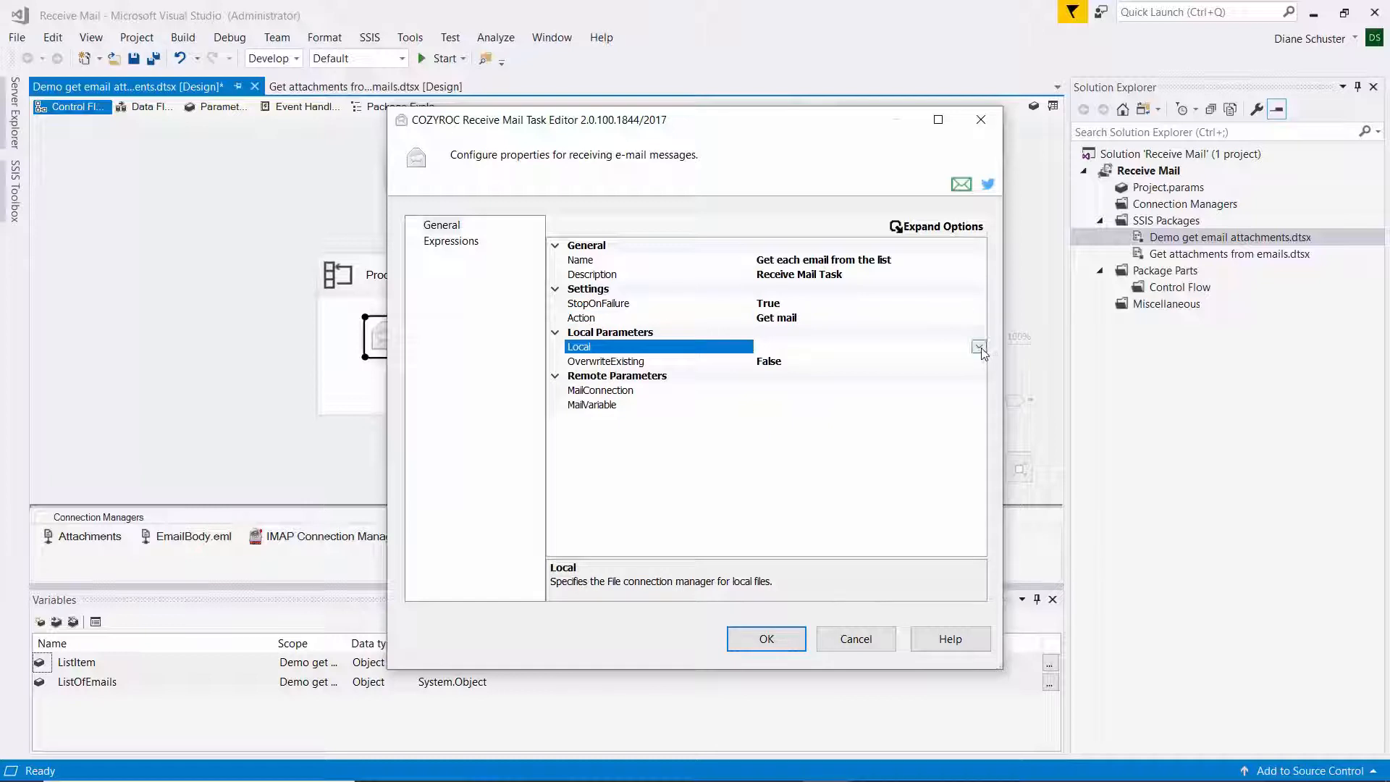
{"action": "left_click", "coordinate": [979, 346]}
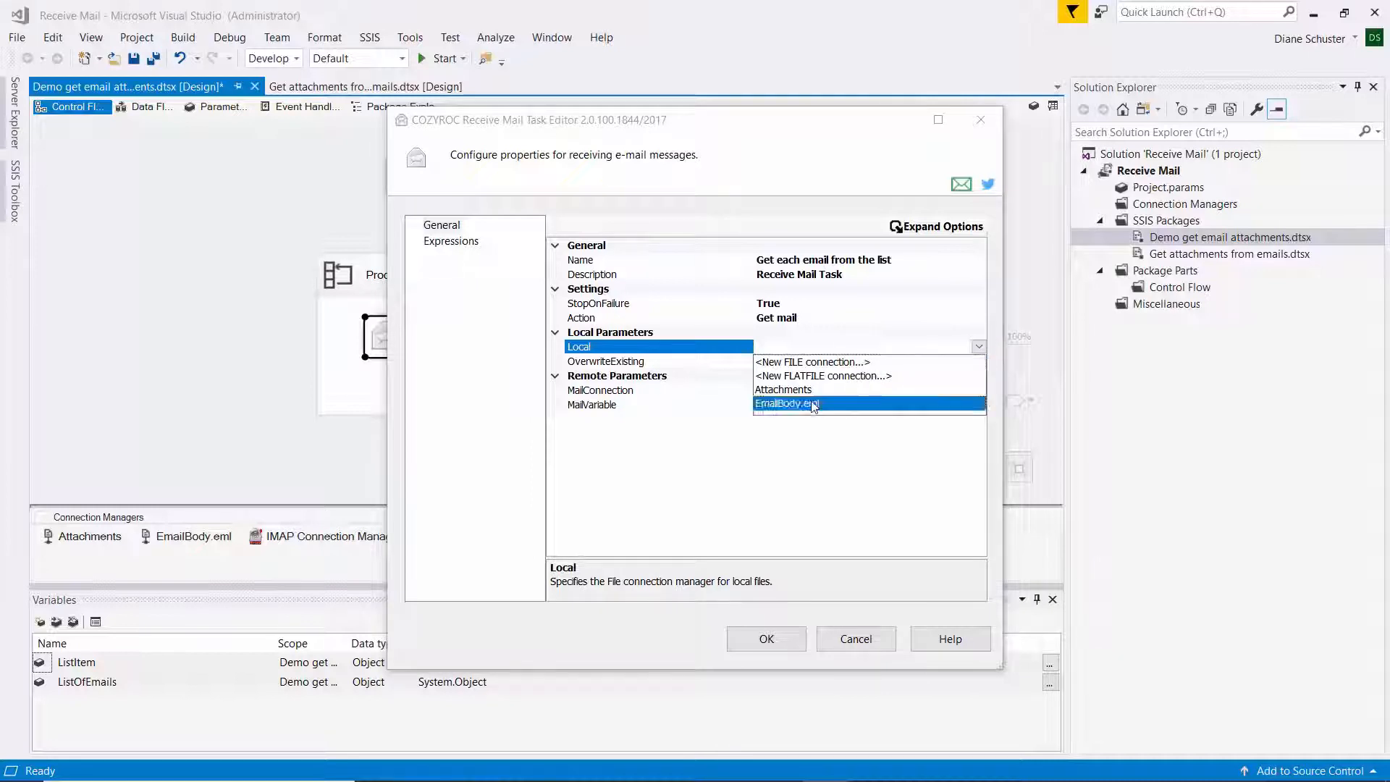
{"action": "left_click", "coordinate": [785, 404]}
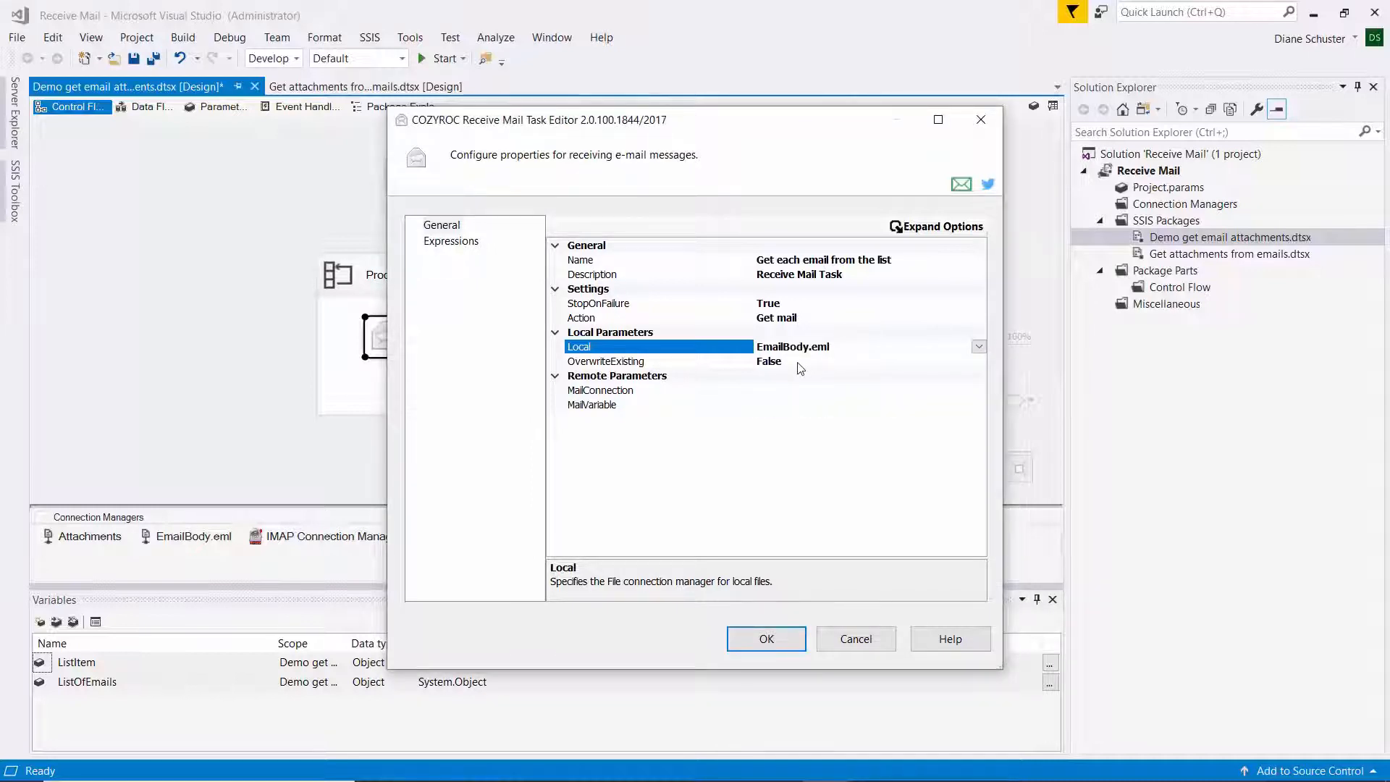
{"action": "left_click", "coordinate": [605, 360]}
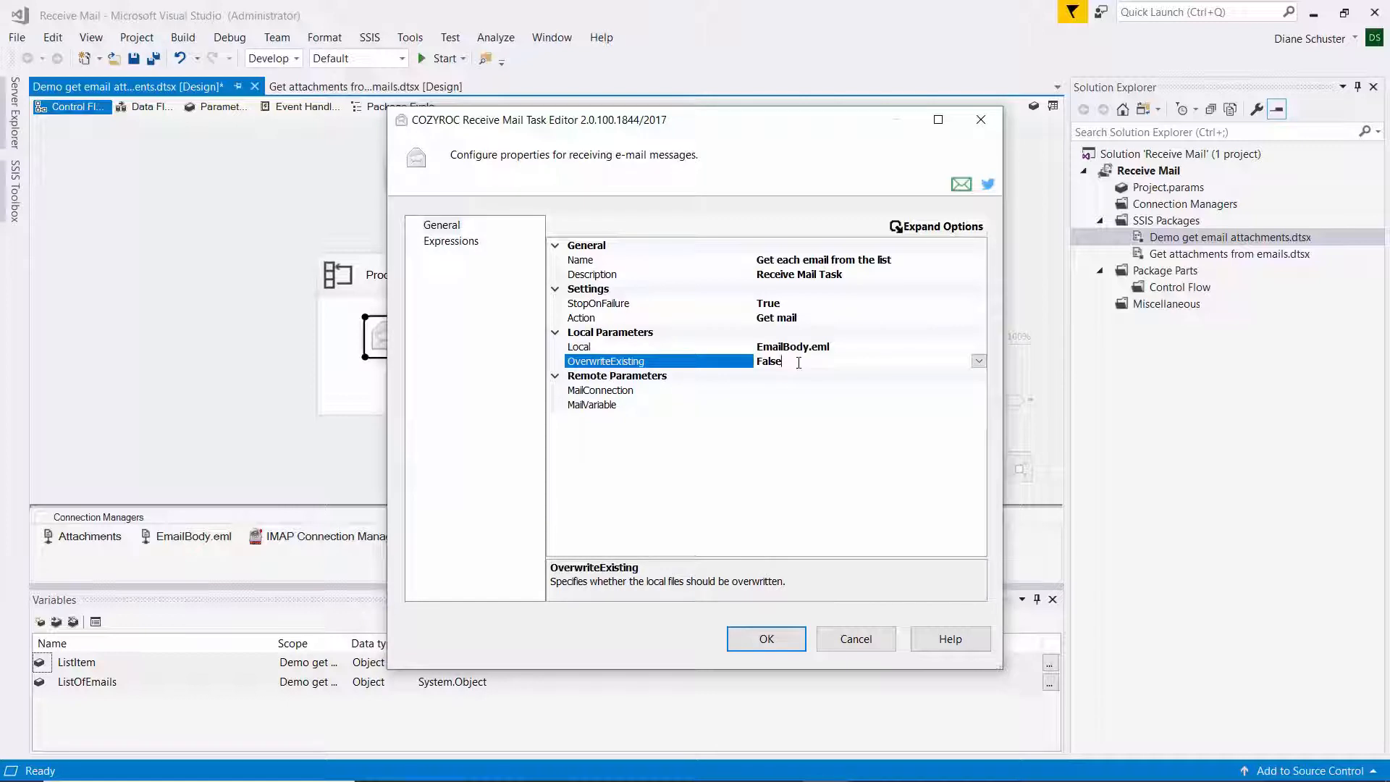
{"action": "left_click", "coordinate": [977, 361]}
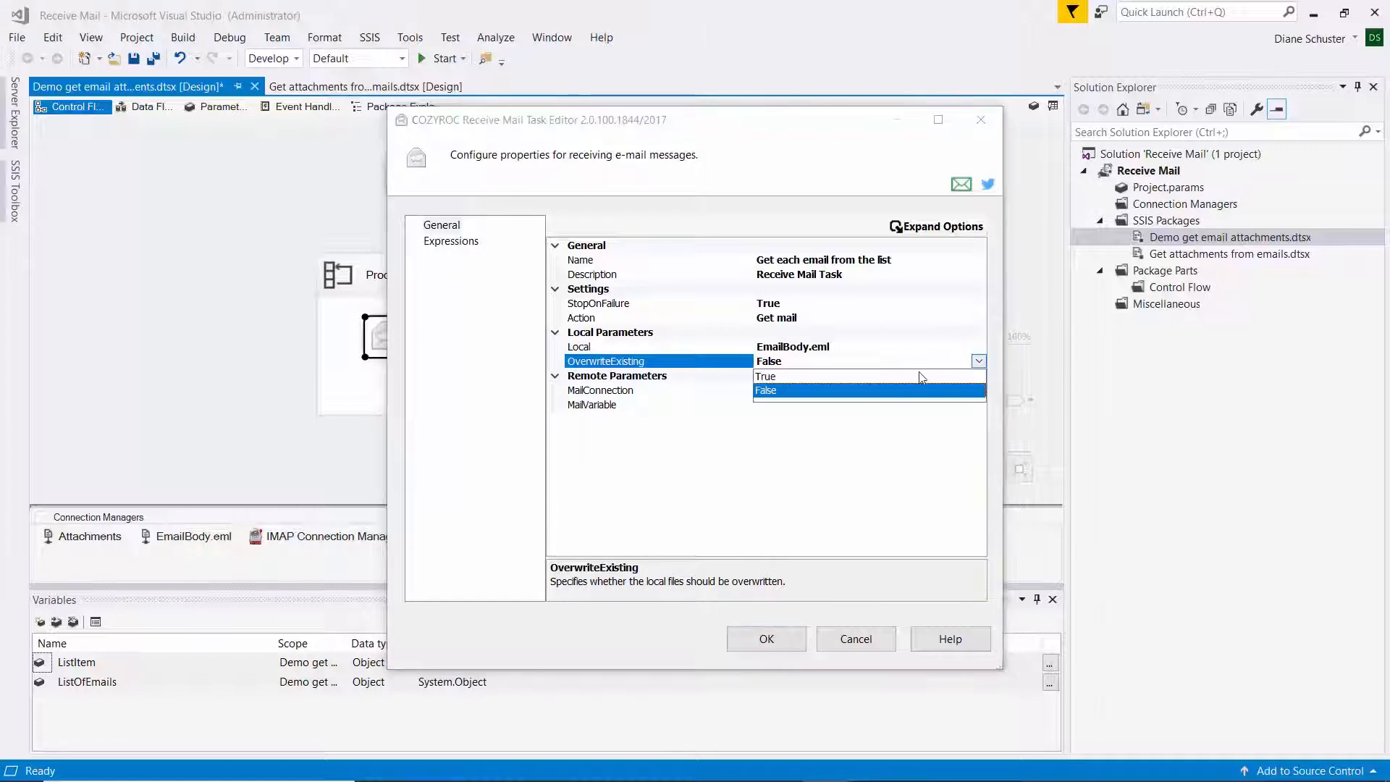
{"action": "left_click", "coordinate": [765, 377]}
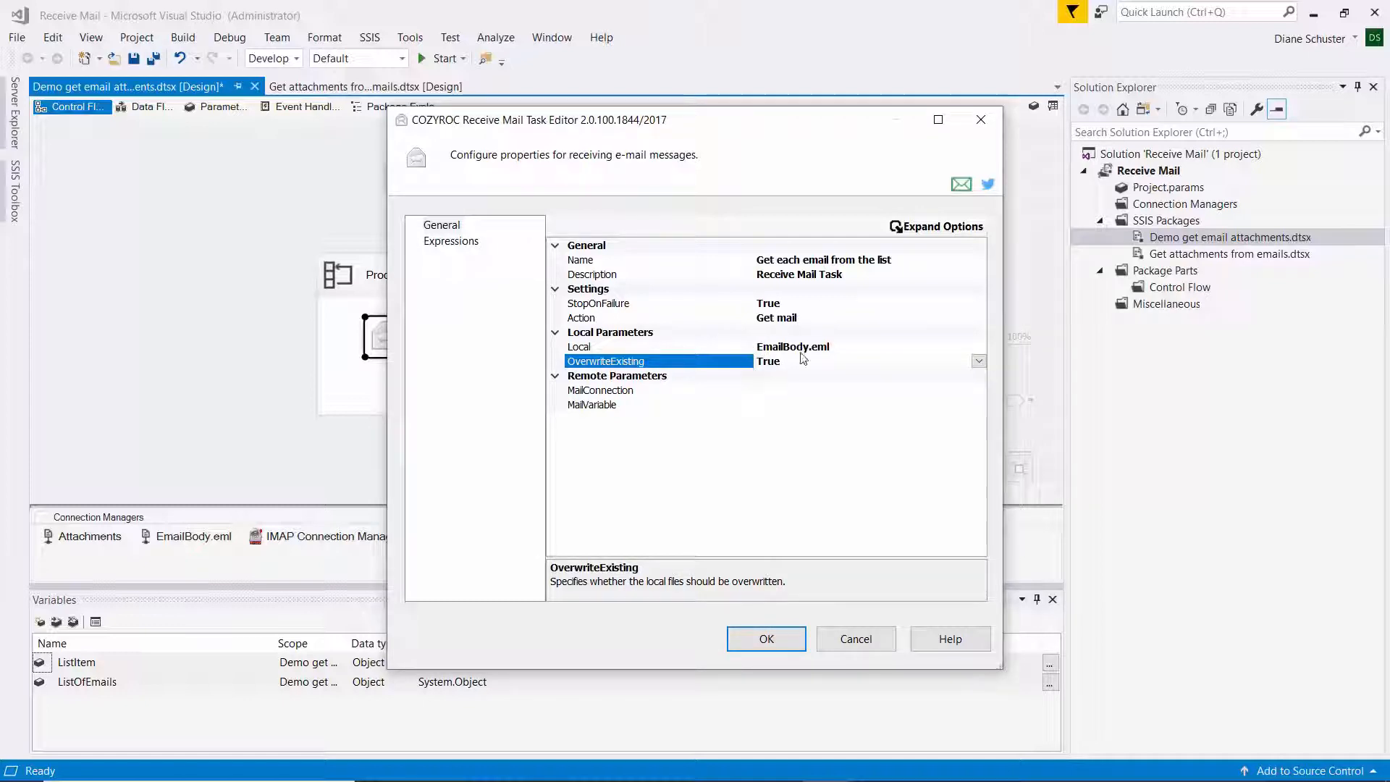
{"action": "mouse_move", "coordinate": [847, 353]}
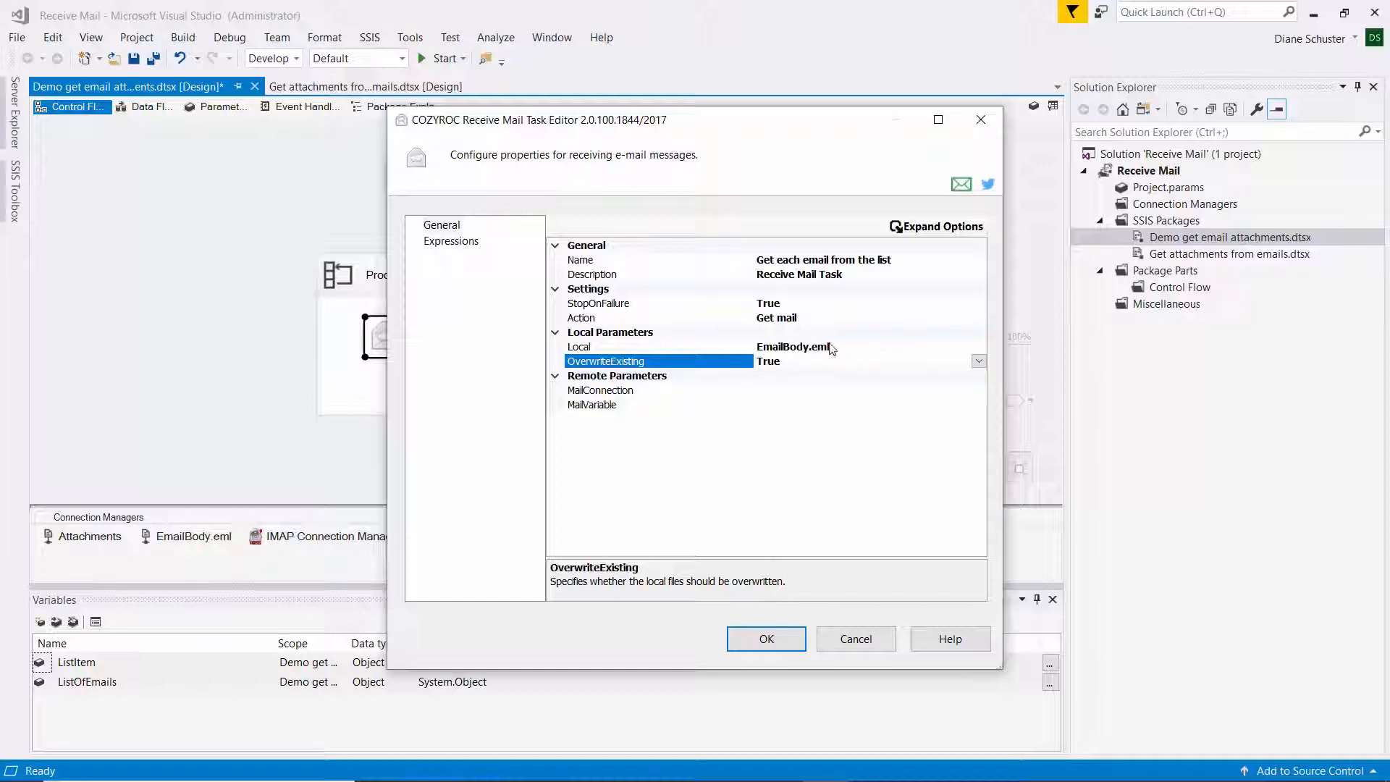
{"action": "mouse_move", "coordinate": [769, 393]}
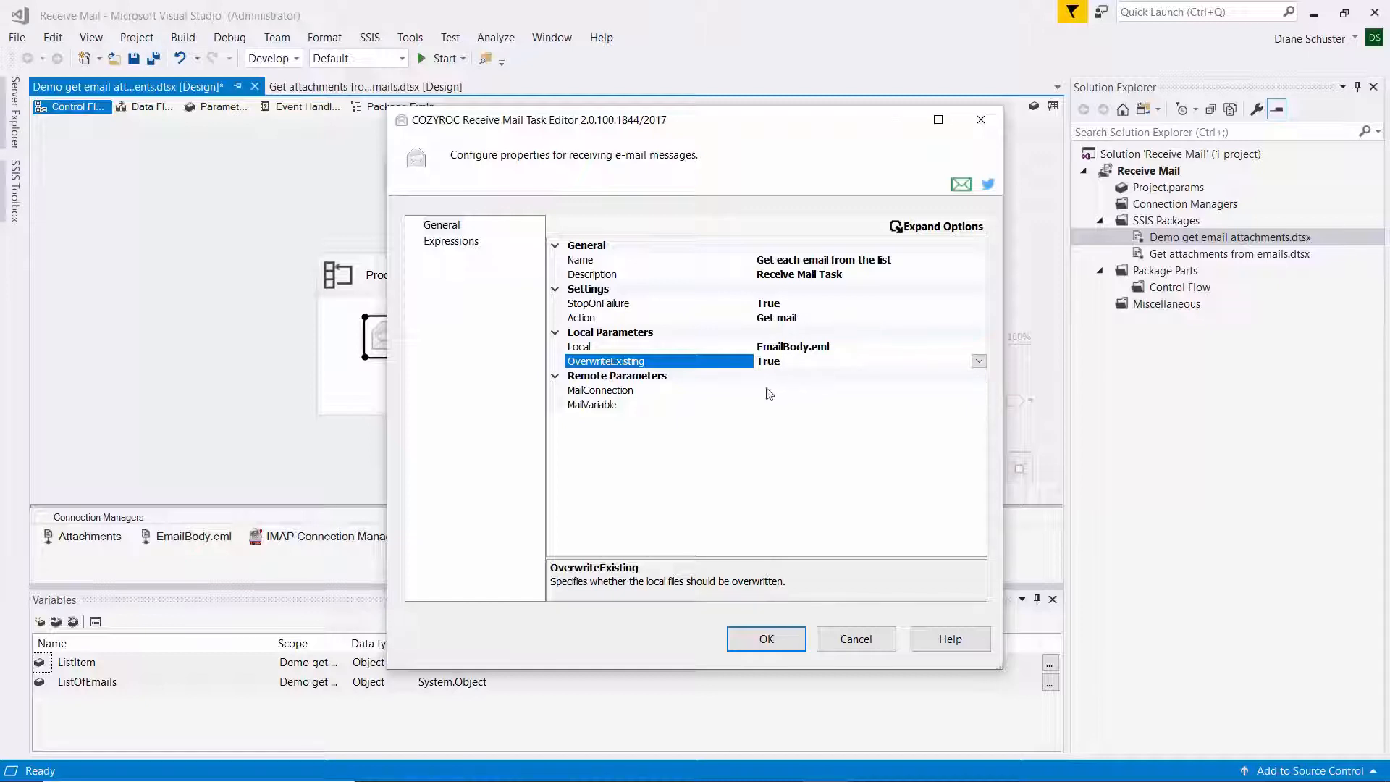
Use IMAP Connection Manager 1 with MailVariable User::ListItem and confirm the settings.
{"action": "left_click", "coordinate": [979, 390]}
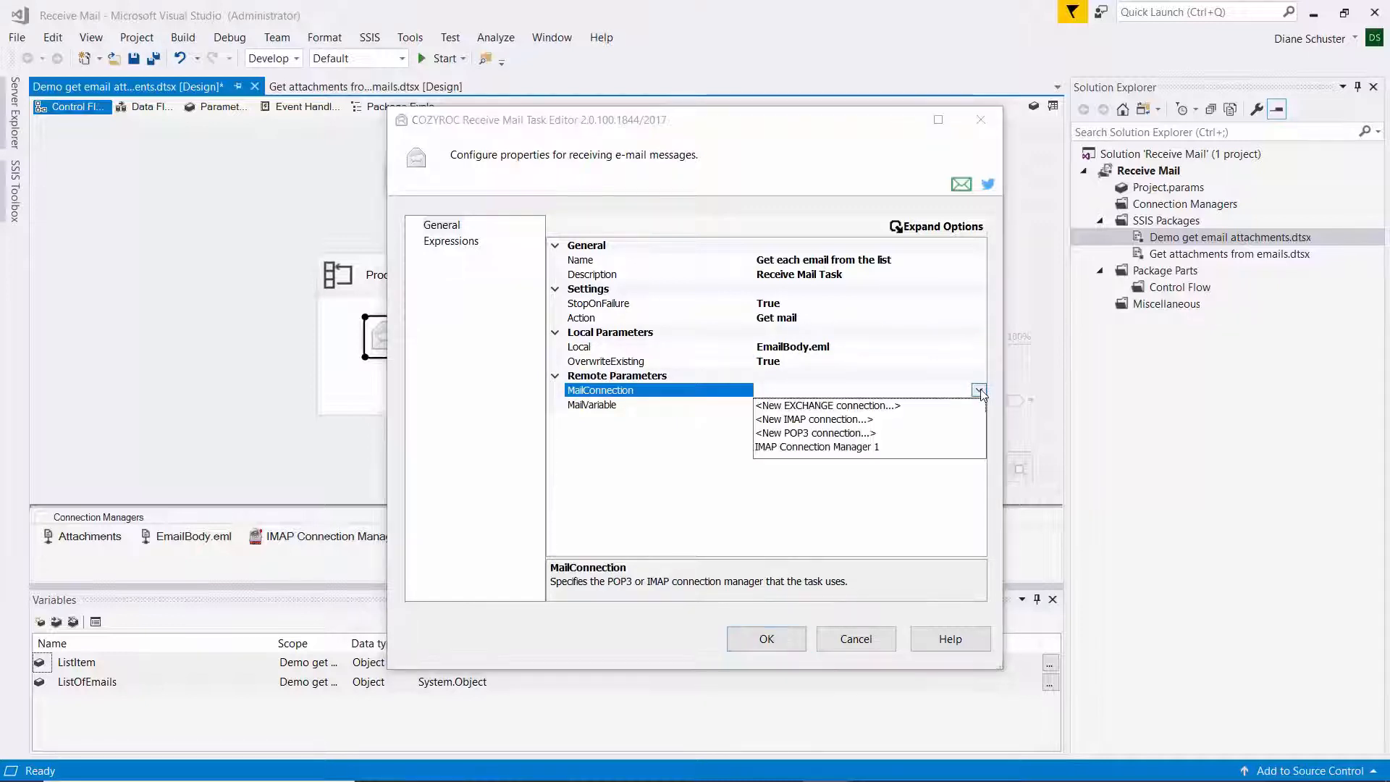
{"action": "left_click", "coordinate": [815, 446]}
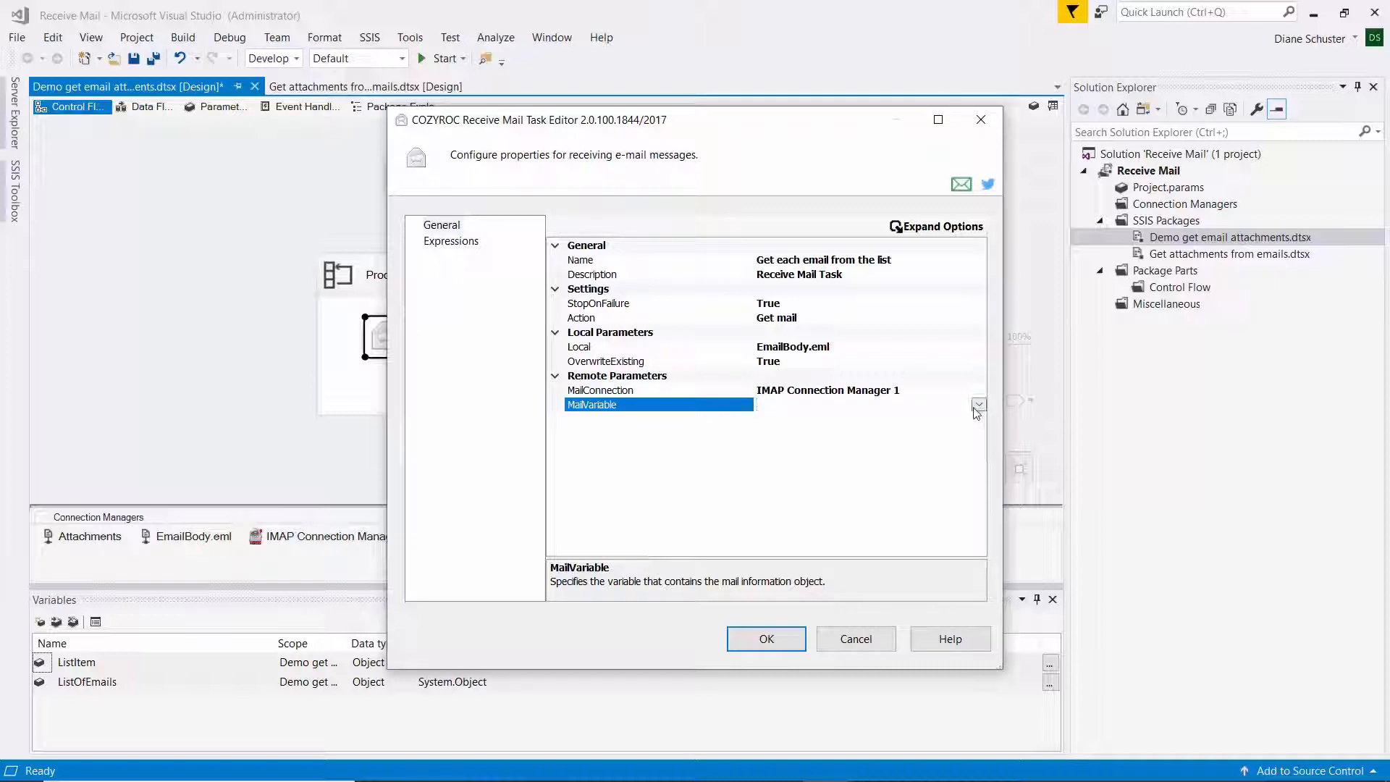
{"action": "left_click", "coordinate": [979, 404]}
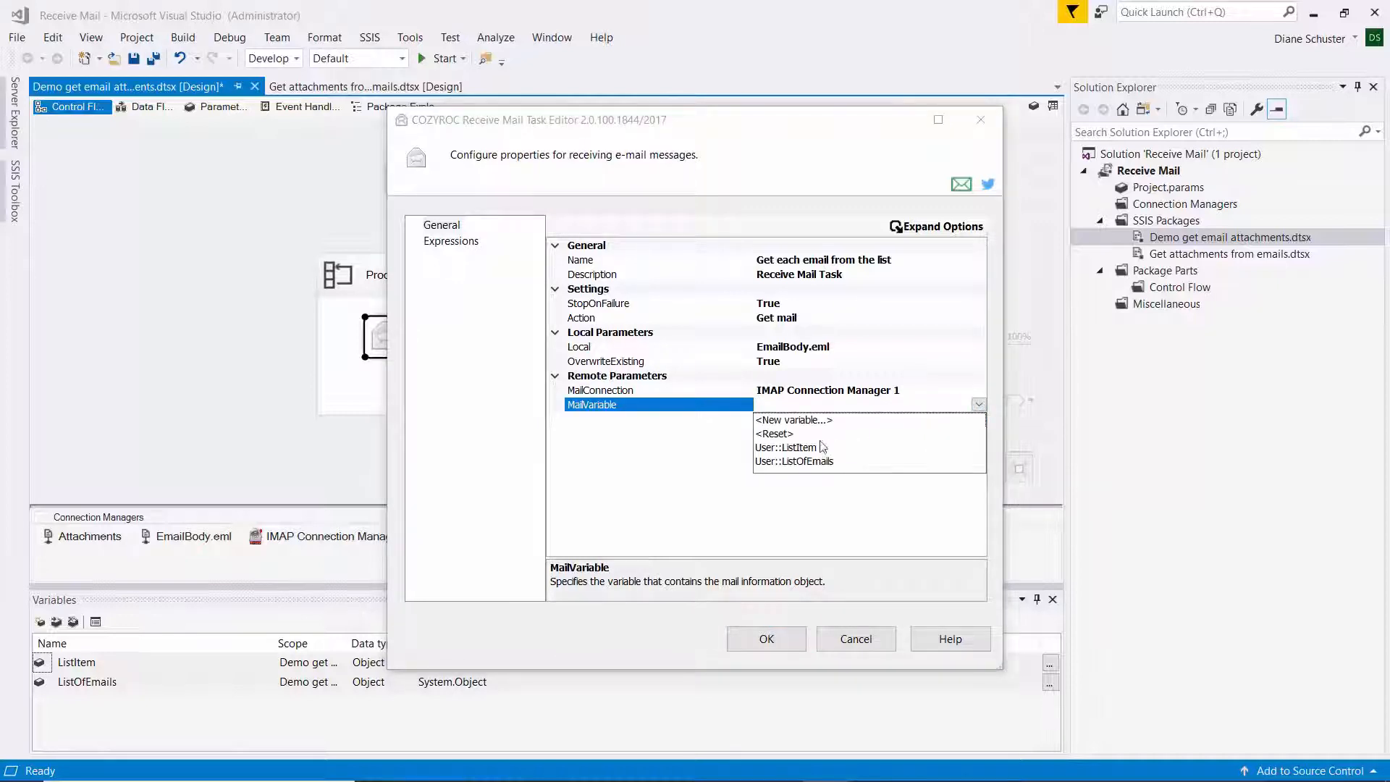
{"action": "left_click", "coordinate": [785, 447]}
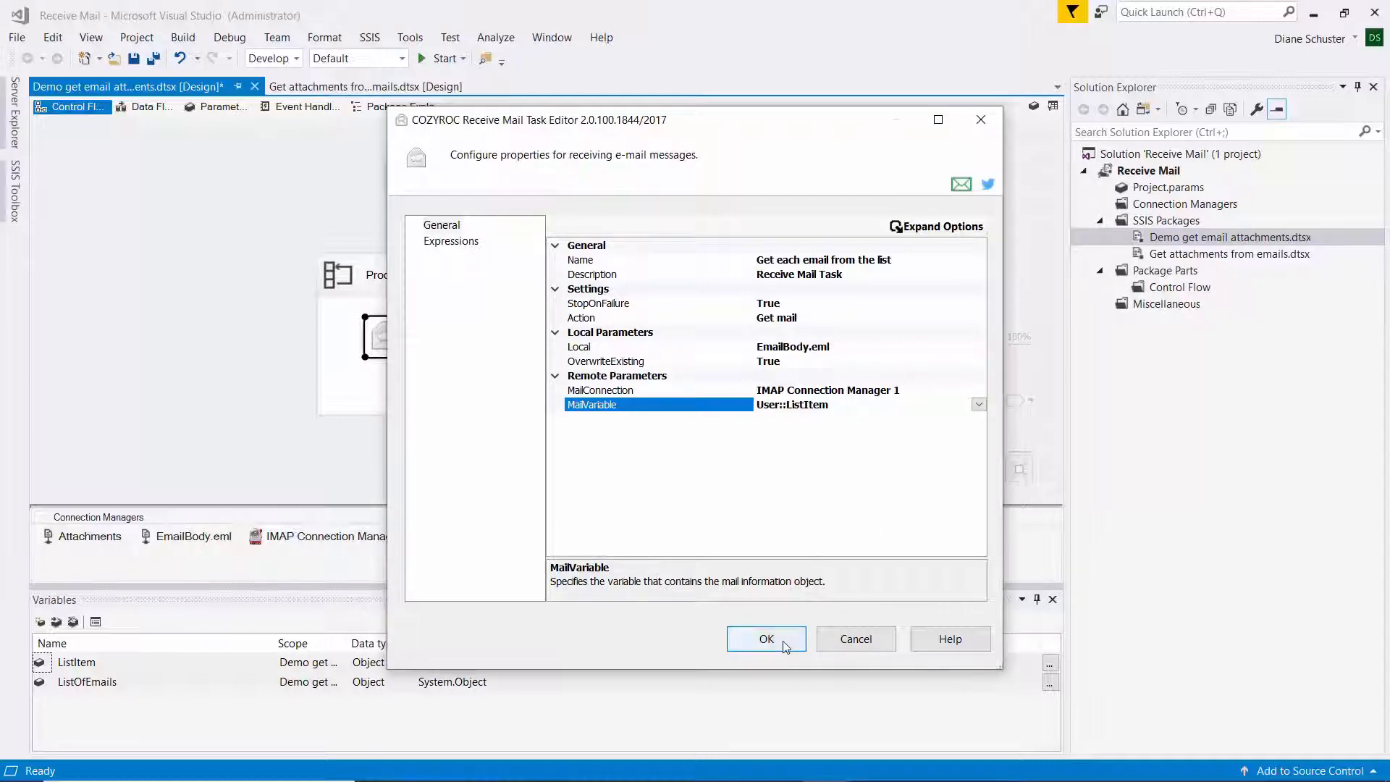
{"action": "left_click", "coordinate": [765, 639]}
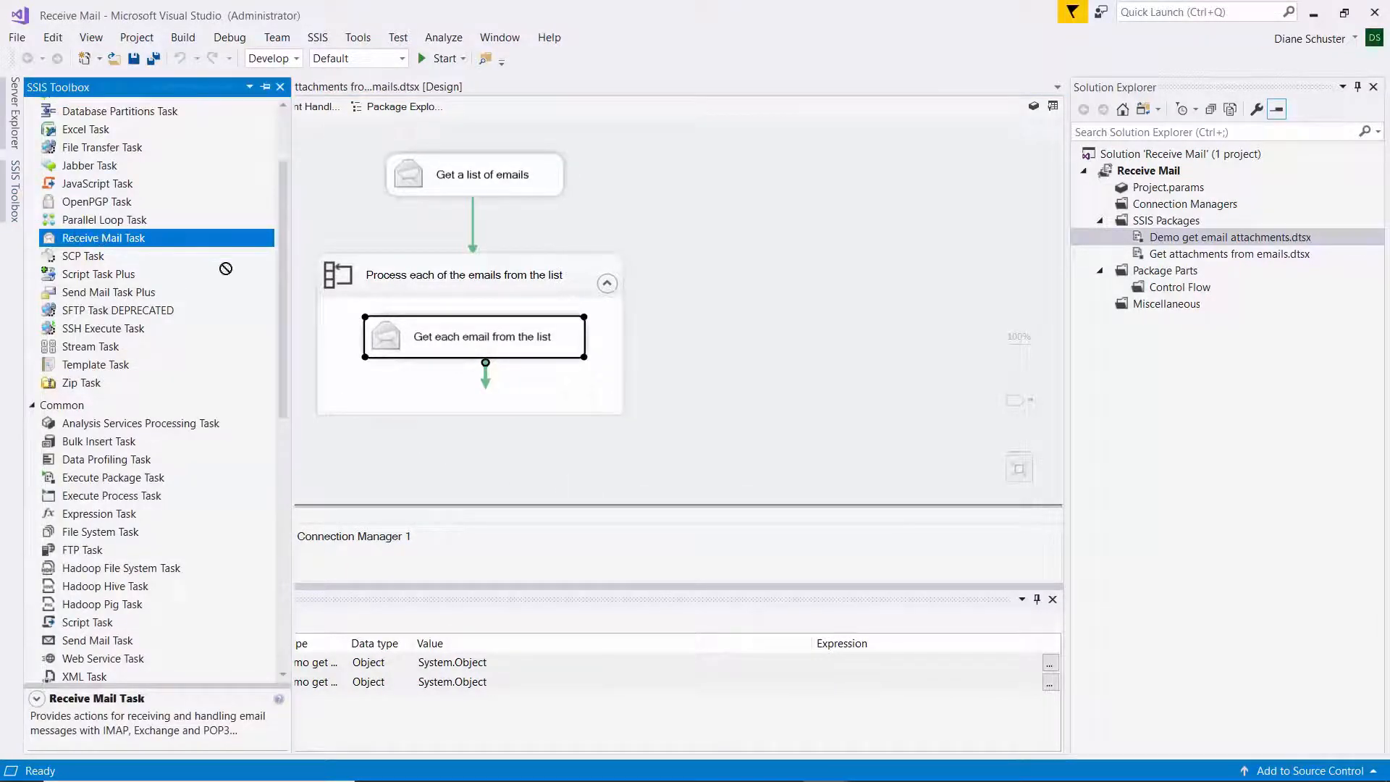
Add a Receive Mail Task after the first in the loop named 'Open the email and get the attachment'.
{"action": "left_click_drag", "start_coordinate": [103, 237], "coordinate": [456, 370]}
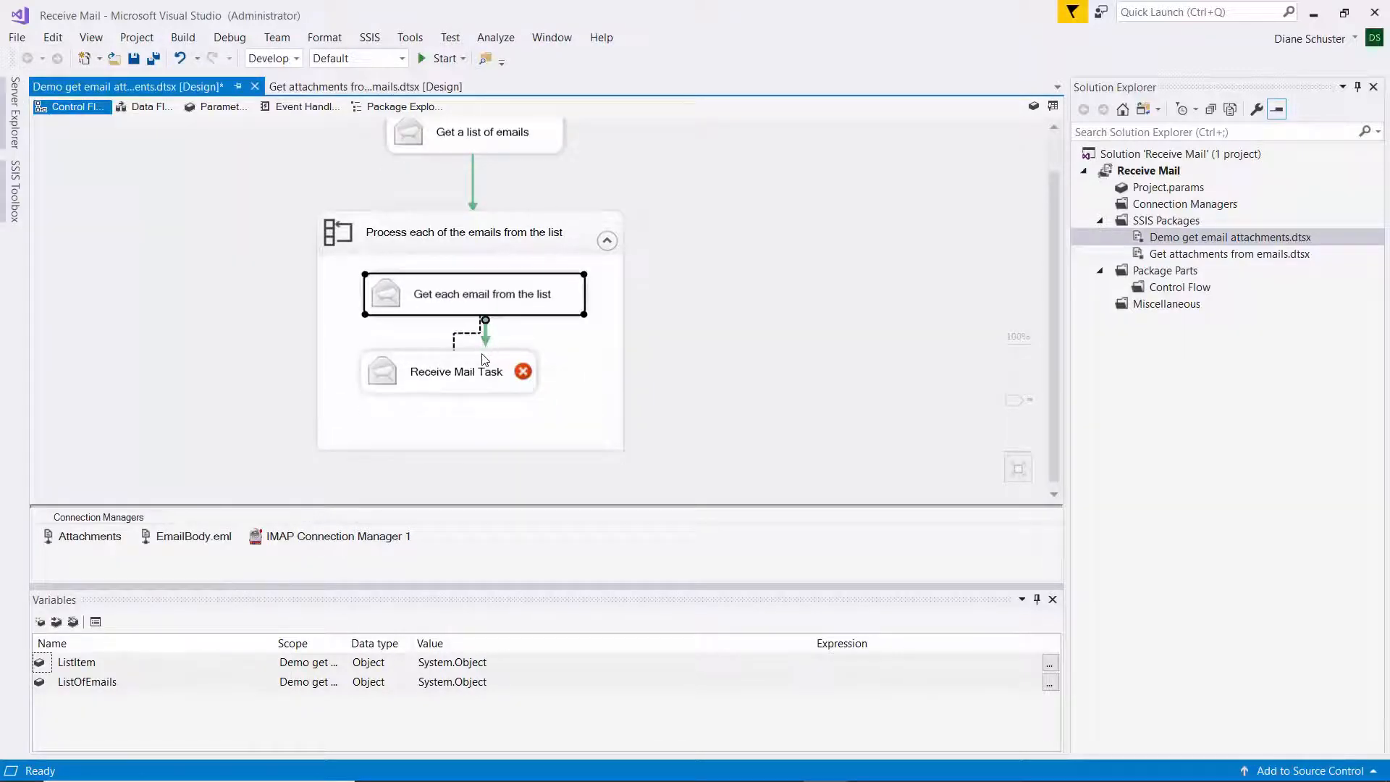
{"action": "left_click", "coordinate": [447, 371]}
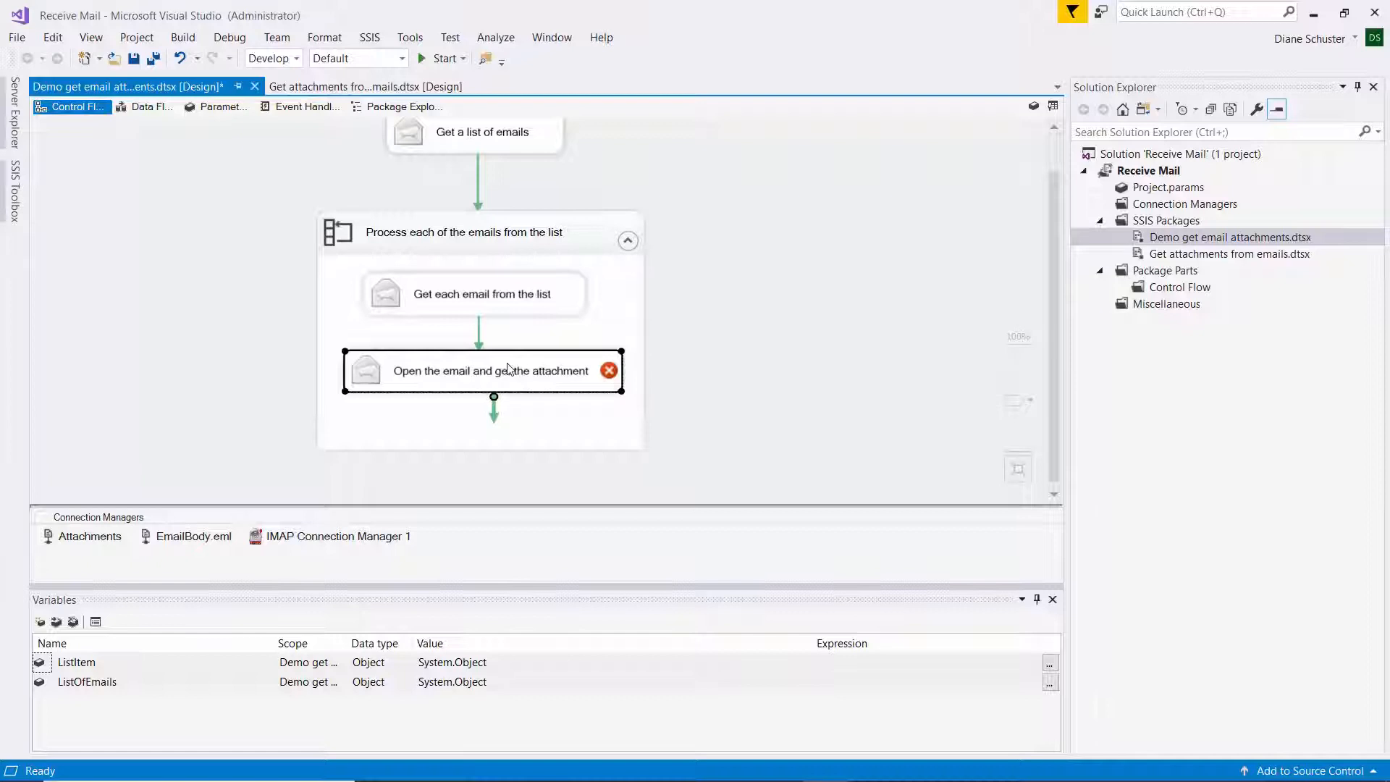
{"action": "double_click", "coordinate": [482, 370]}
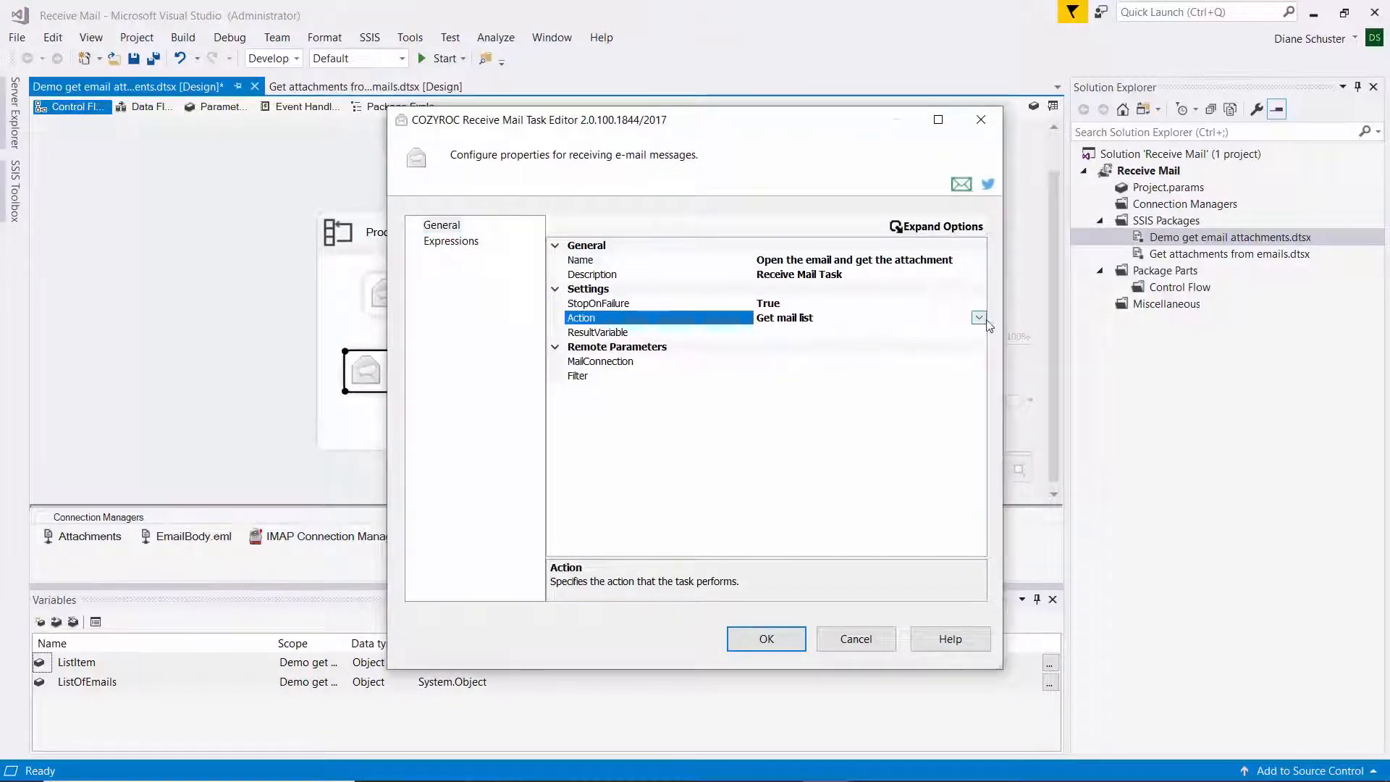
Set the task's Action to Open mail with EmailBody.eml as the local email file.
{"action": "left_click", "coordinate": [979, 317]}
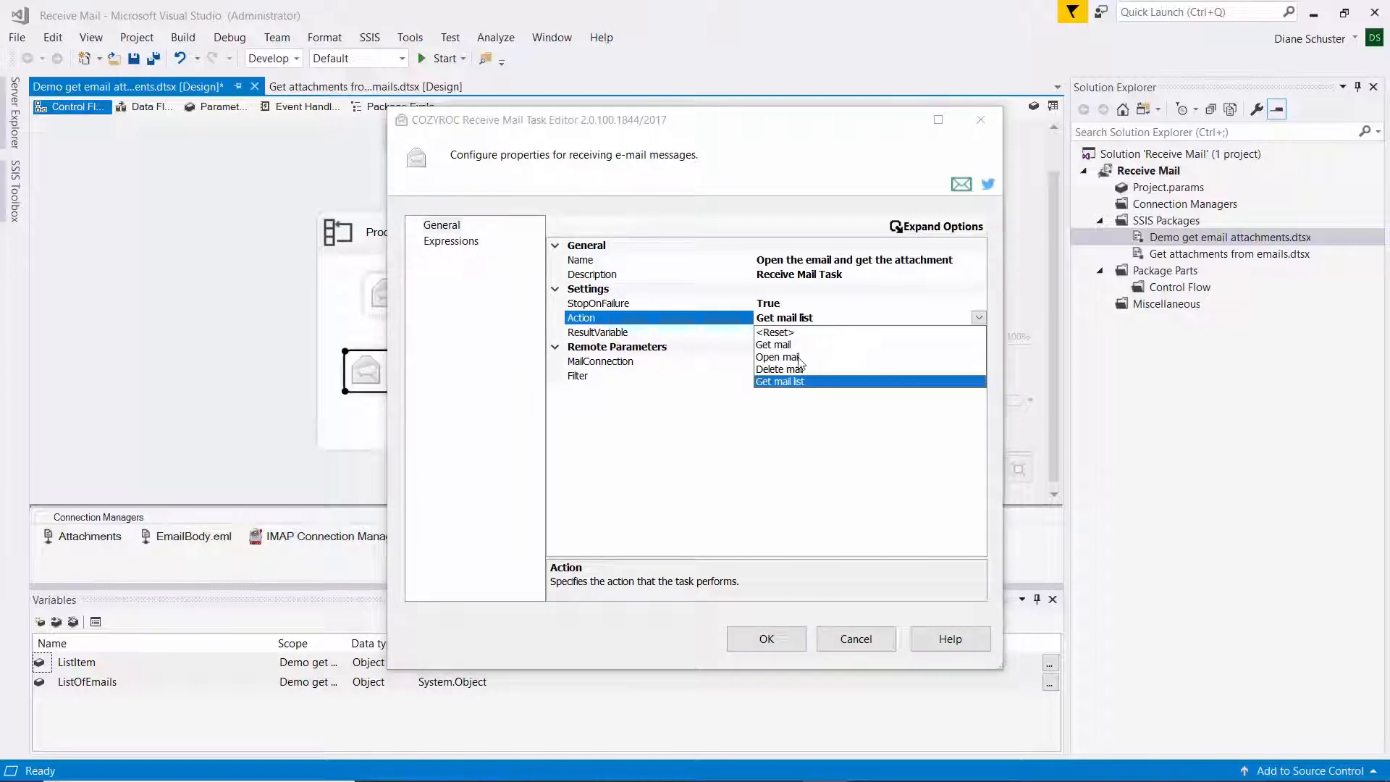
{"action": "left_click", "coordinate": [778, 356]}
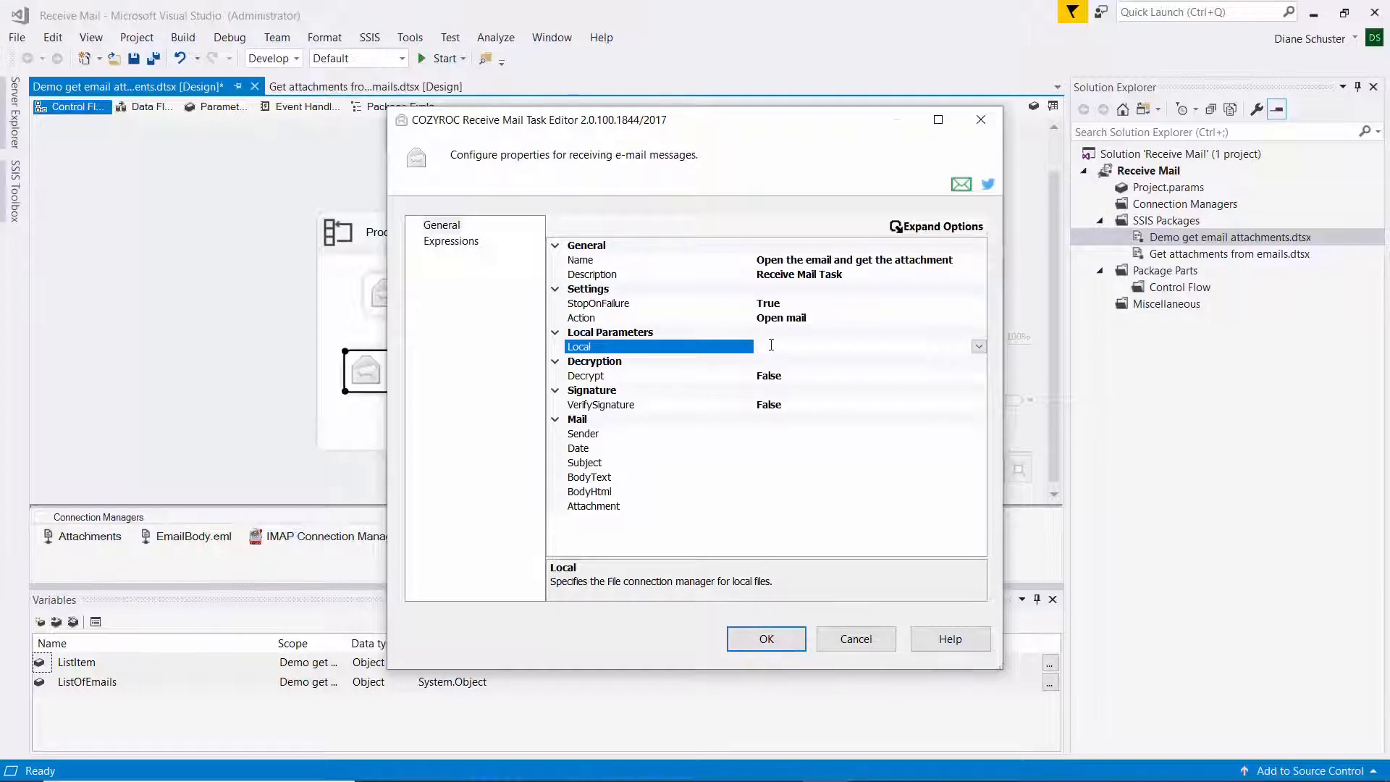
{"action": "left_click", "coordinate": [979, 346]}
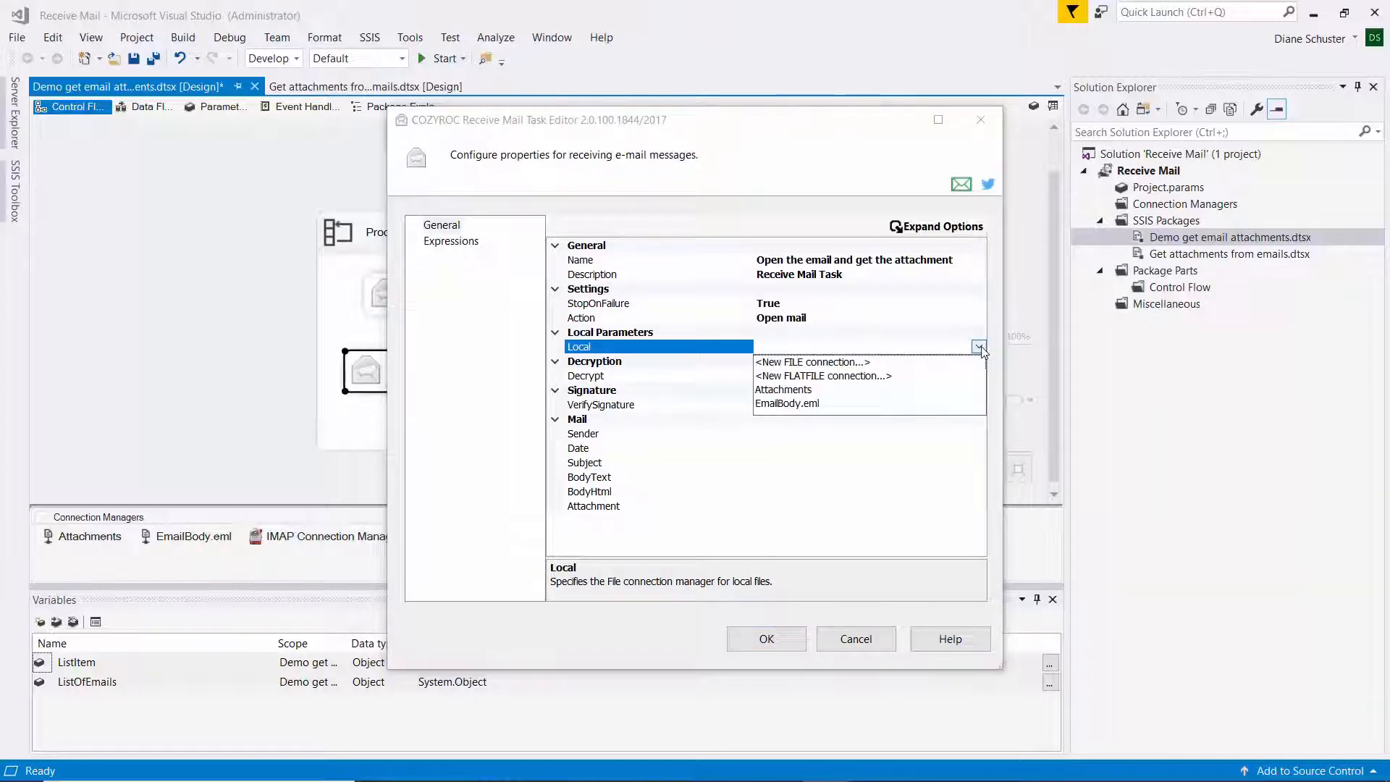
{"action": "mouse_move", "coordinate": [788, 404]}
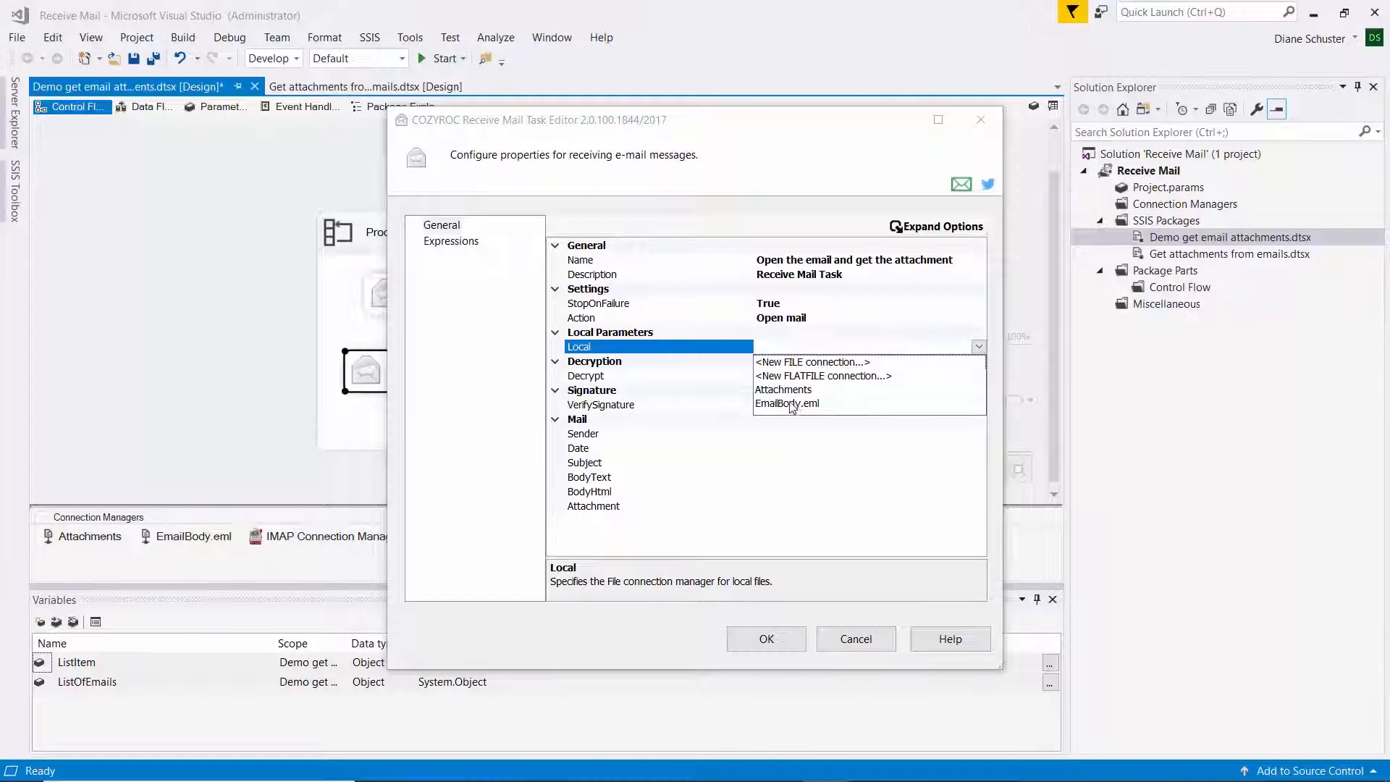
{"action": "left_click", "coordinate": [786, 403]}
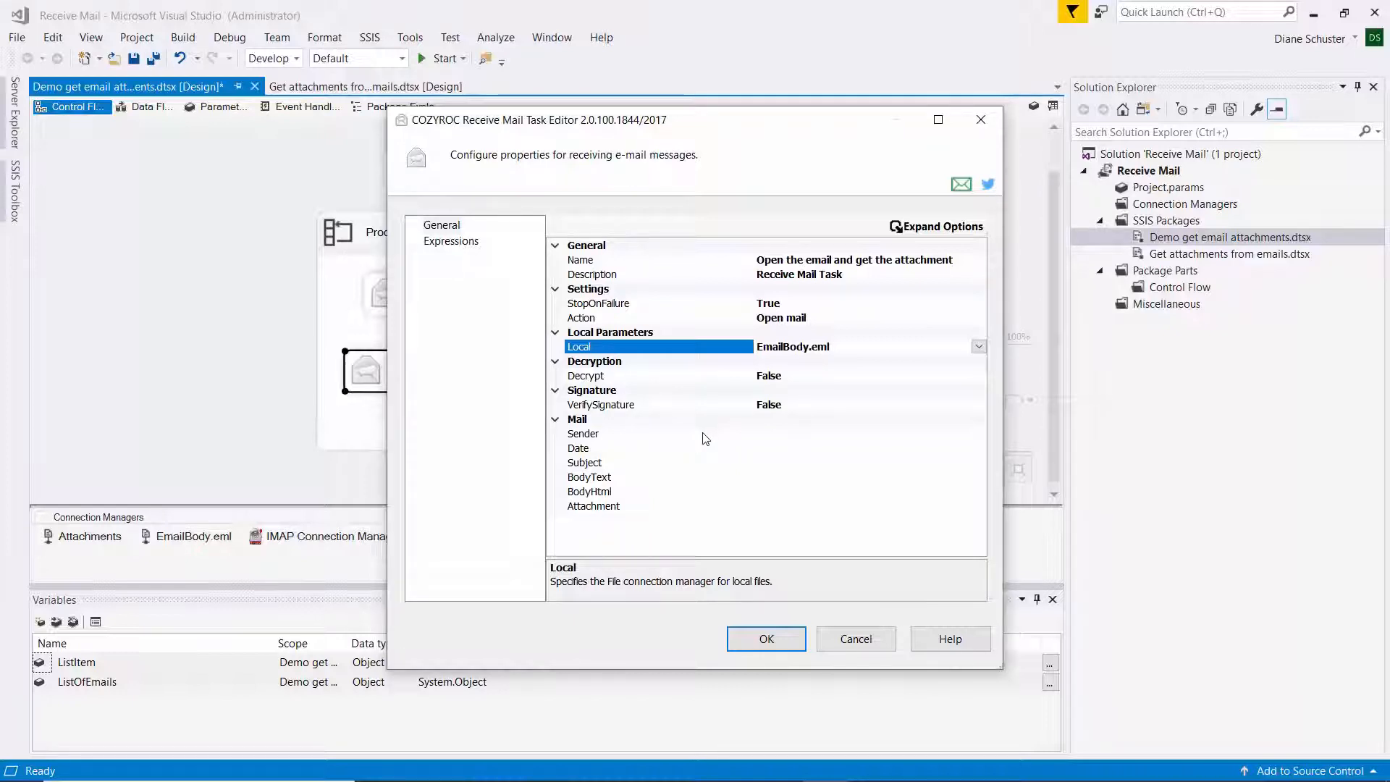
{"action": "mouse_move", "coordinate": [809, 449]}
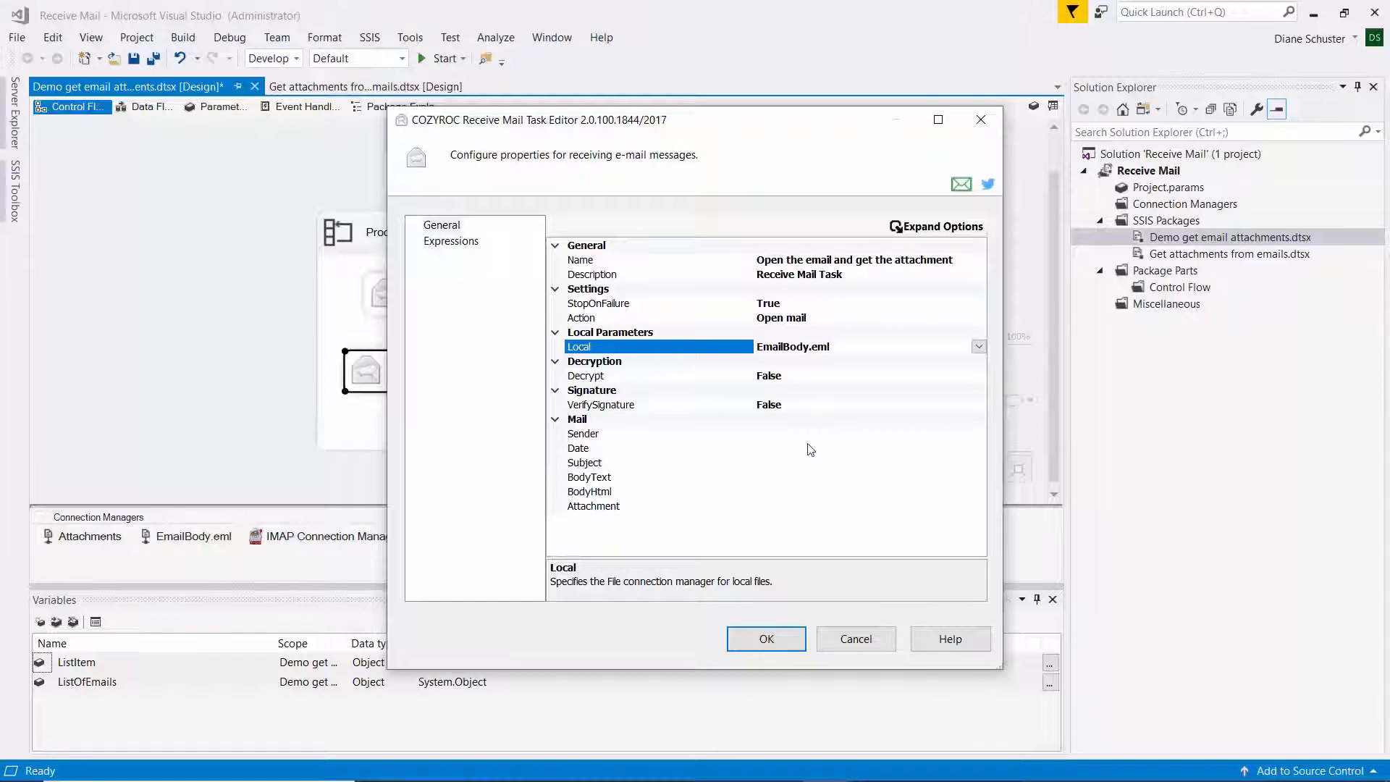
{"action": "mouse_move", "coordinate": [803, 415]}
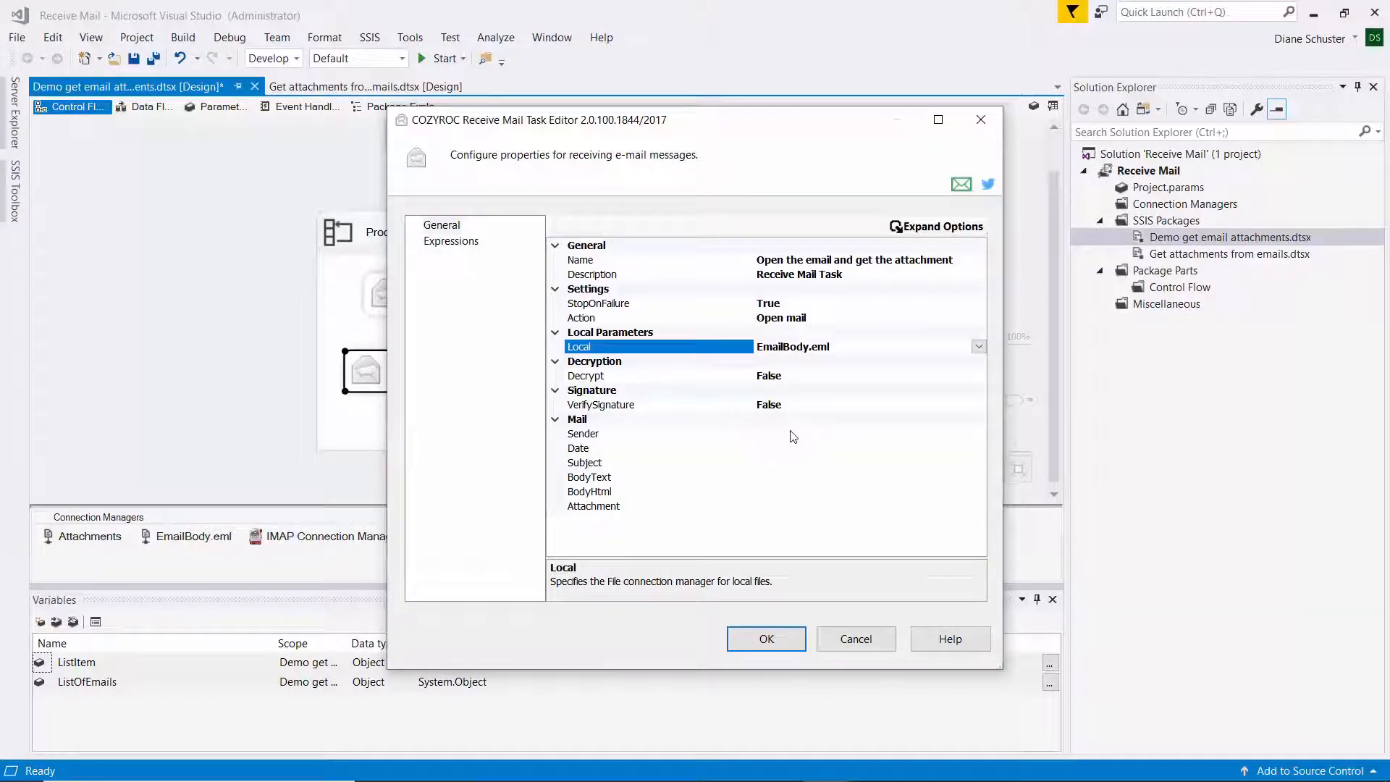
{"action": "mouse_move", "coordinate": [821, 424]}
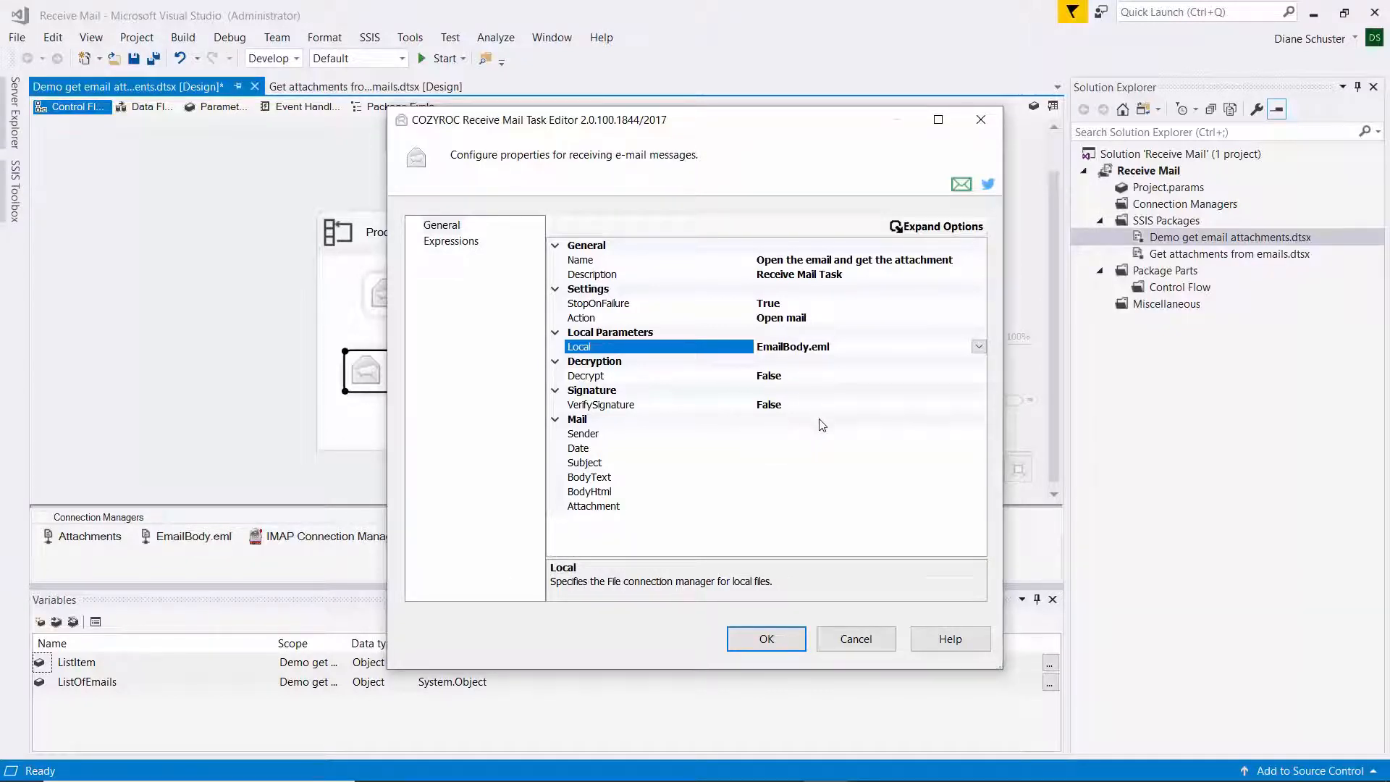
{"action": "mouse_move", "coordinate": [776, 462]}
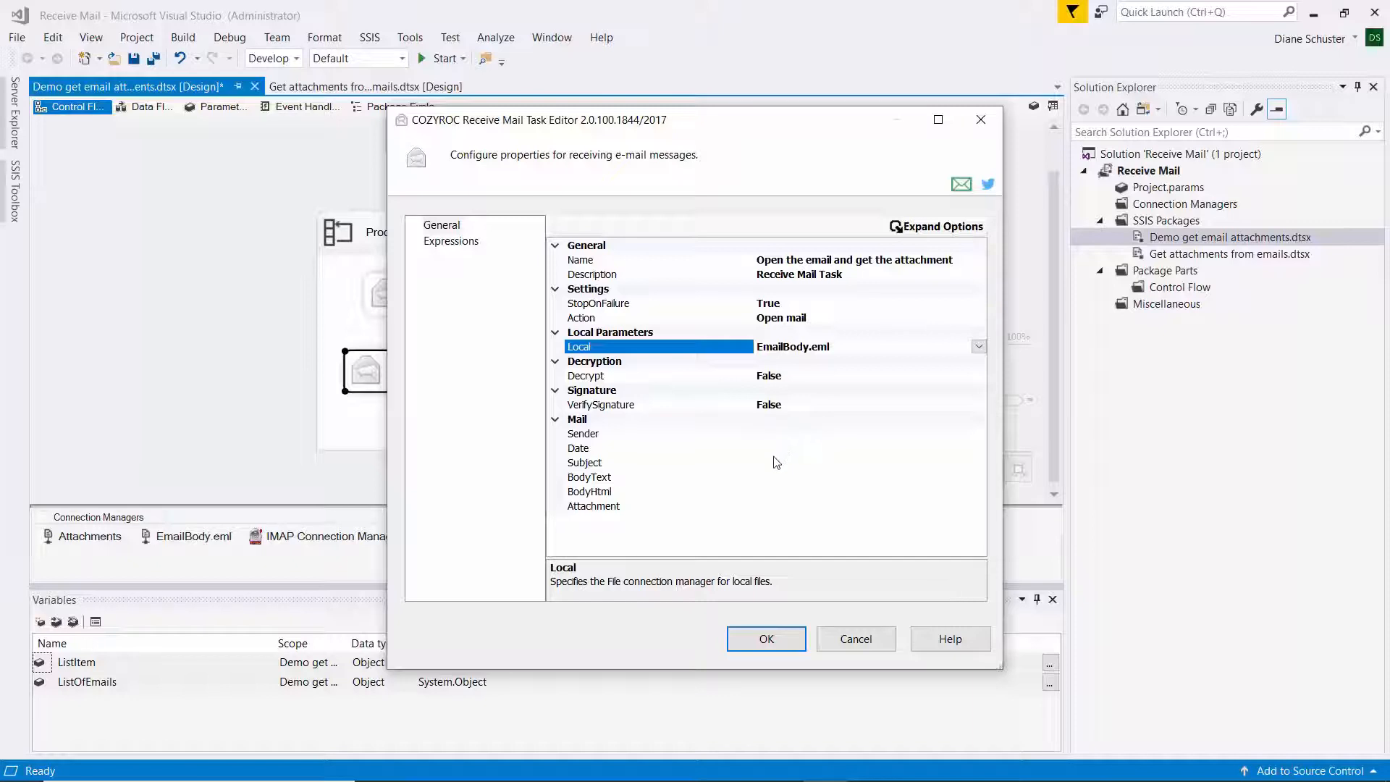
Save attachments to the Attachments connection and confirm the task settings.
{"action": "left_click", "coordinate": [592, 505]}
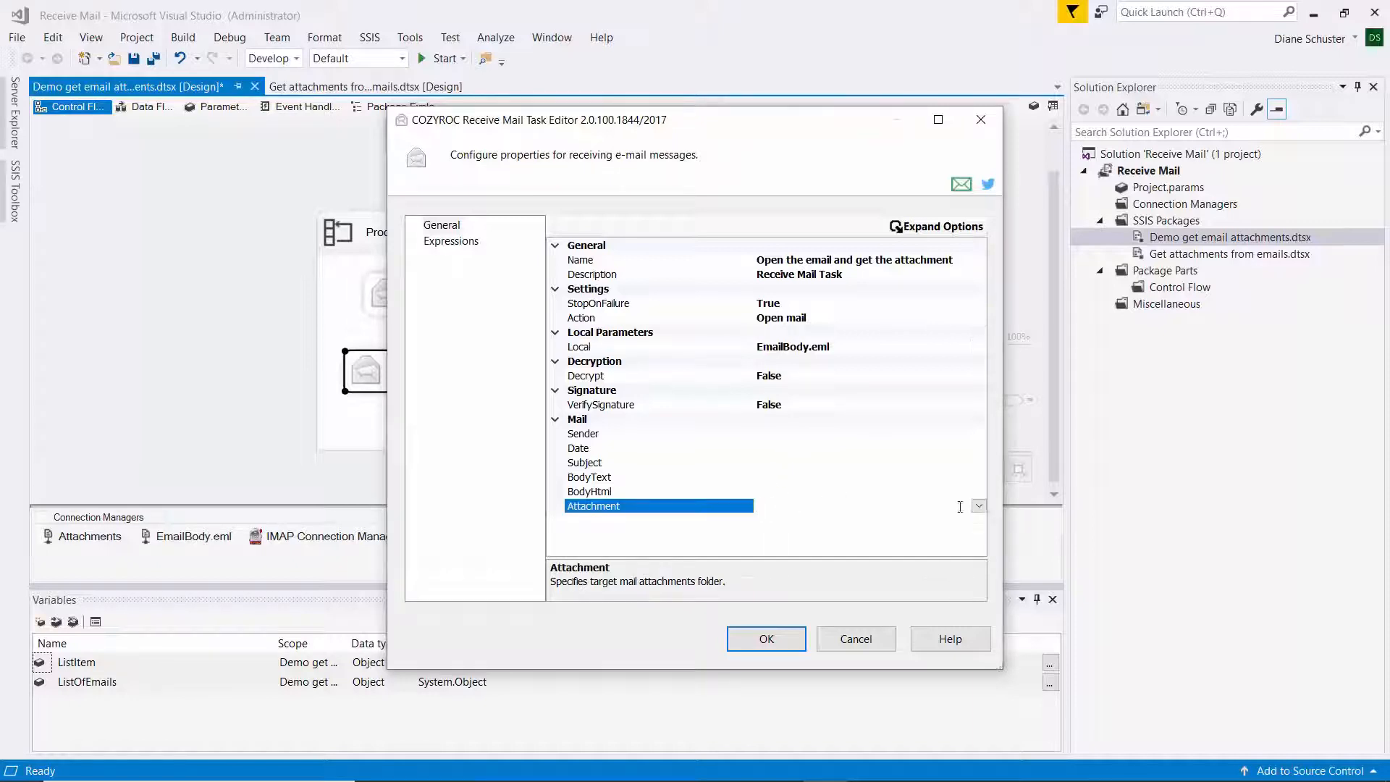
{"action": "left_click", "coordinate": [979, 506]}
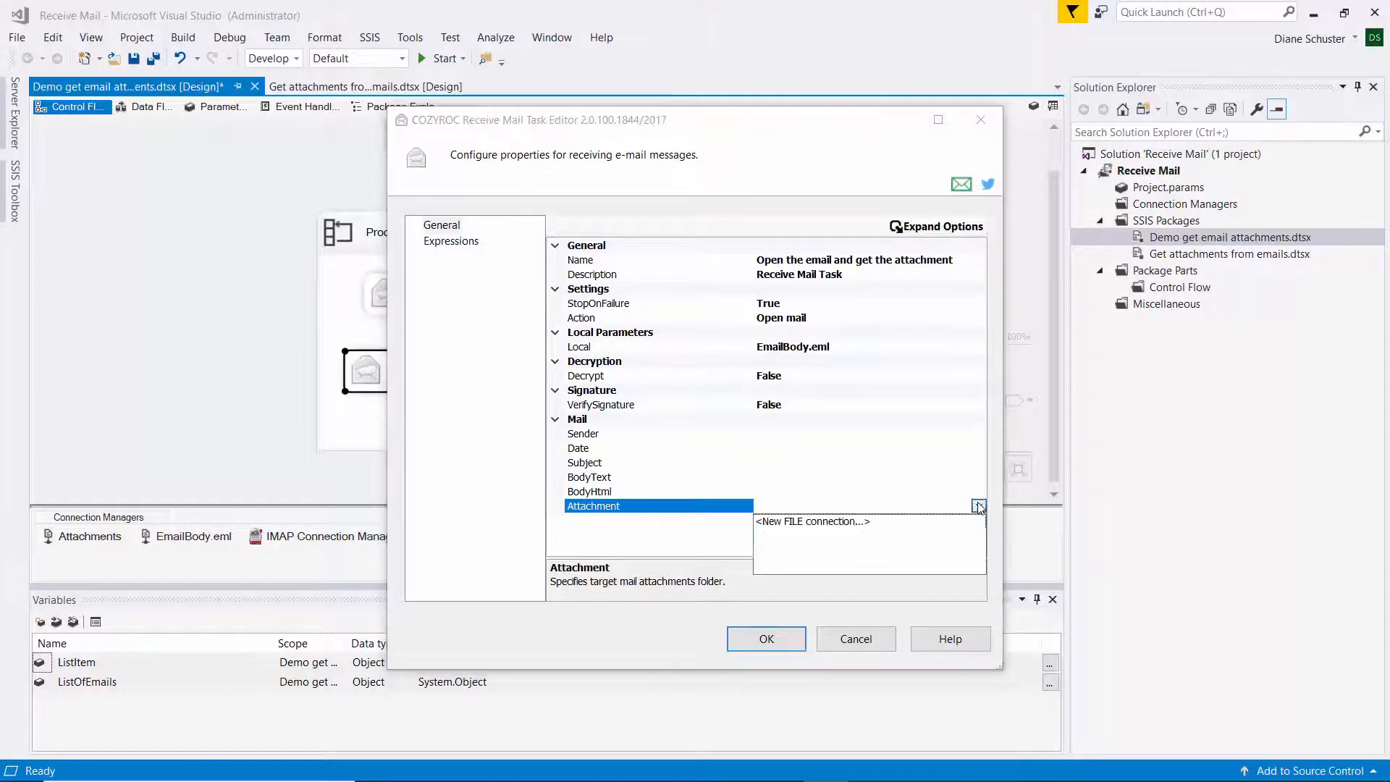
{"action": "left_click", "coordinate": [978, 506]}
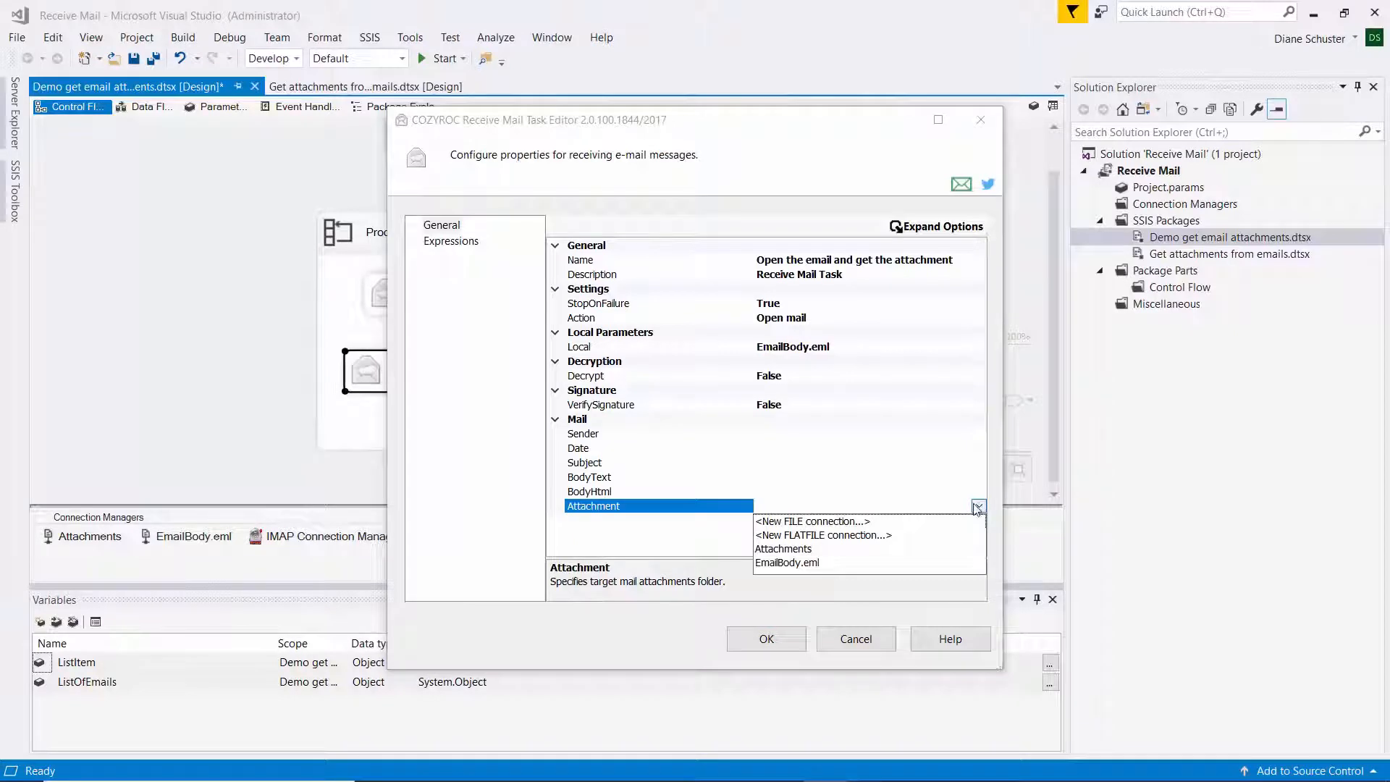
{"action": "left_click", "coordinate": [782, 547]}
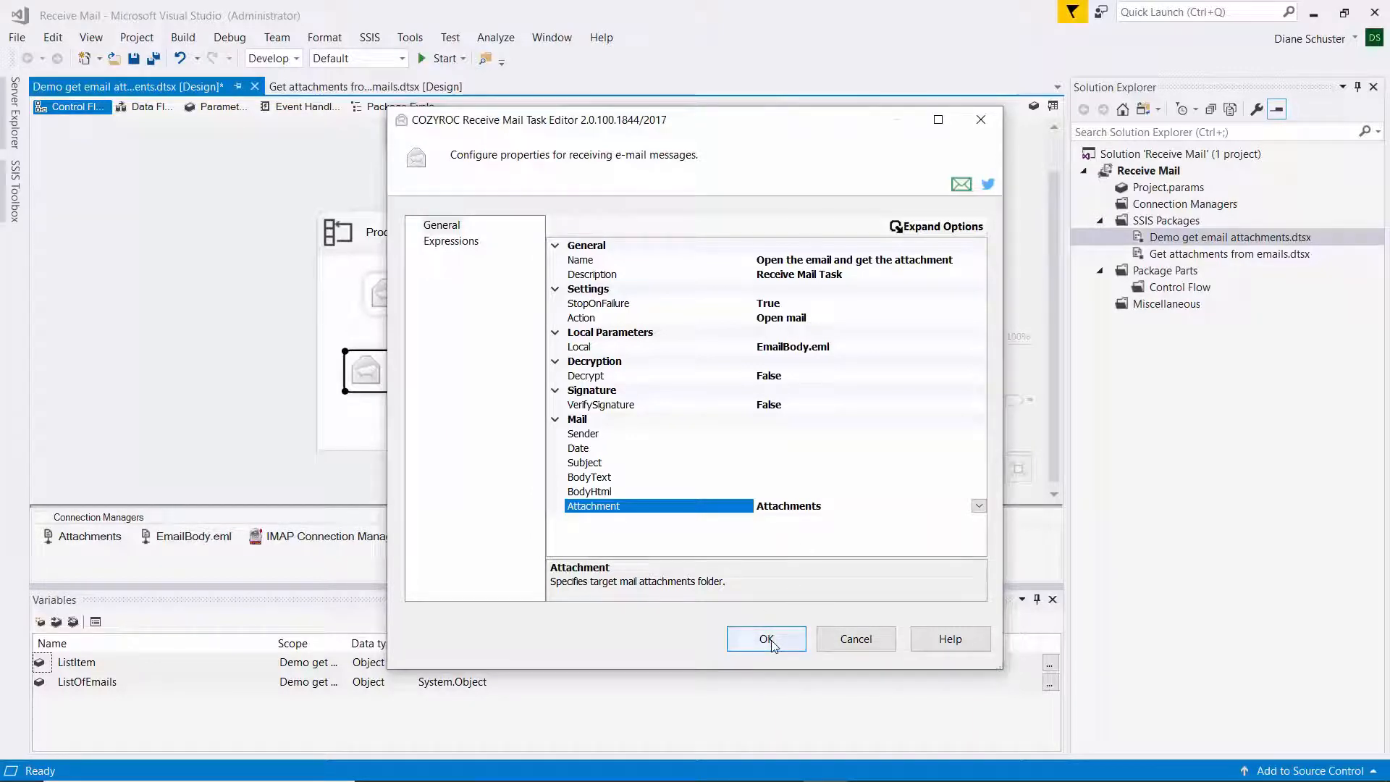
{"action": "left_click", "coordinate": [766, 638]}
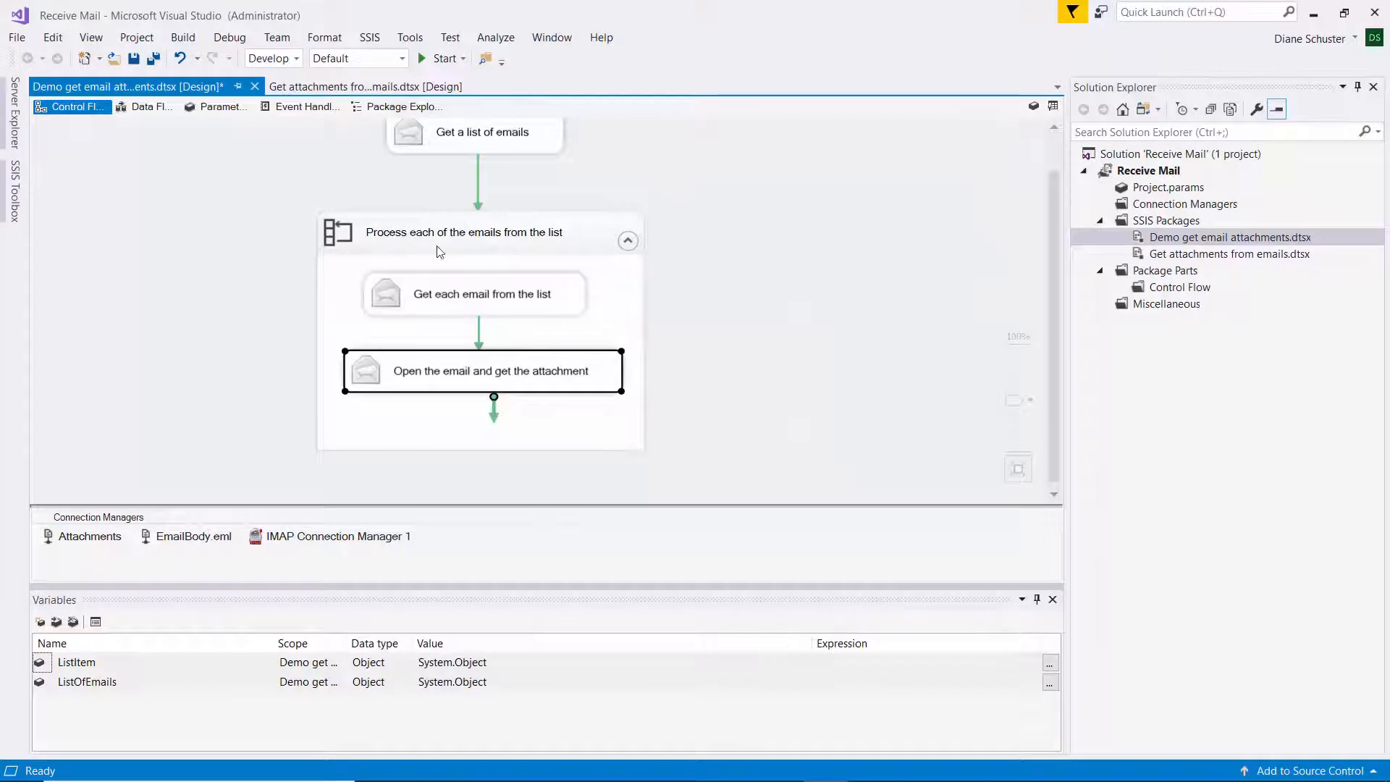
Execute the Demo get email attachments package and watch it complete successfully.
{"action": "left_click", "coordinate": [153, 58]}
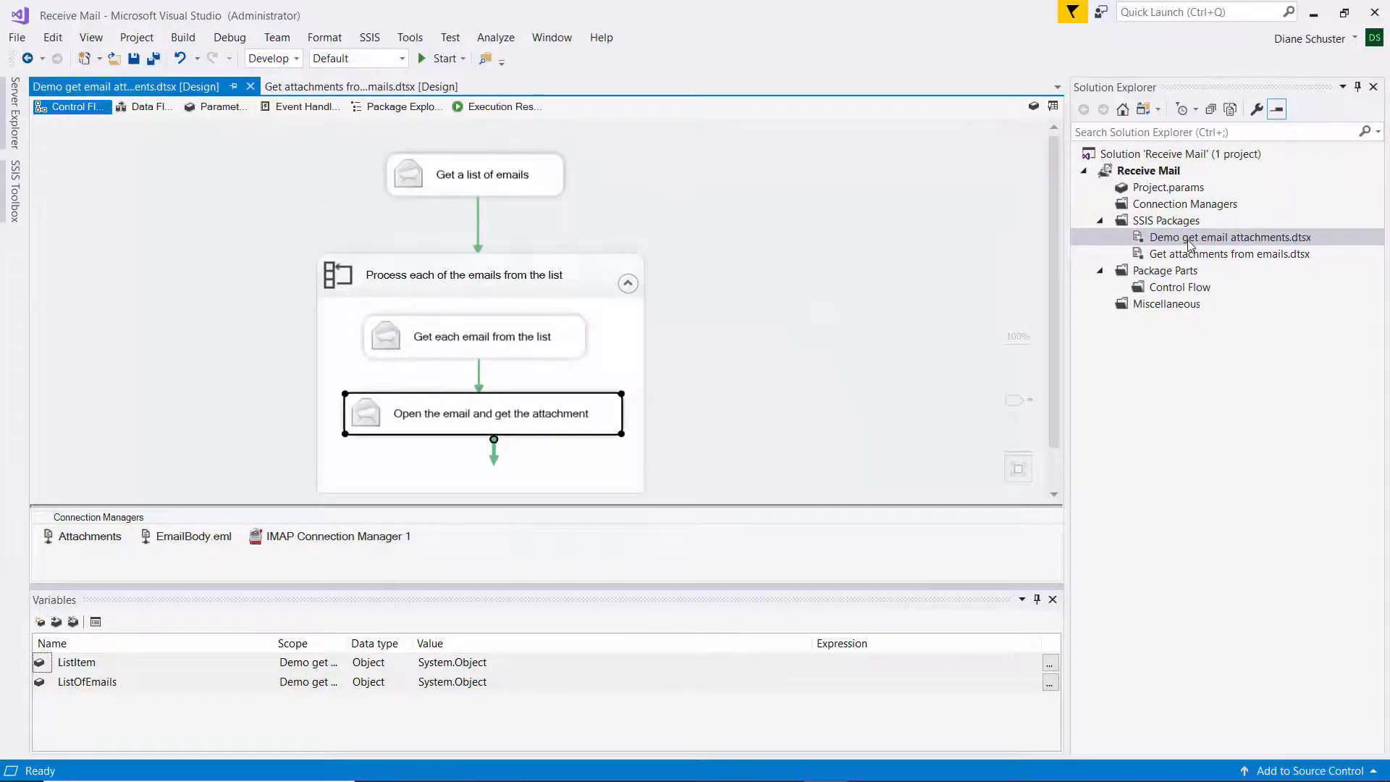
{"action": "right_click", "coordinate": [1229, 236]}
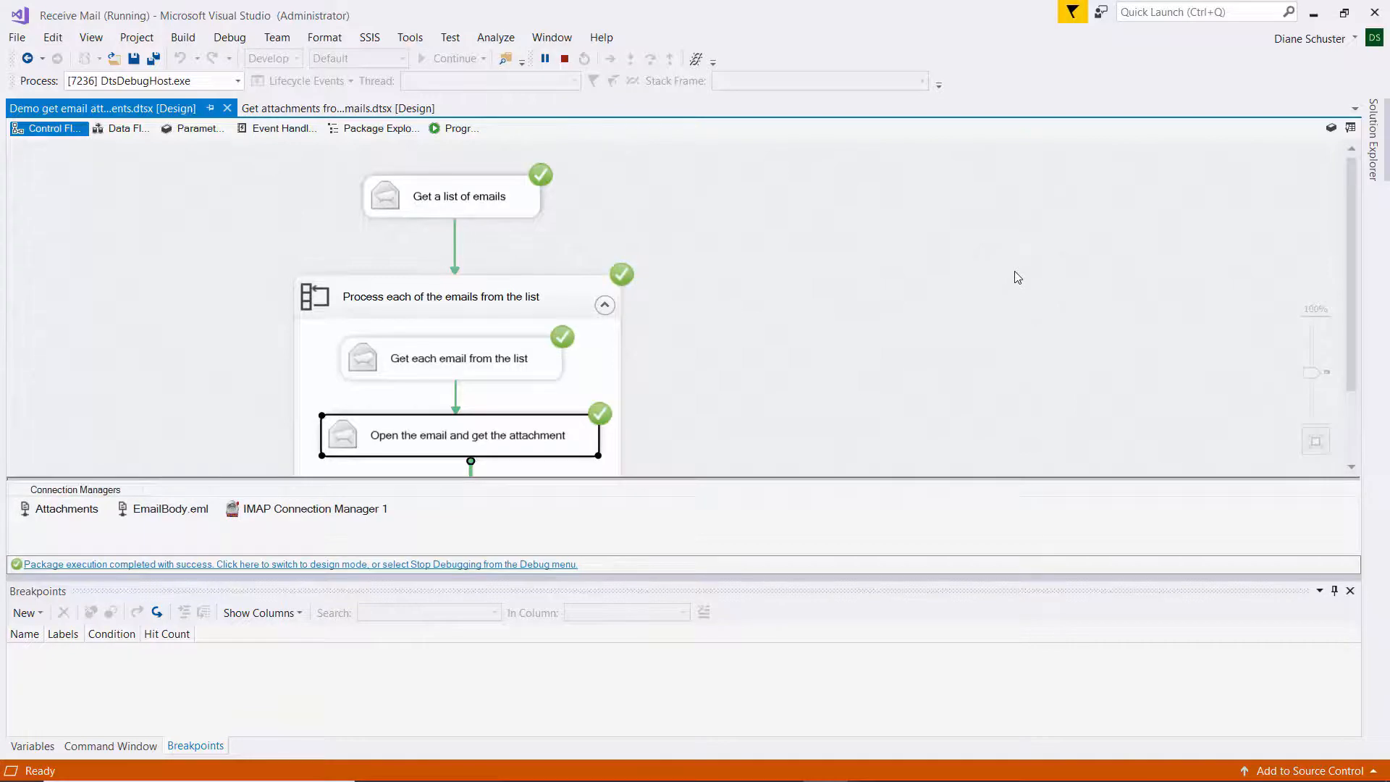
{"action": "mouse_move", "coordinate": [1060, 512]}
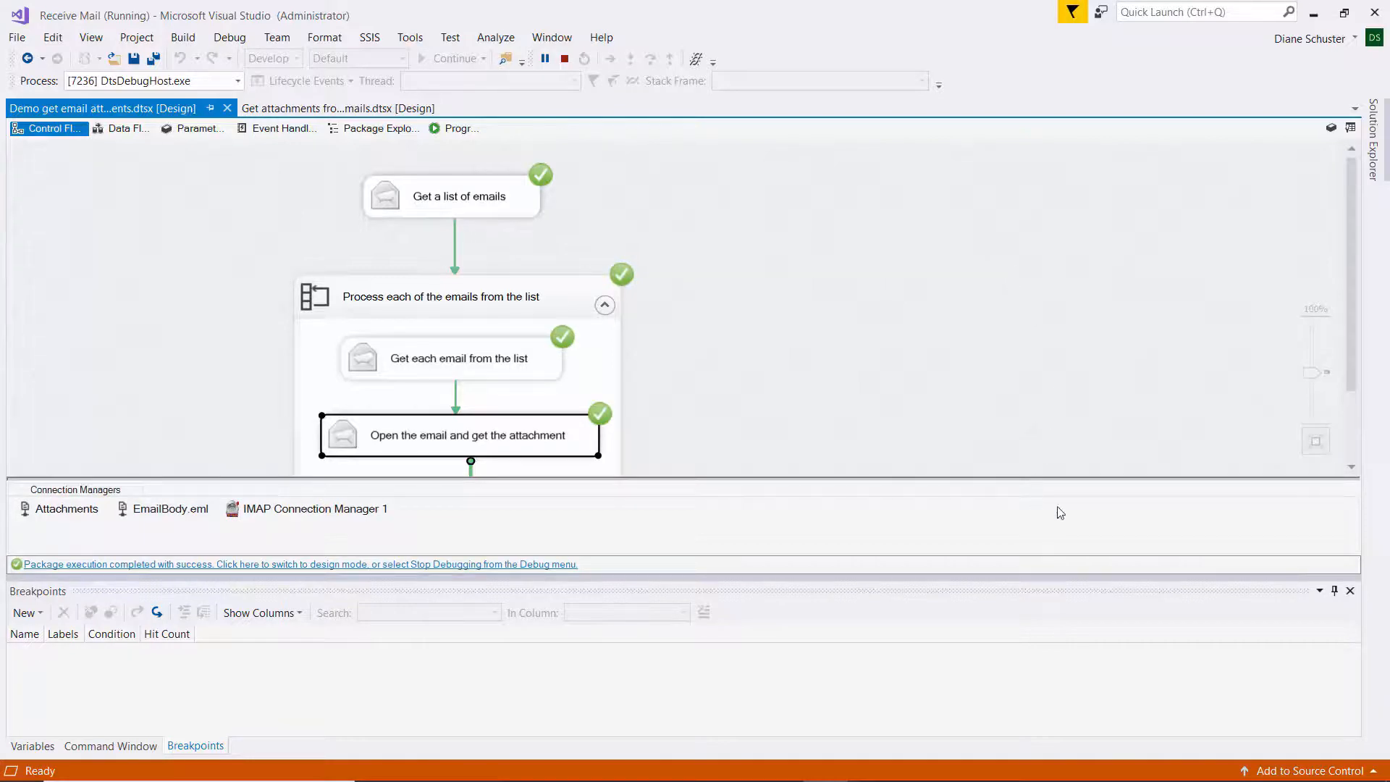
{"action": "left_click", "coordinate": [110, 744]}
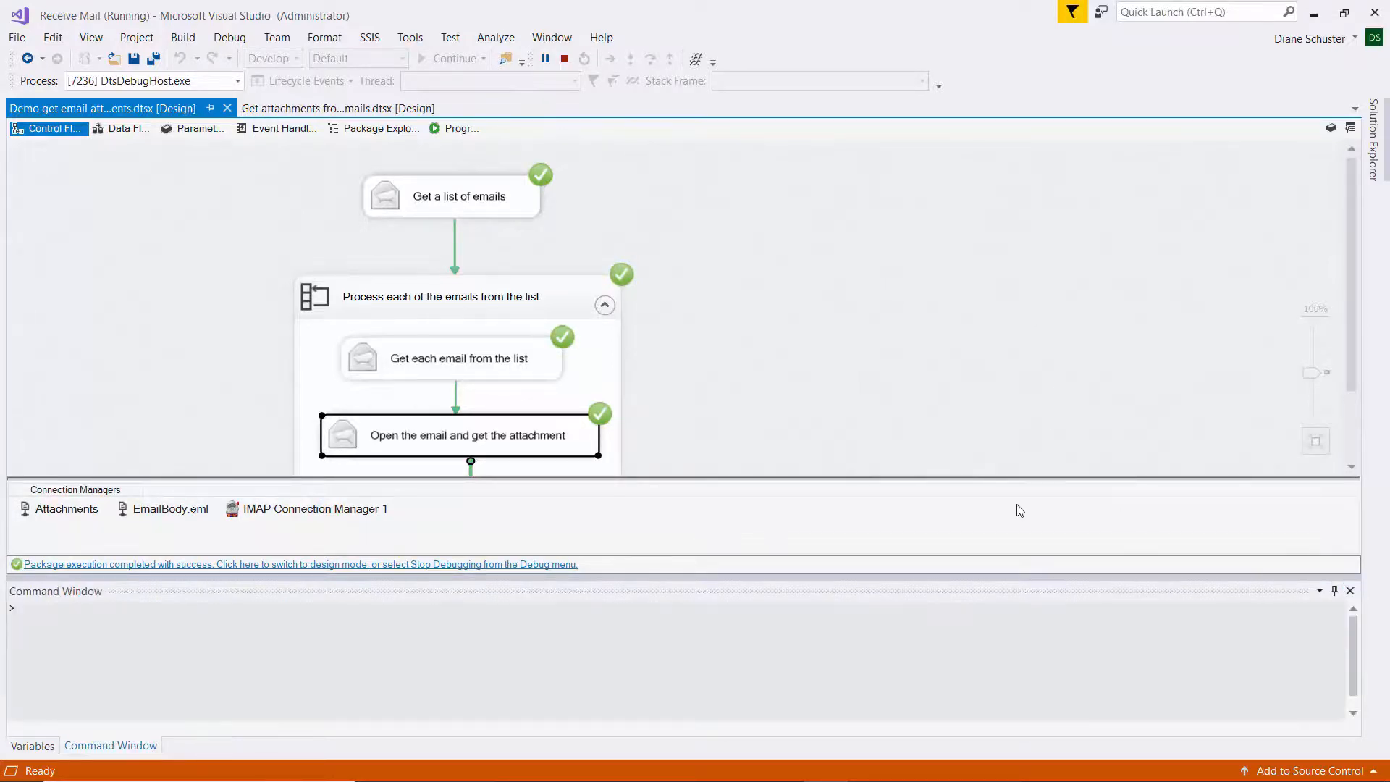